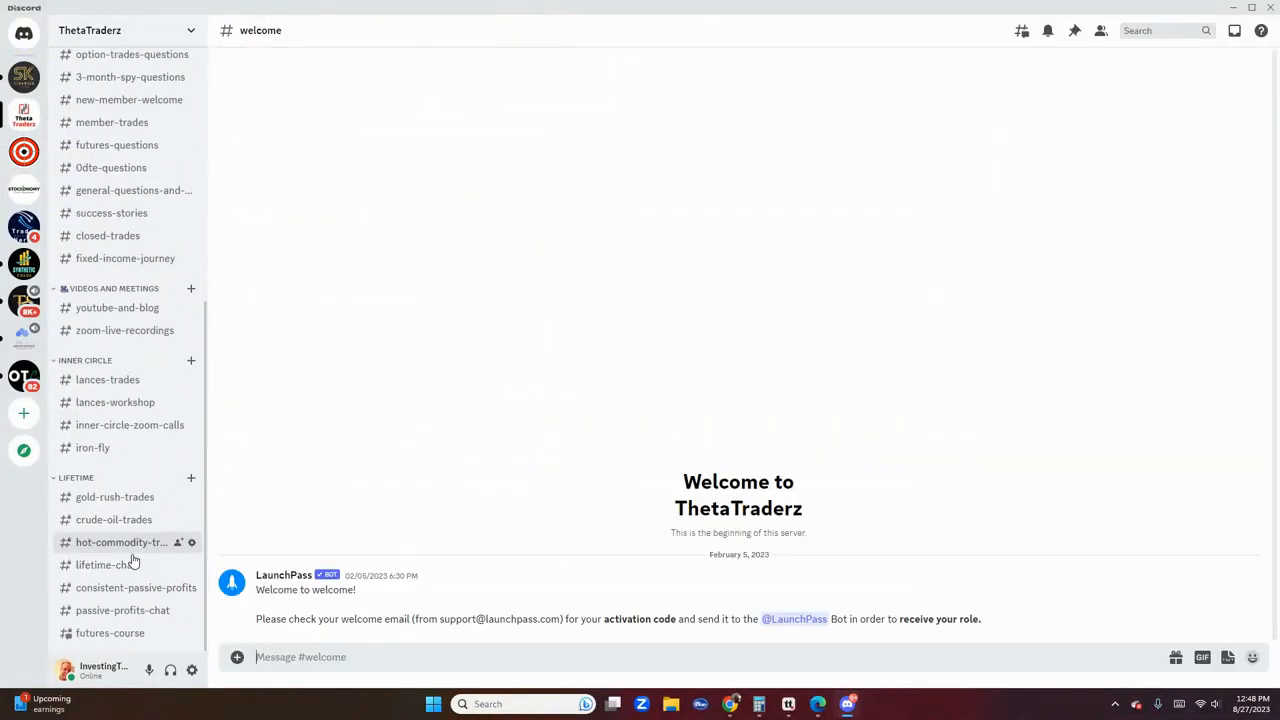
- Open consistent-passive-profits and highlight the 26dte detail in the weekly /mes recommendation
{"action": "left_click", "coordinate": [120, 587]}
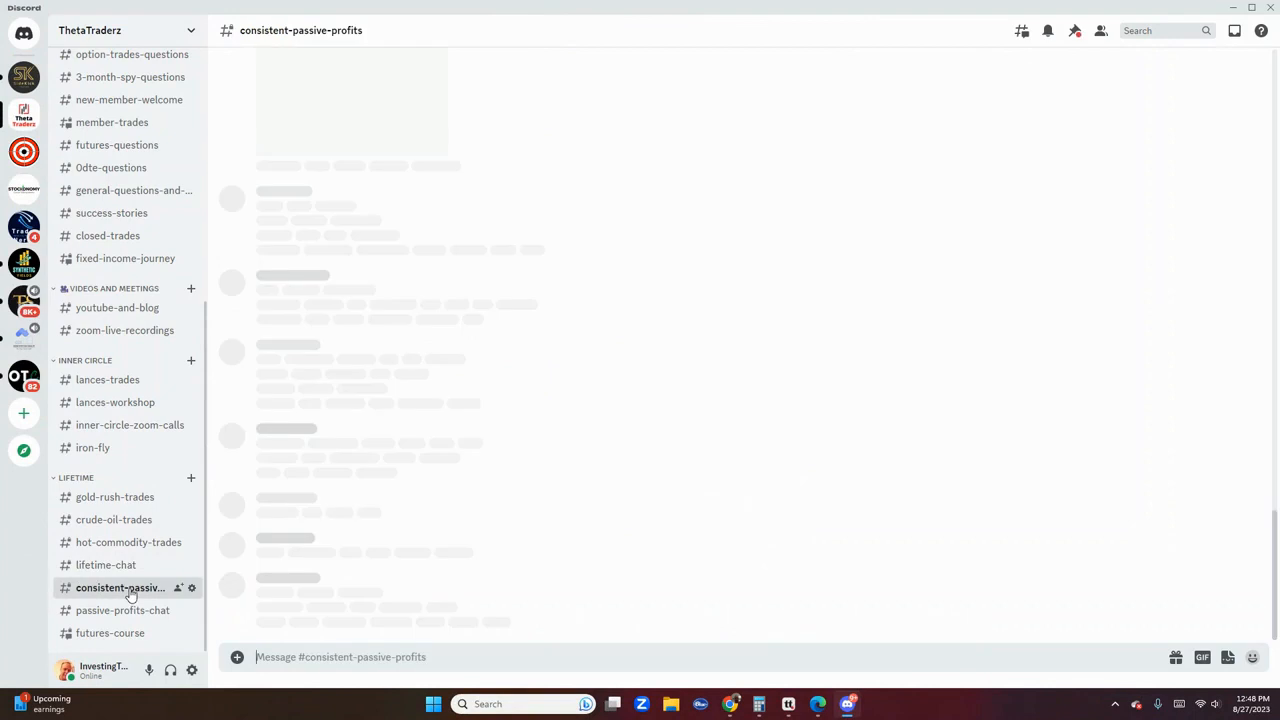
{"action": "left_click", "coordinate": [120, 587]}
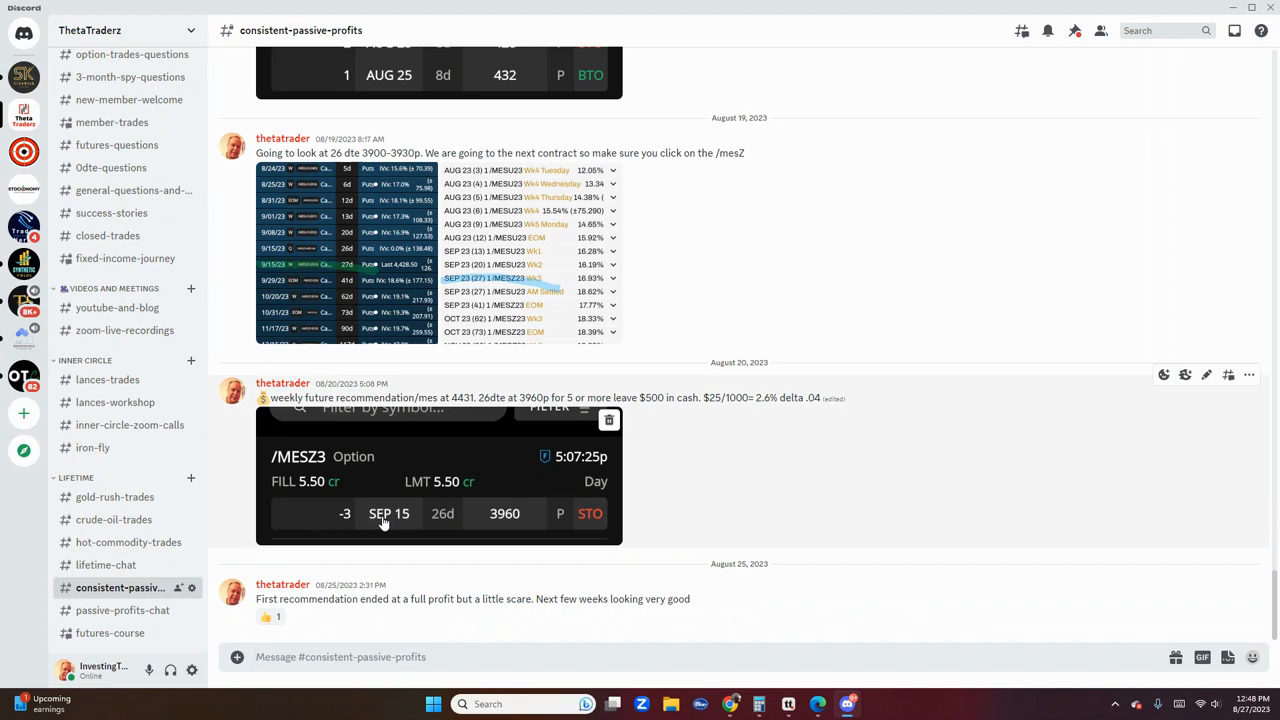
{"action": "mouse_move", "coordinate": [432, 507]}
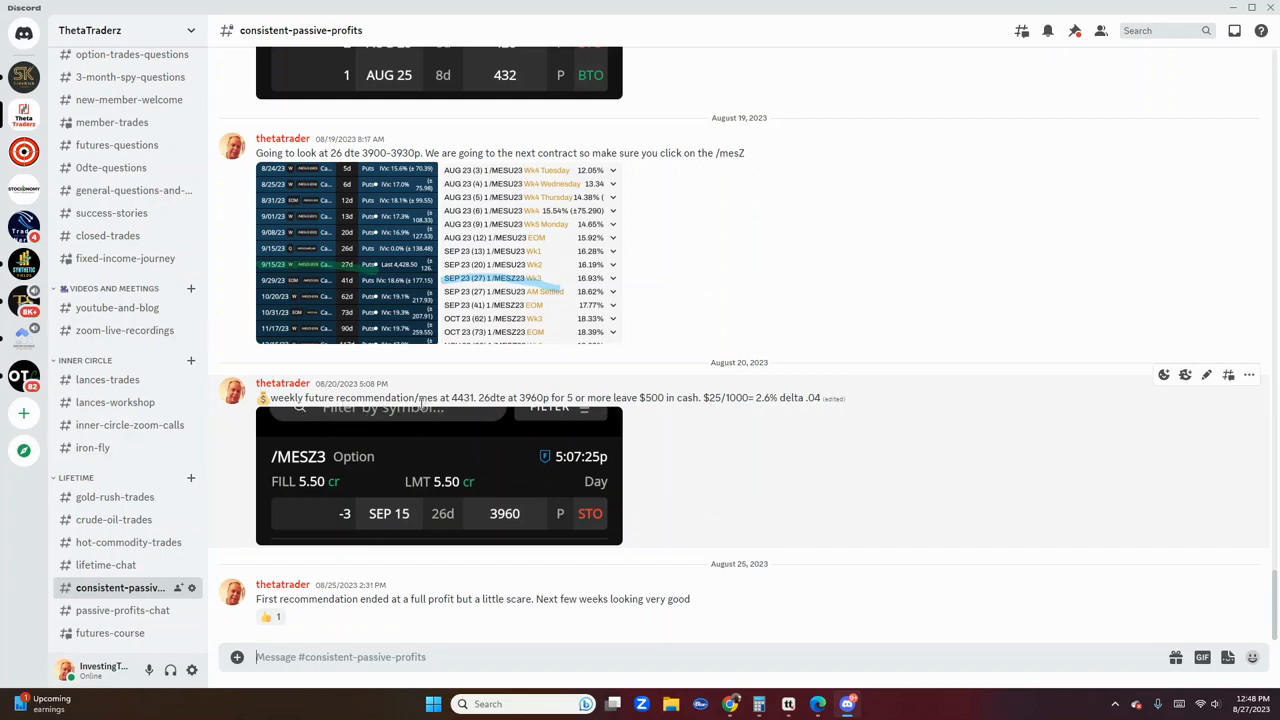
{"action": "double_click", "coordinate": [456, 398]}
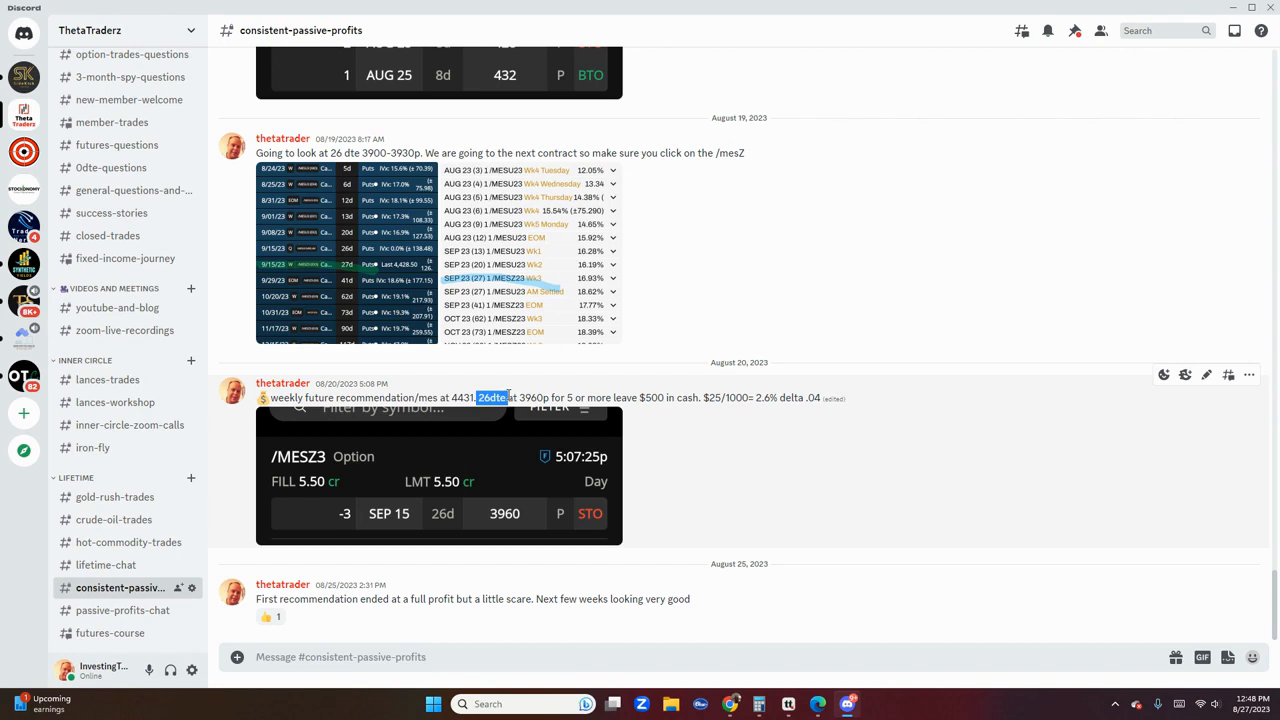
{"action": "left_click_drag", "start_coordinate": [478, 397], "coordinate": [540, 397]}
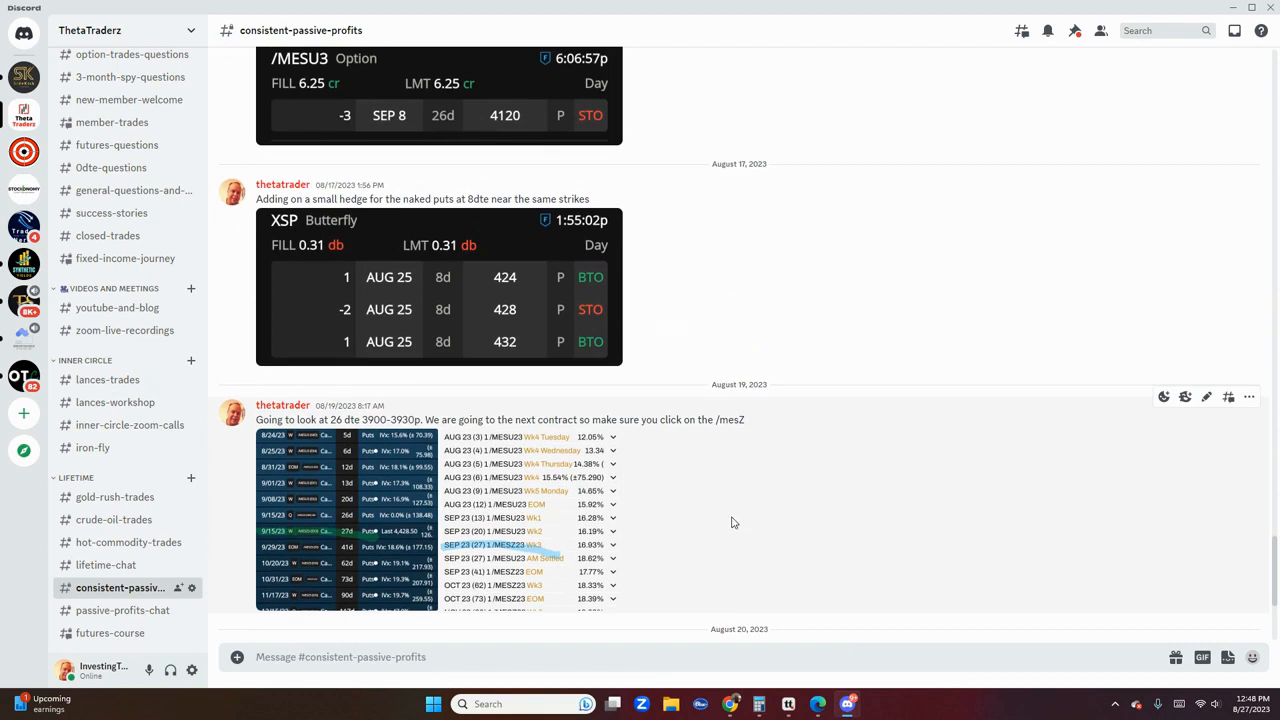
{"action": "mouse_move", "coordinate": [684, 432]}
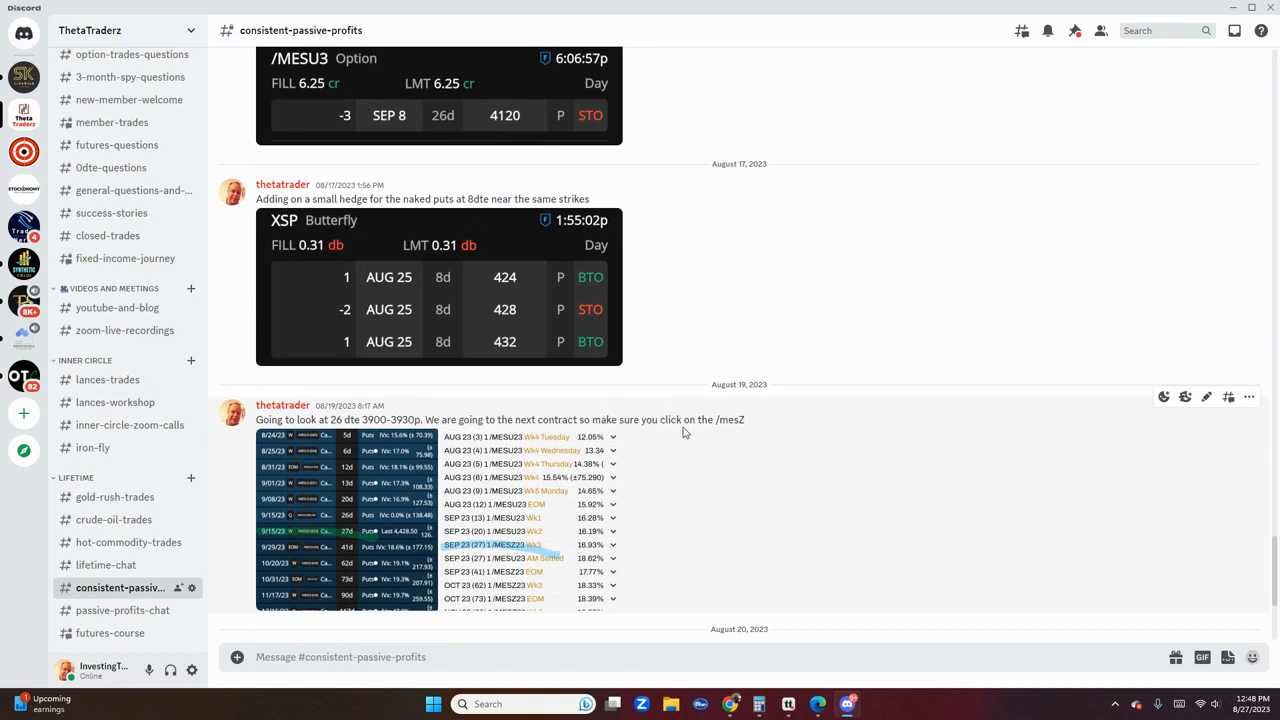
{"action": "mouse_move", "coordinate": [685, 428]}
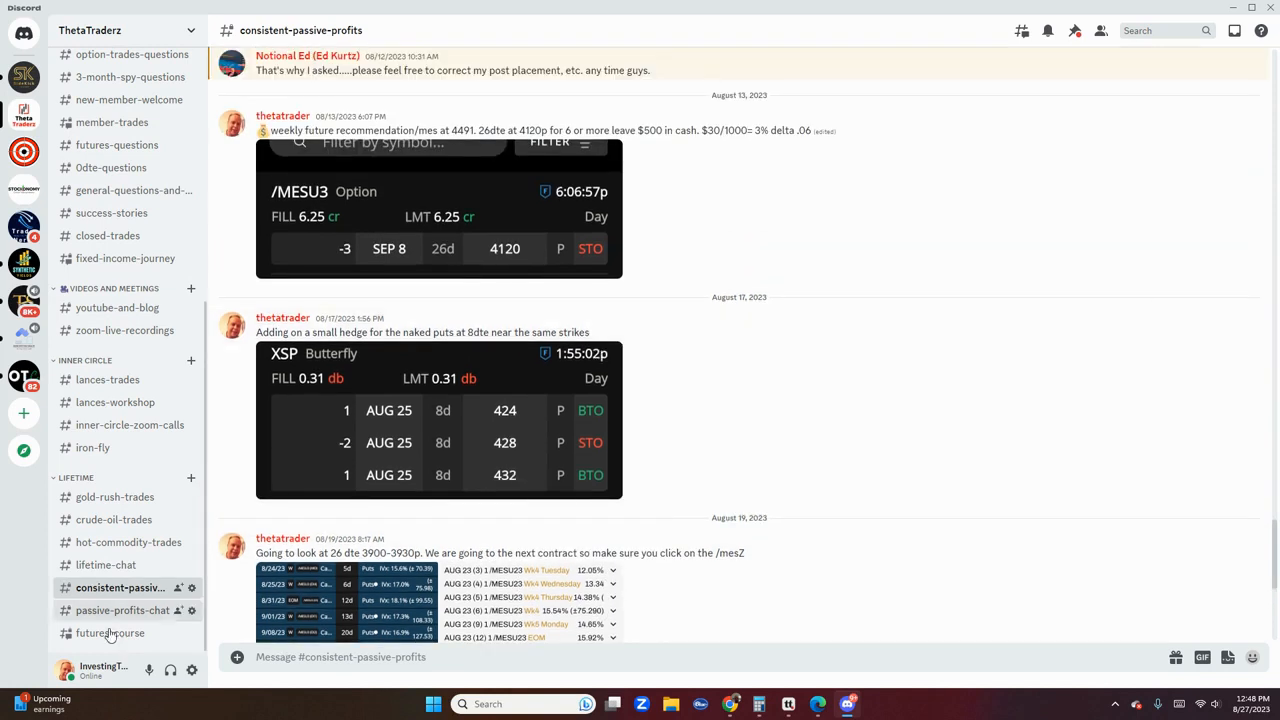
- Look over passive-profits-chat, then switch to the lifetimefreetrial channel
{"action": "left_click", "coordinate": [122, 610]}
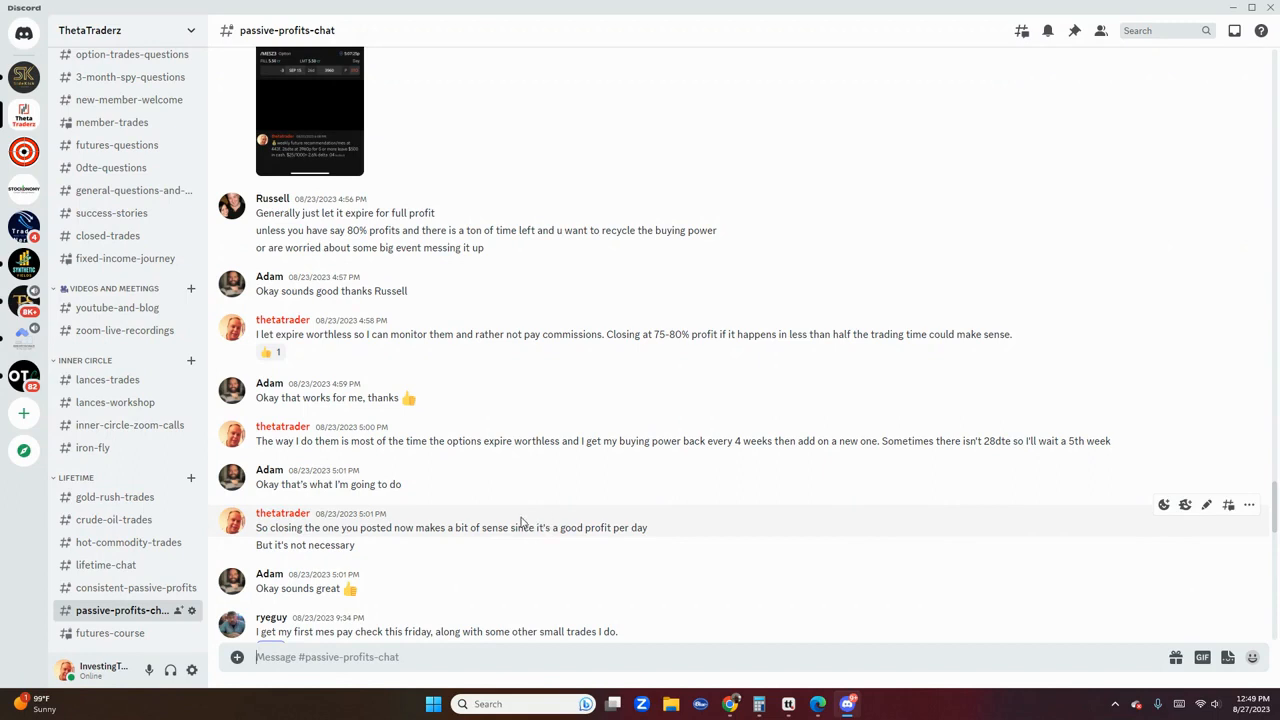
{"action": "mouse_move", "coordinate": [200, 430]}
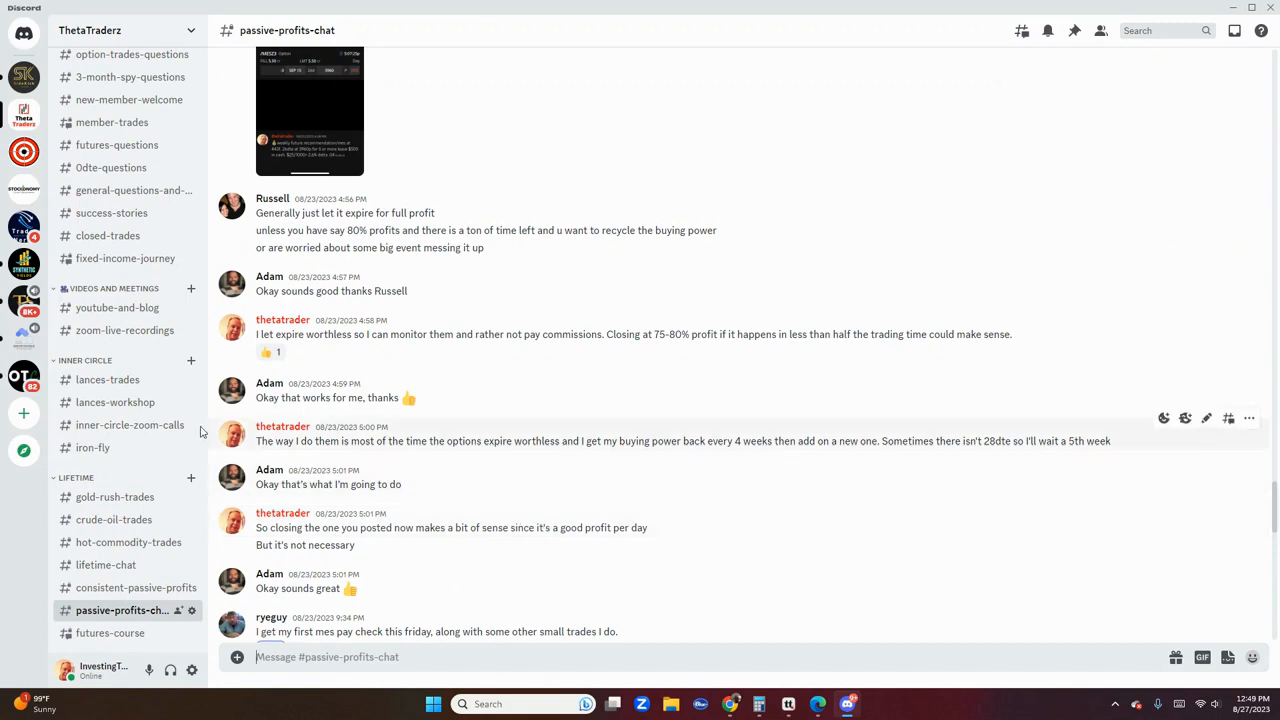
{"action": "left_click", "coordinate": [107, 379]}
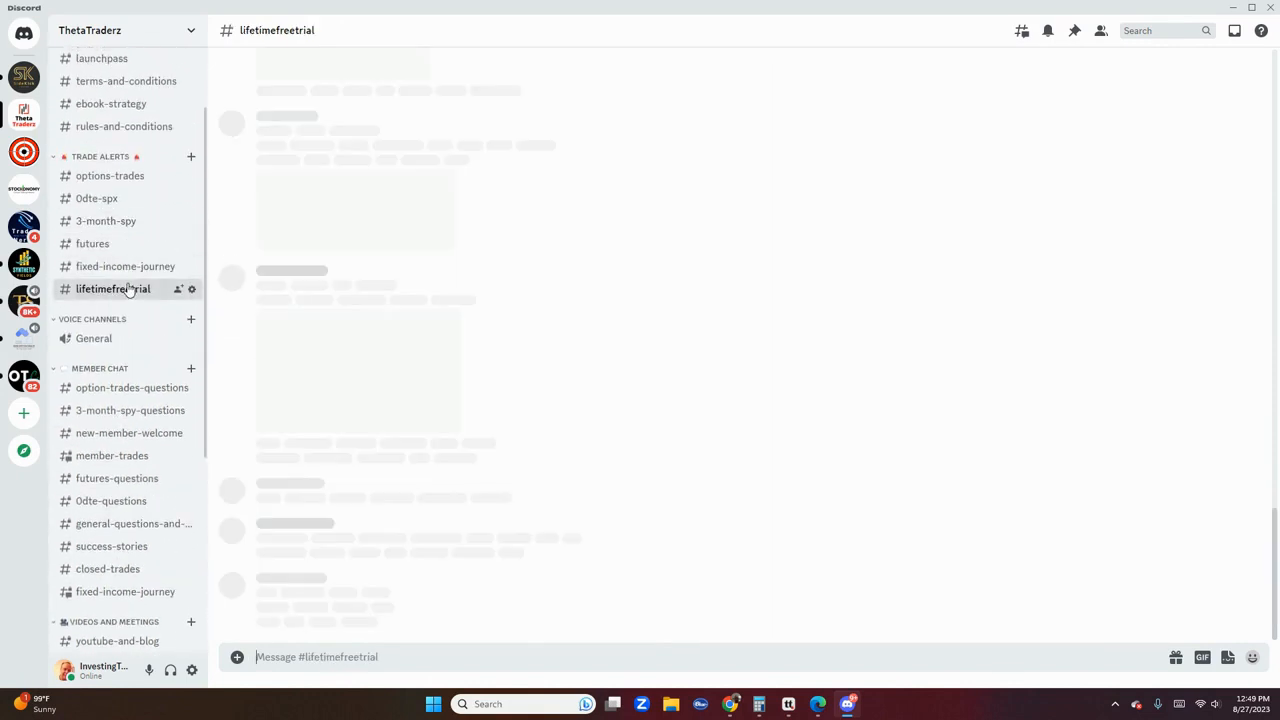
{"action": "left_click", "coordinate": [112, 289]}
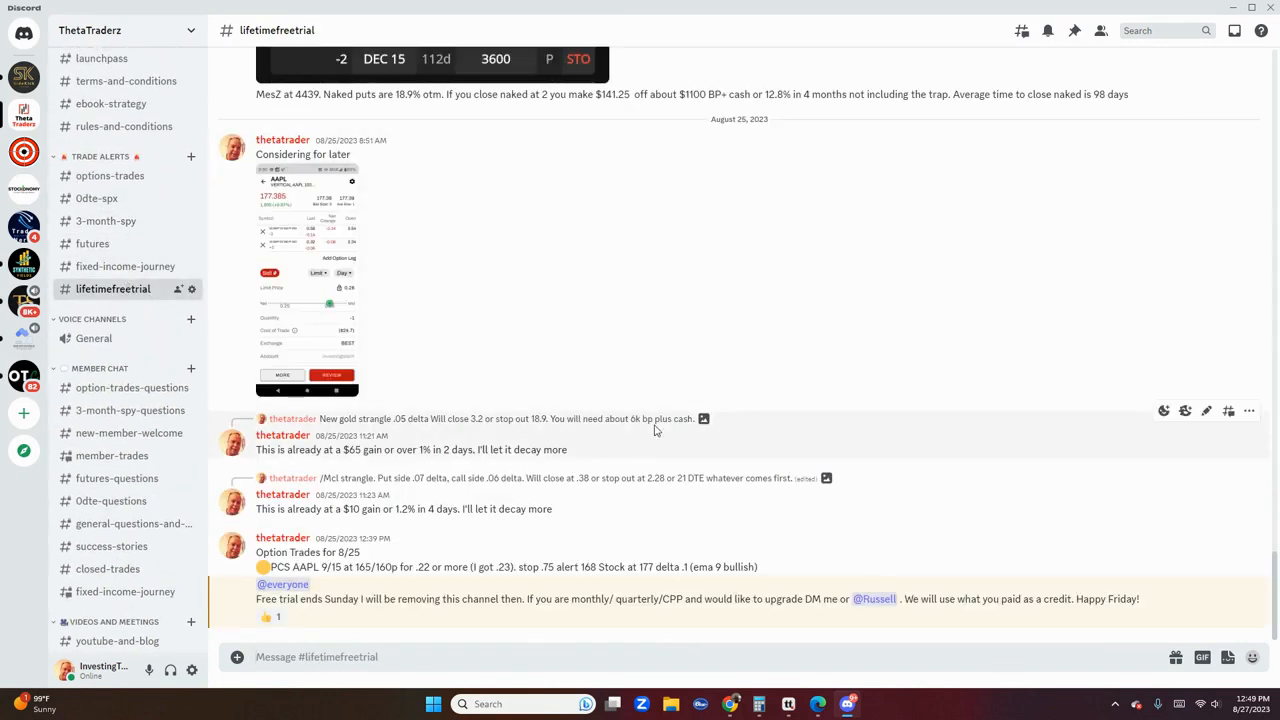
{"action": "mouse_move", "coordinate": [485, 495]}
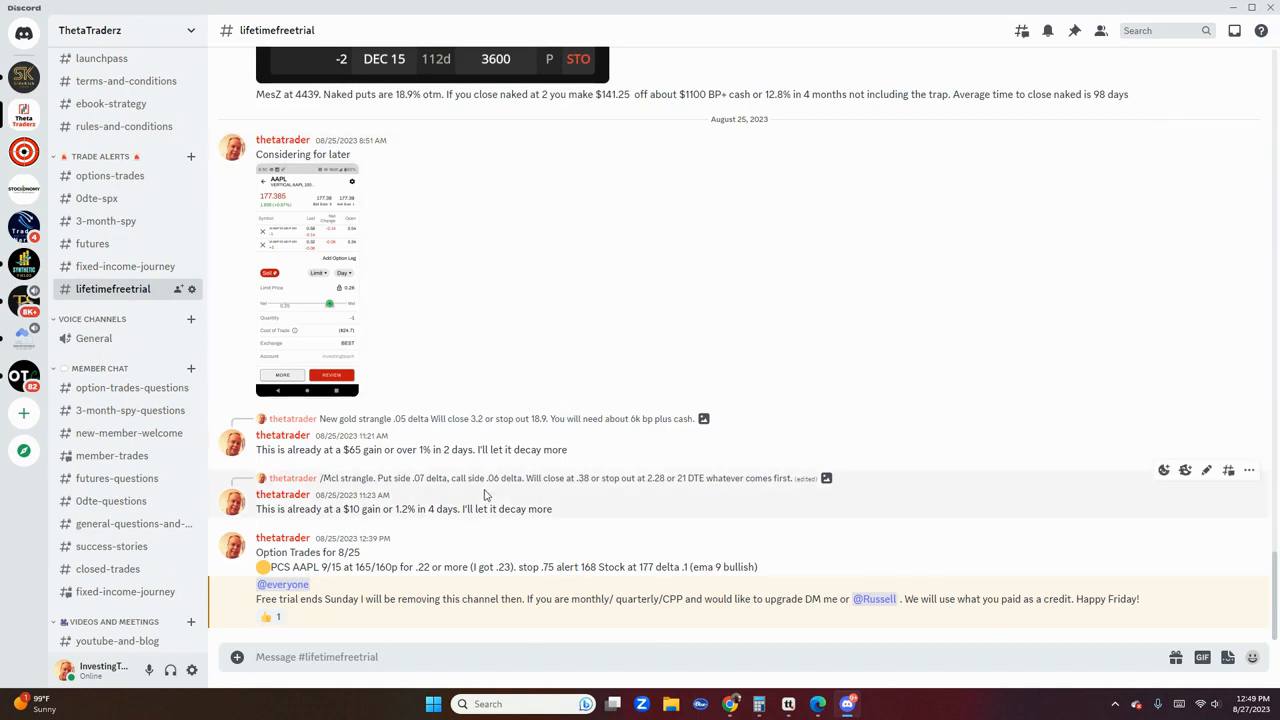
{"action": "left_click_drag", "start_coordinate": [256, 552], "coordinate": [372, 567]}
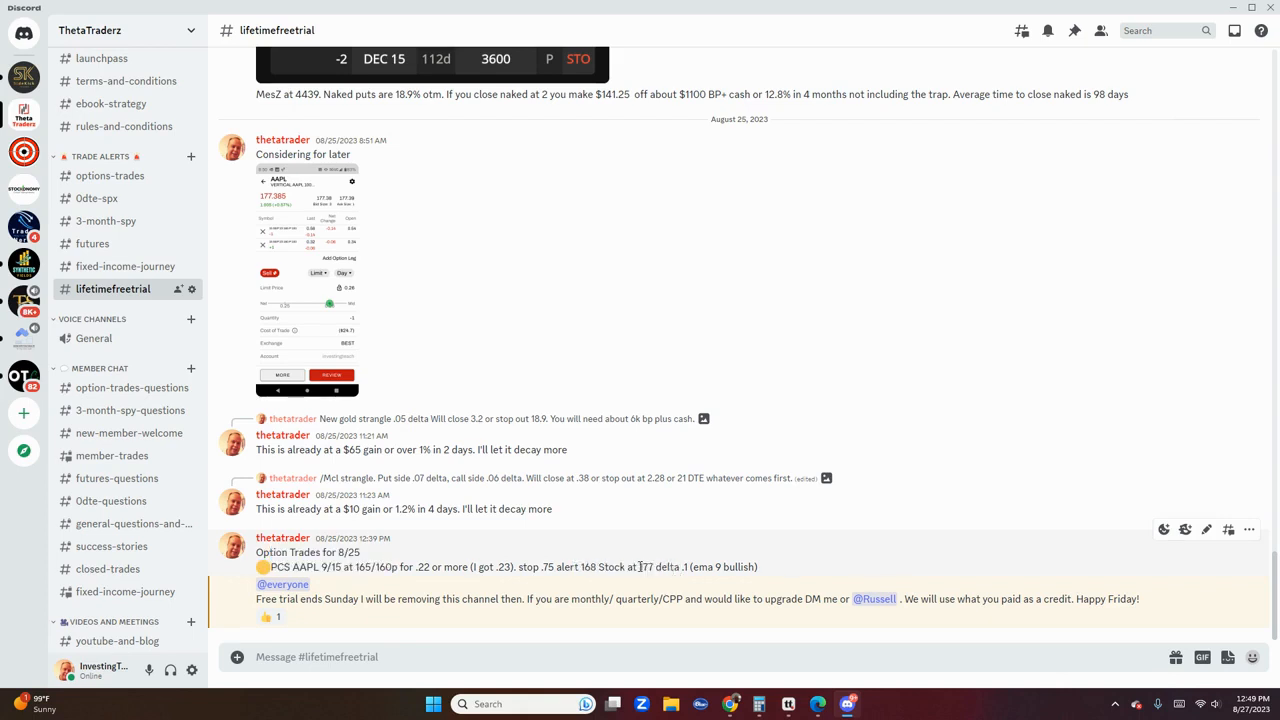
{"action": "double_click", "coordinate": [364, 567]}
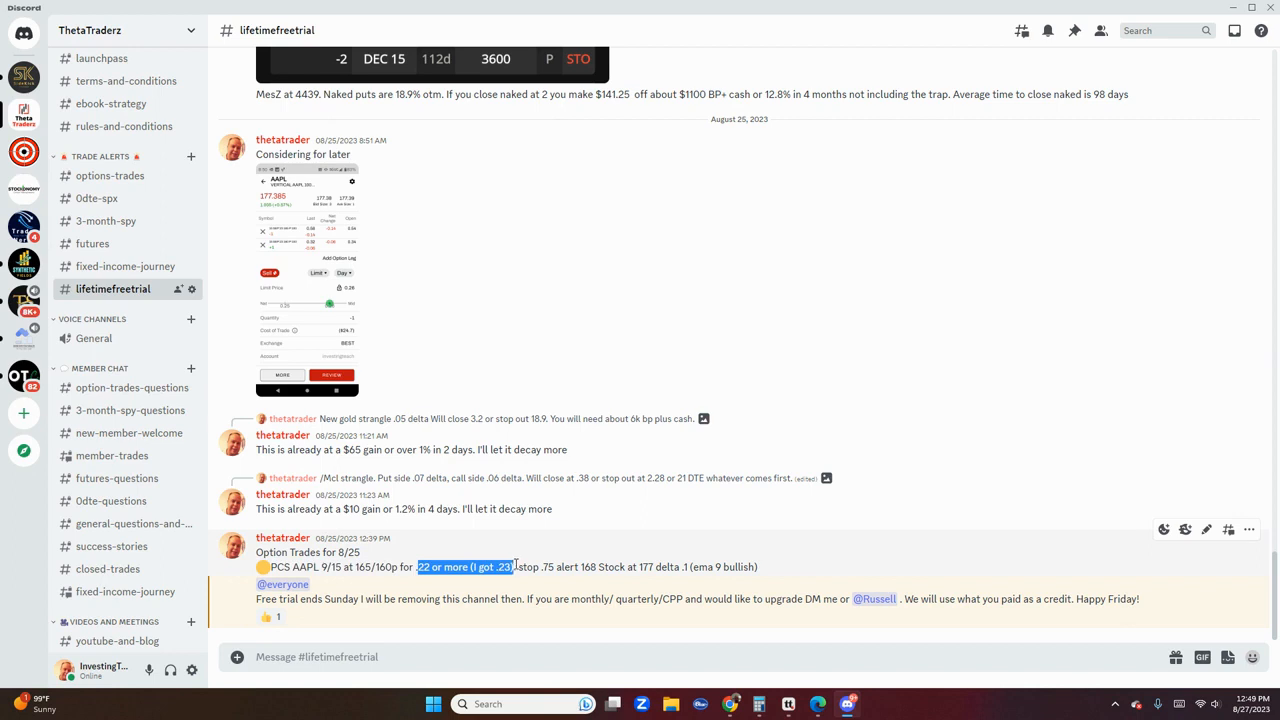
{"action": "mouse_move", "coordinate": [560, 500]}
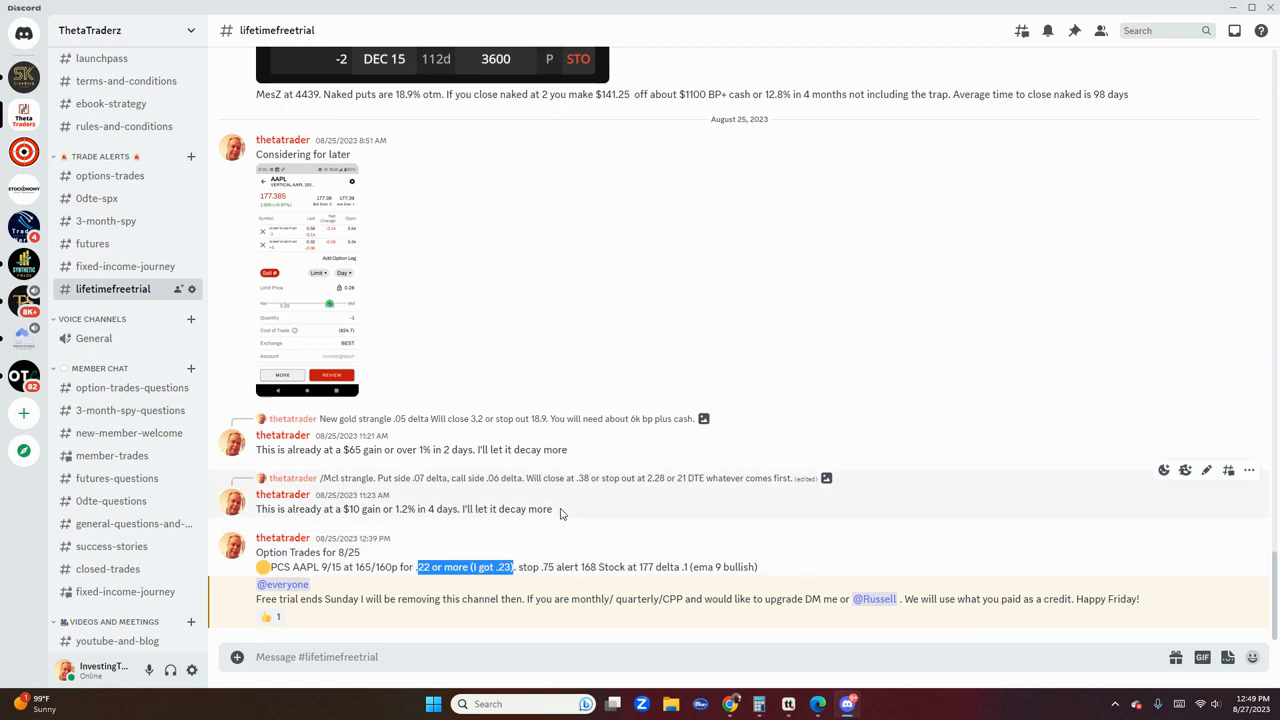
{"action": "mouse_move", "coordinate": [537, 508]}
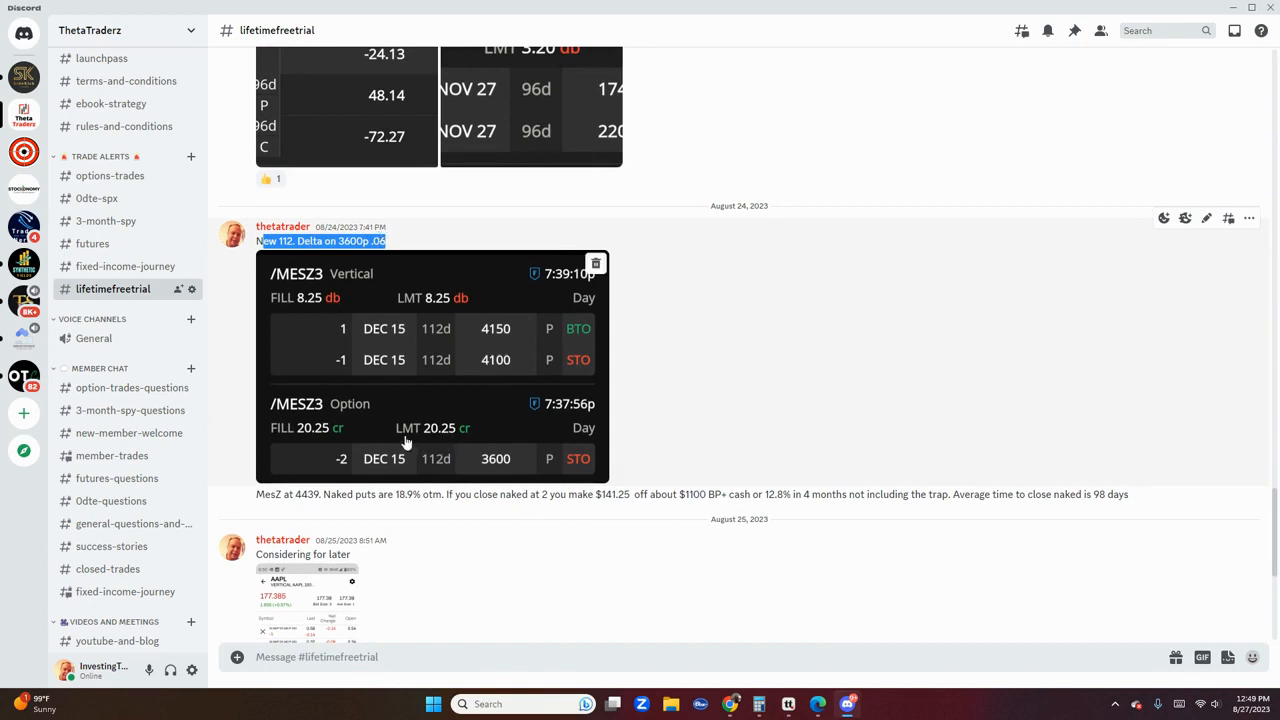
{"action": "mouse_move", "coordinate": [340, 477]}
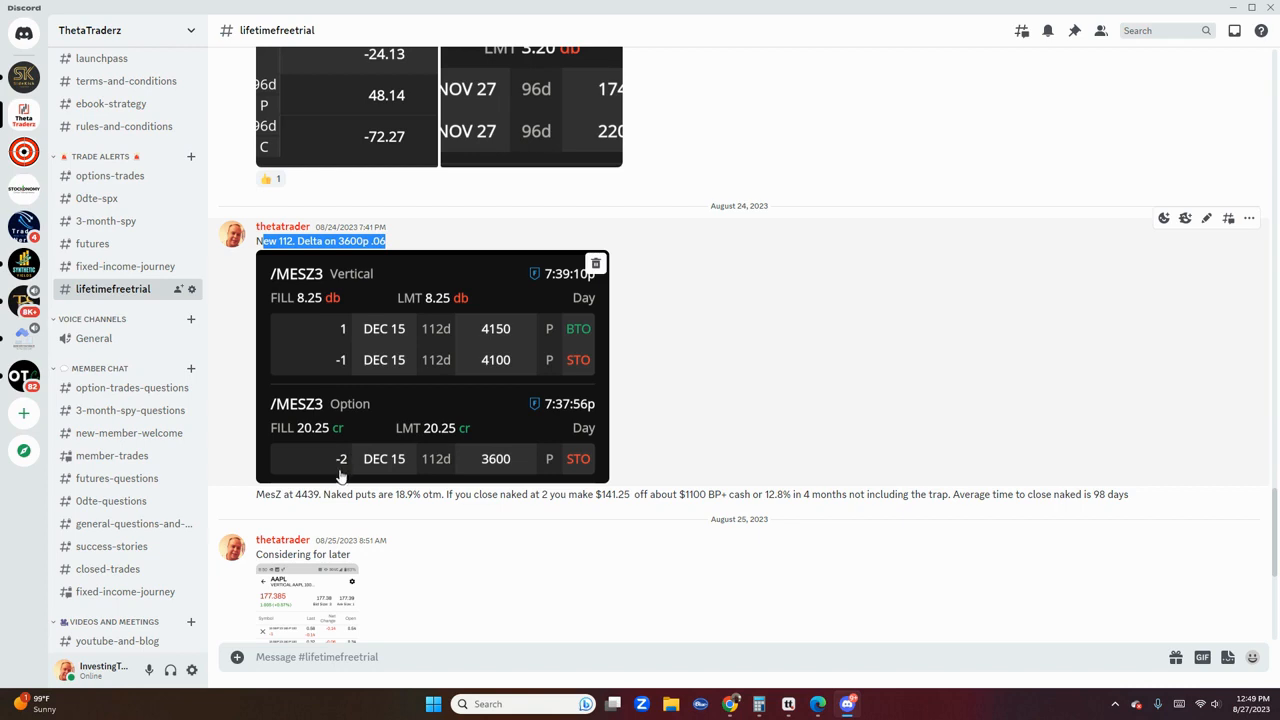
{"action": "mouse_move", "coordinate": [446, 442]}
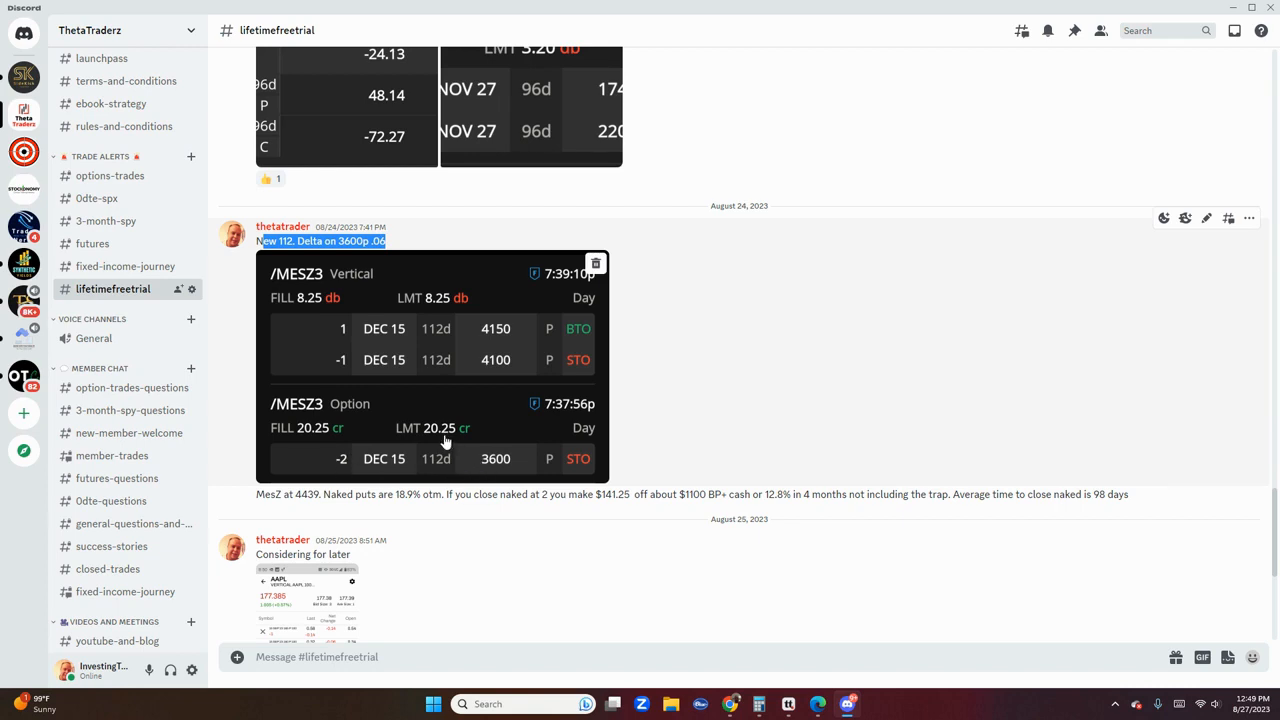
{"action": "mouse_move", "coordinate": [302, 341]}
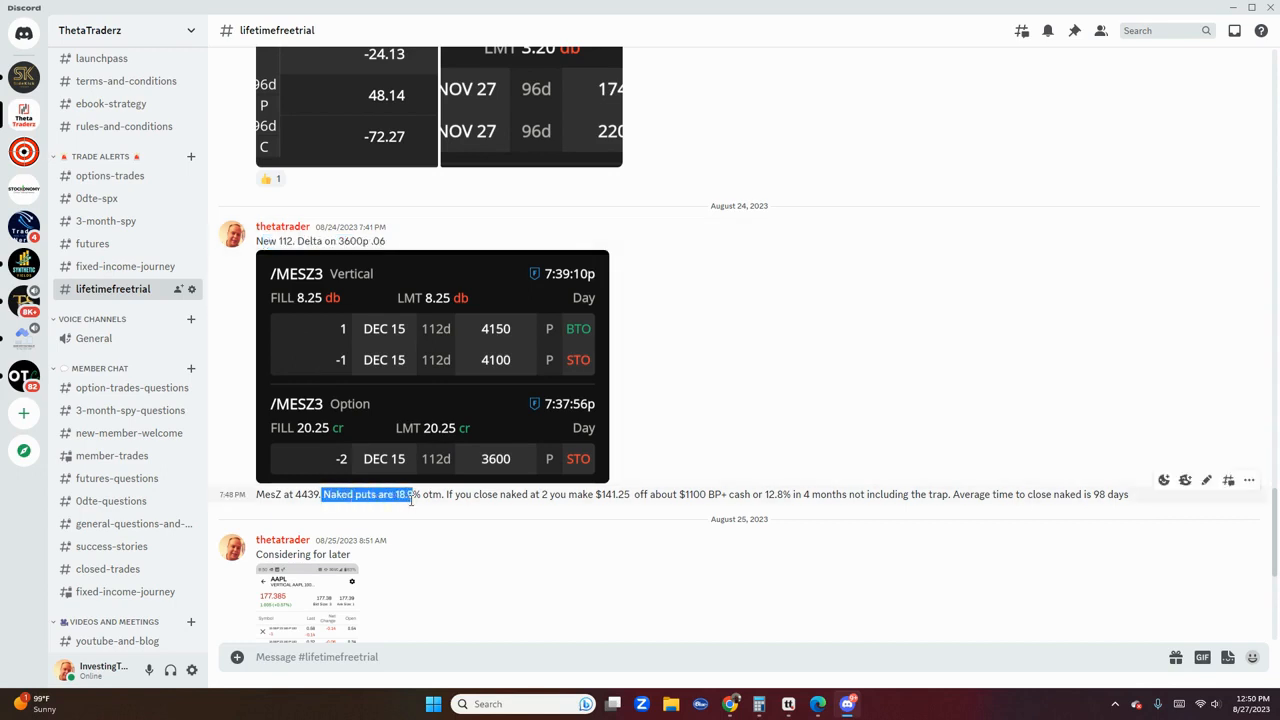
{"action": "mouse_move", "coordinate": [416, 508]}
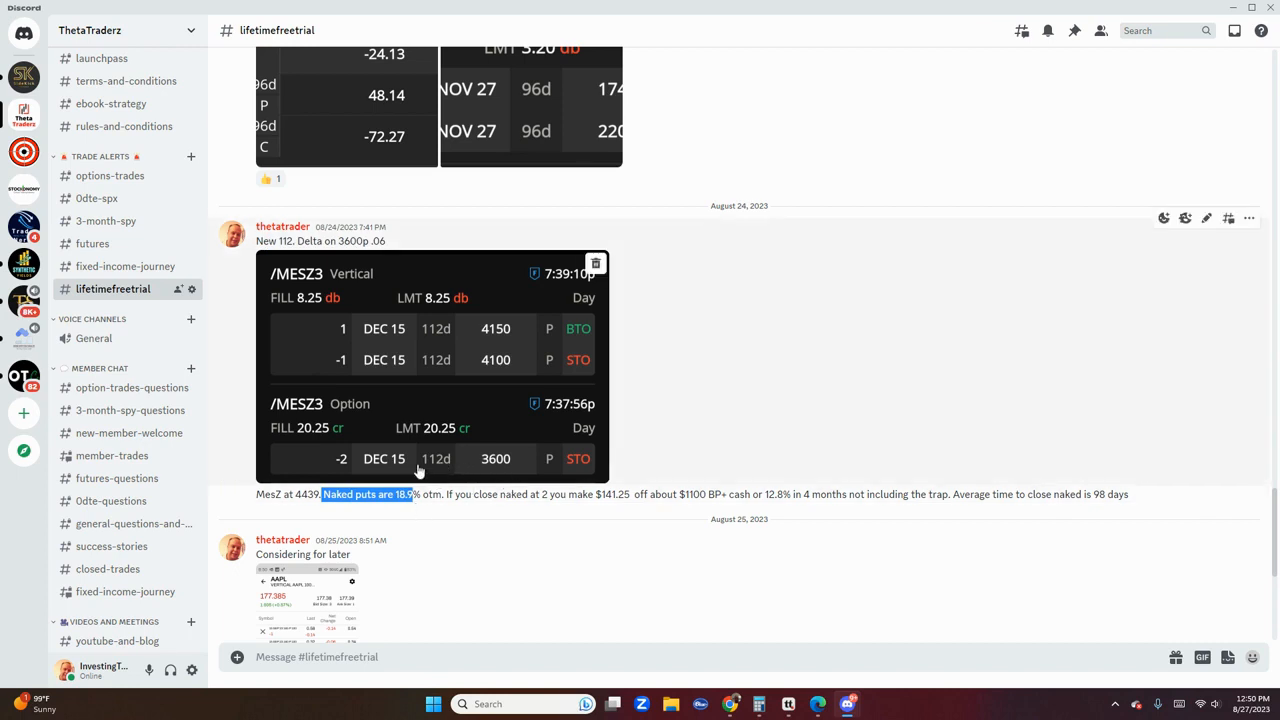
{"action": "mouse_move", "coordinate": [433, 471]}
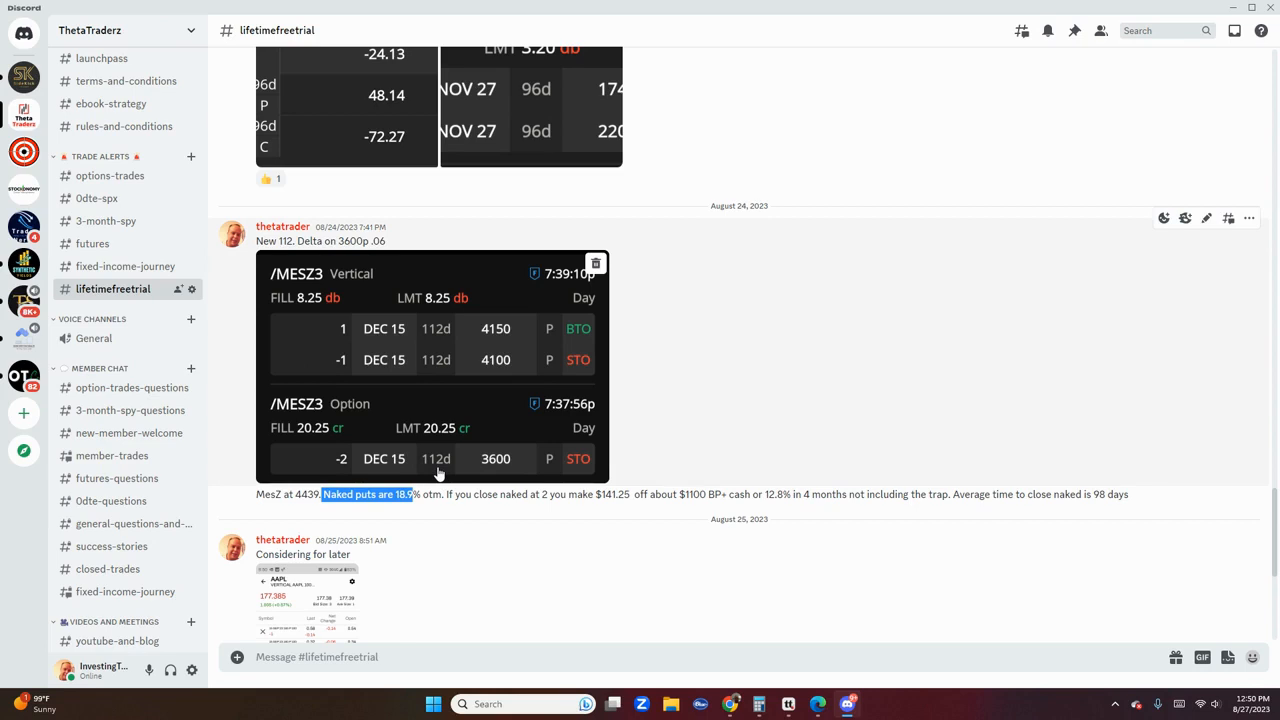
{"action": "mouse_move", "coordinate": [1093, 469]}
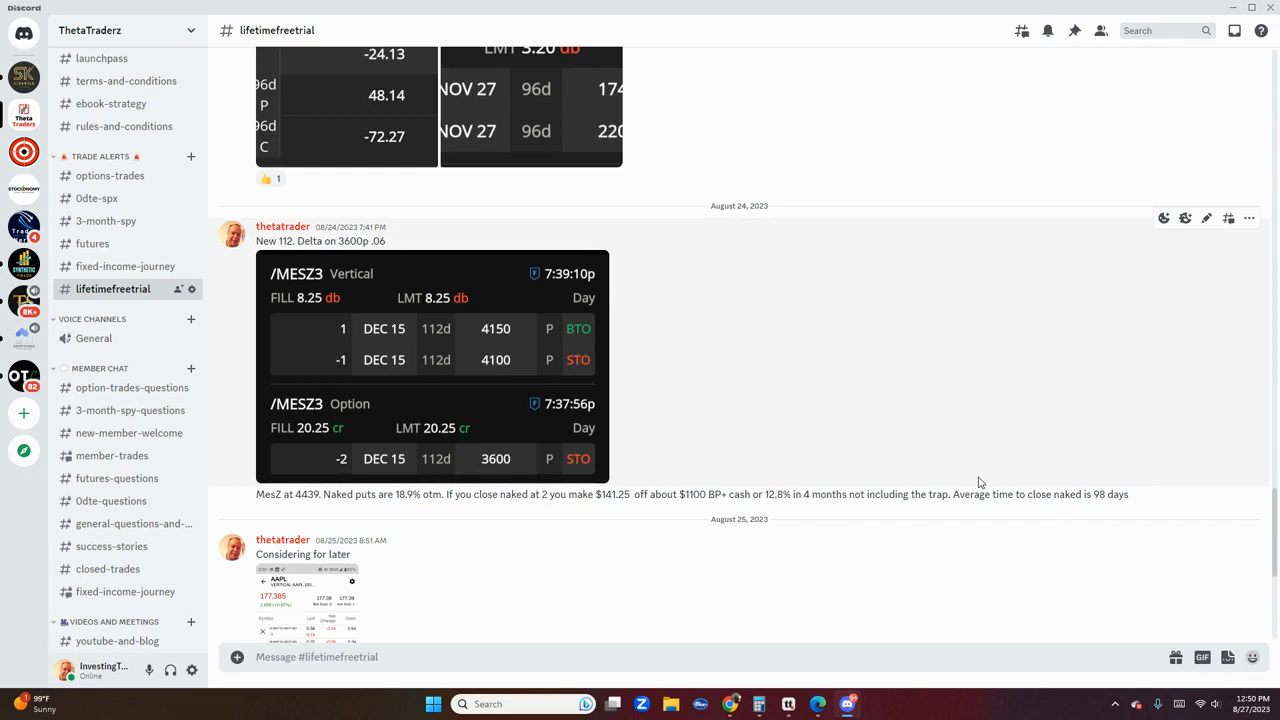
{"action": "mouse_move", "coordinate": [912, 485]}
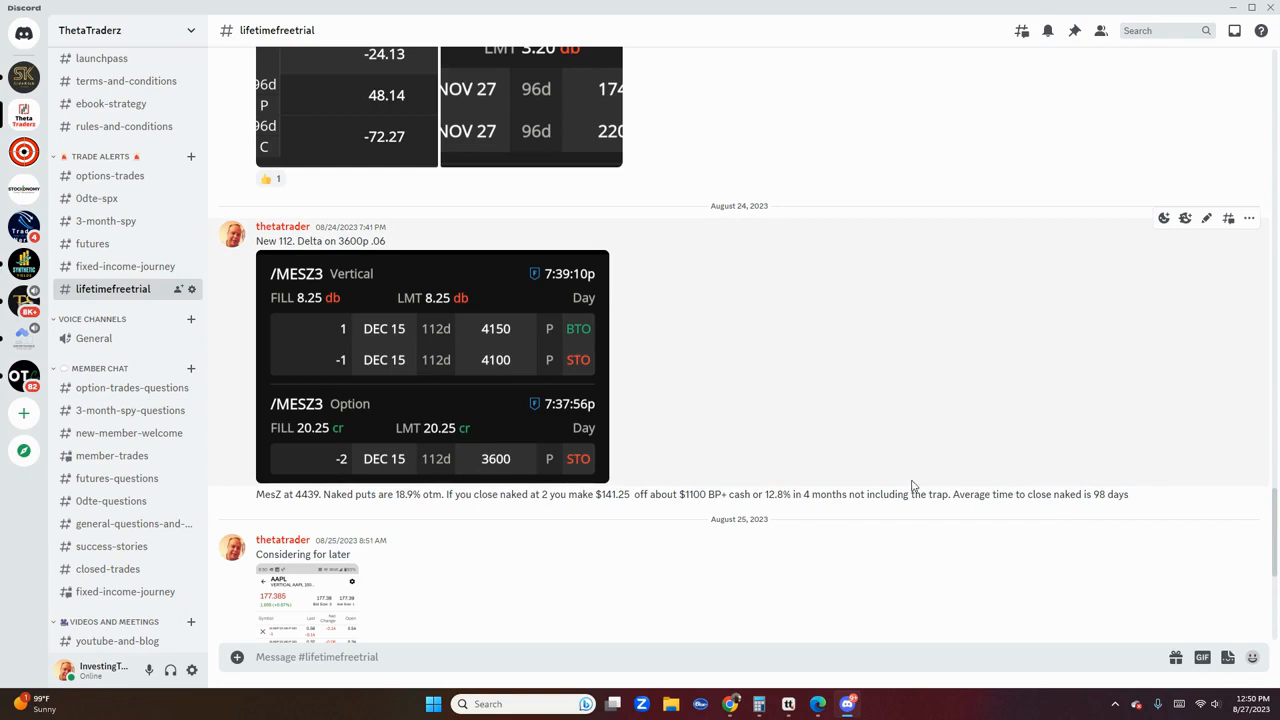
{"action": "mouse_move", "coordinate": [450, 350]}
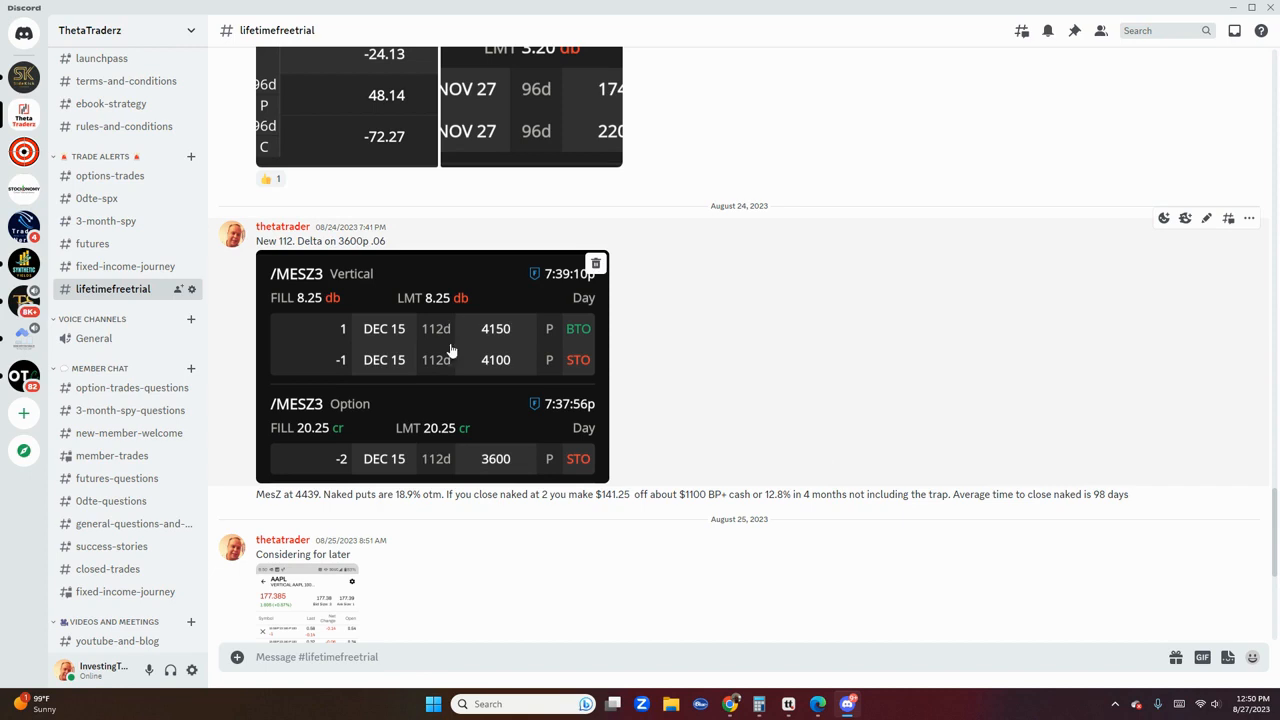
- Scroll to the 'Nerdy math' post and highlight its $29450 total
{"action": "scroll", "scroll_direction": "down", "scroll_amount": 3}
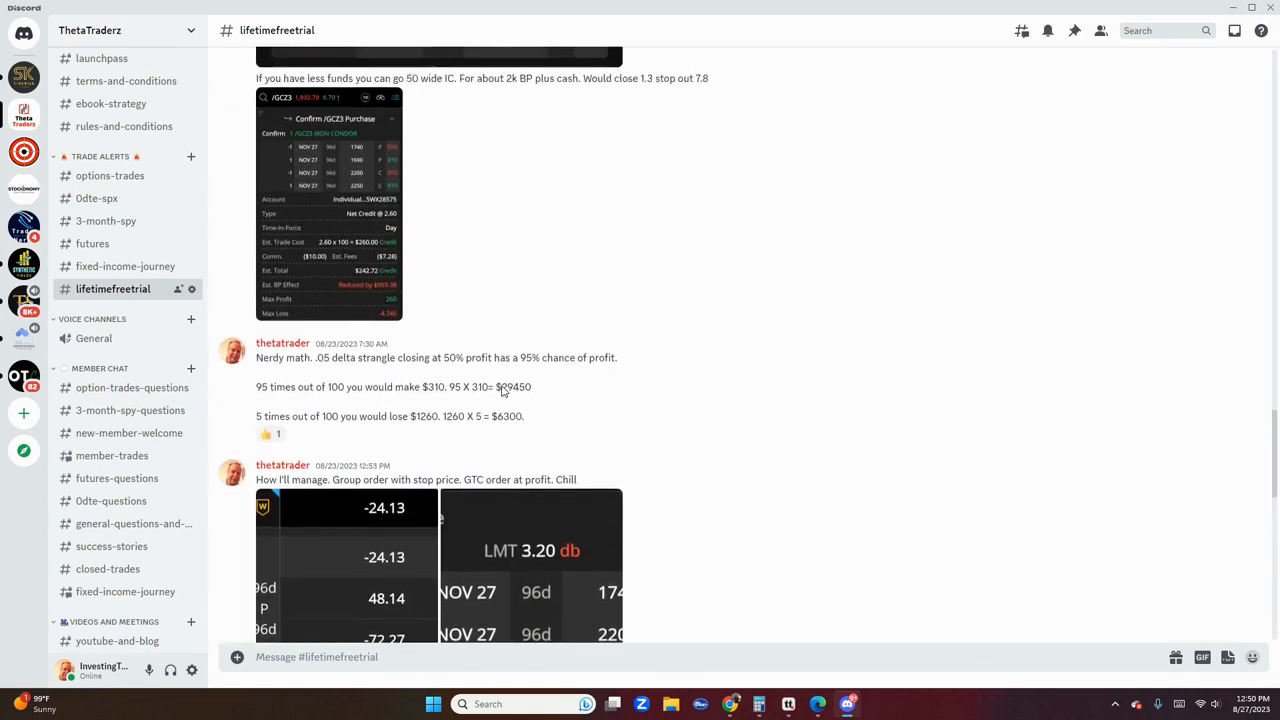
{"action": "scroll", "scroll_direction": "up", "scroll_amount": 3}
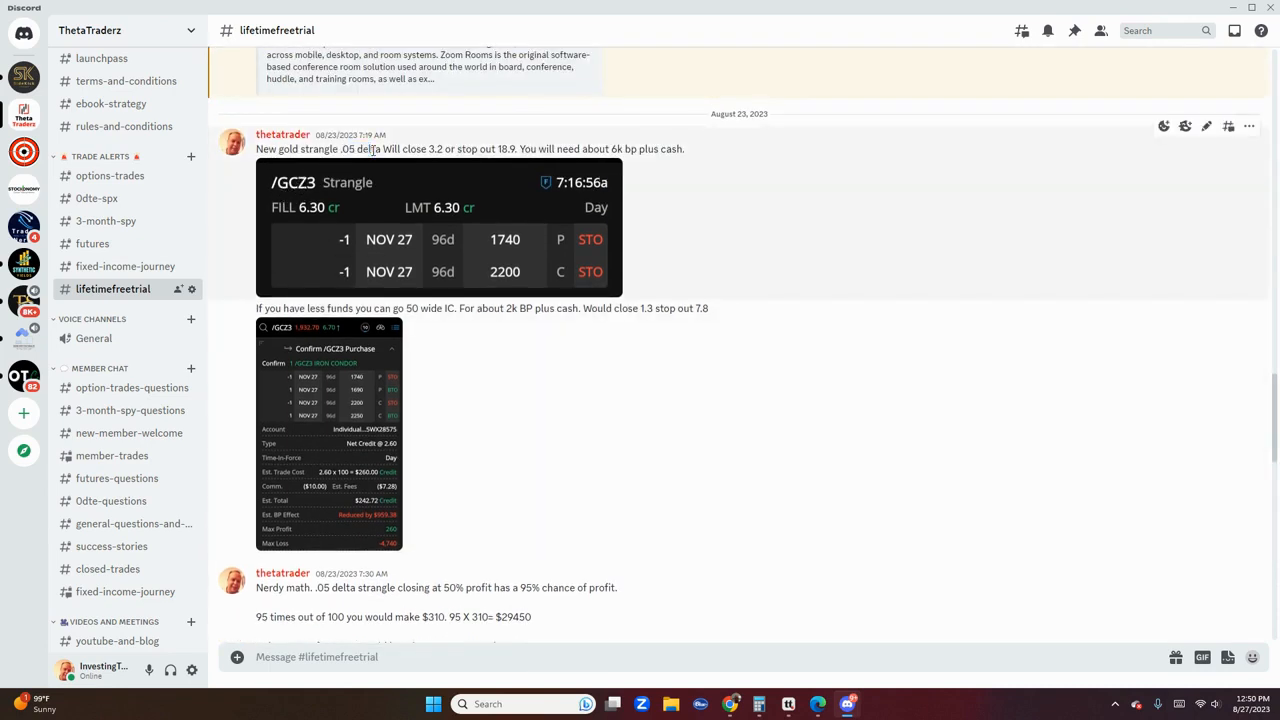
{"action": "mouse_move", "coordinate": [440, 221]}
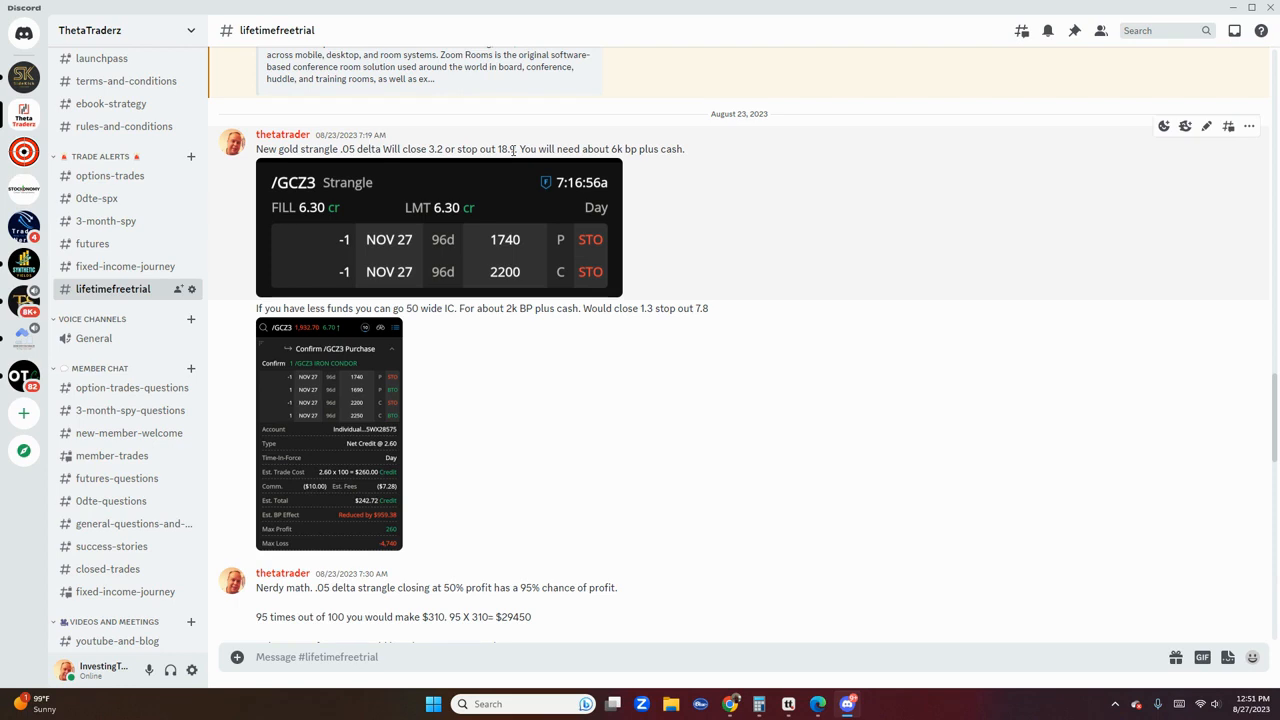
{"action": "scroll", "scroll_direction": "down", "scroll_amount": 3}
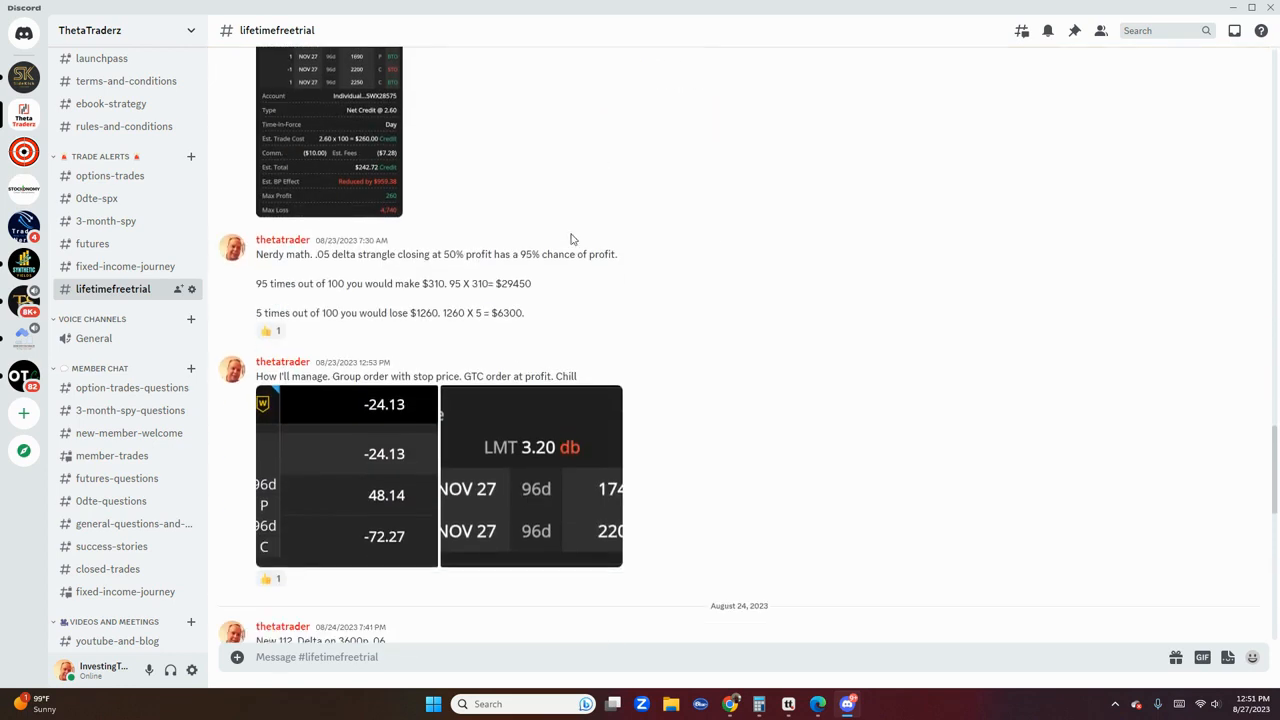
{"action": "left_click_drag", "start_coordinate": [256, 283], "coordinate": [422, 283]}
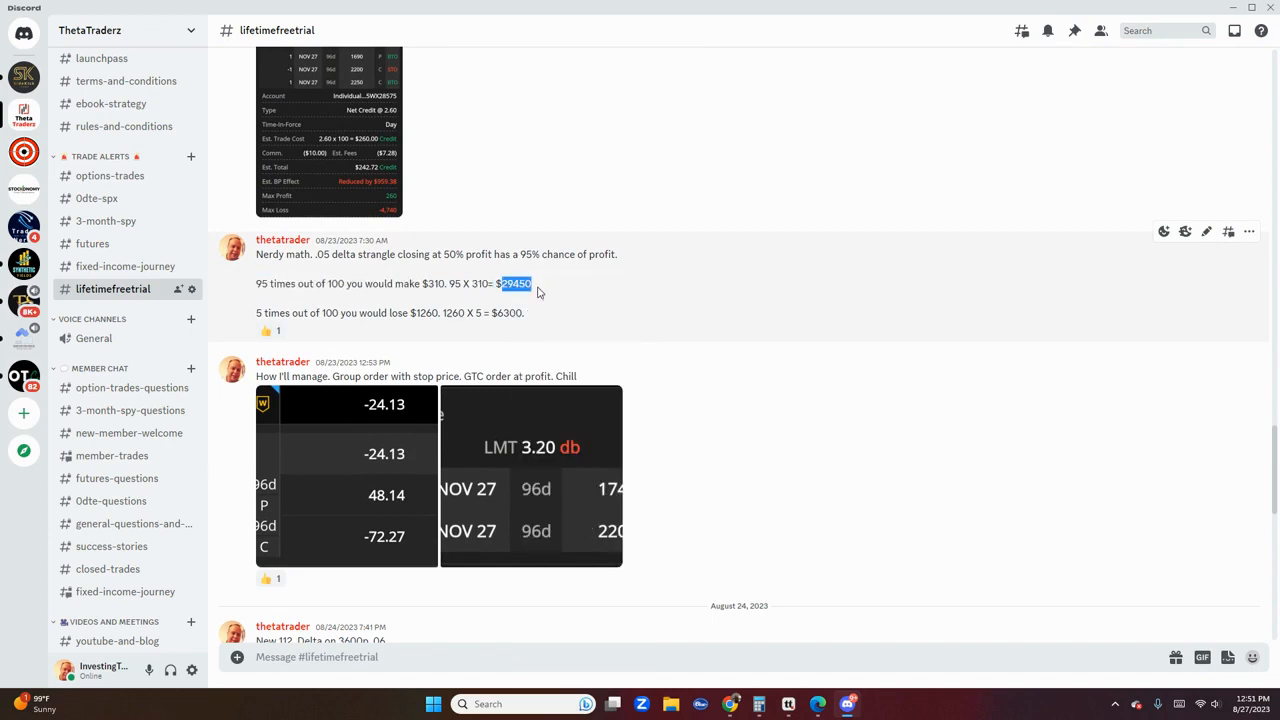
{"action": "mouse_move", "coordinate": [340, 303]}
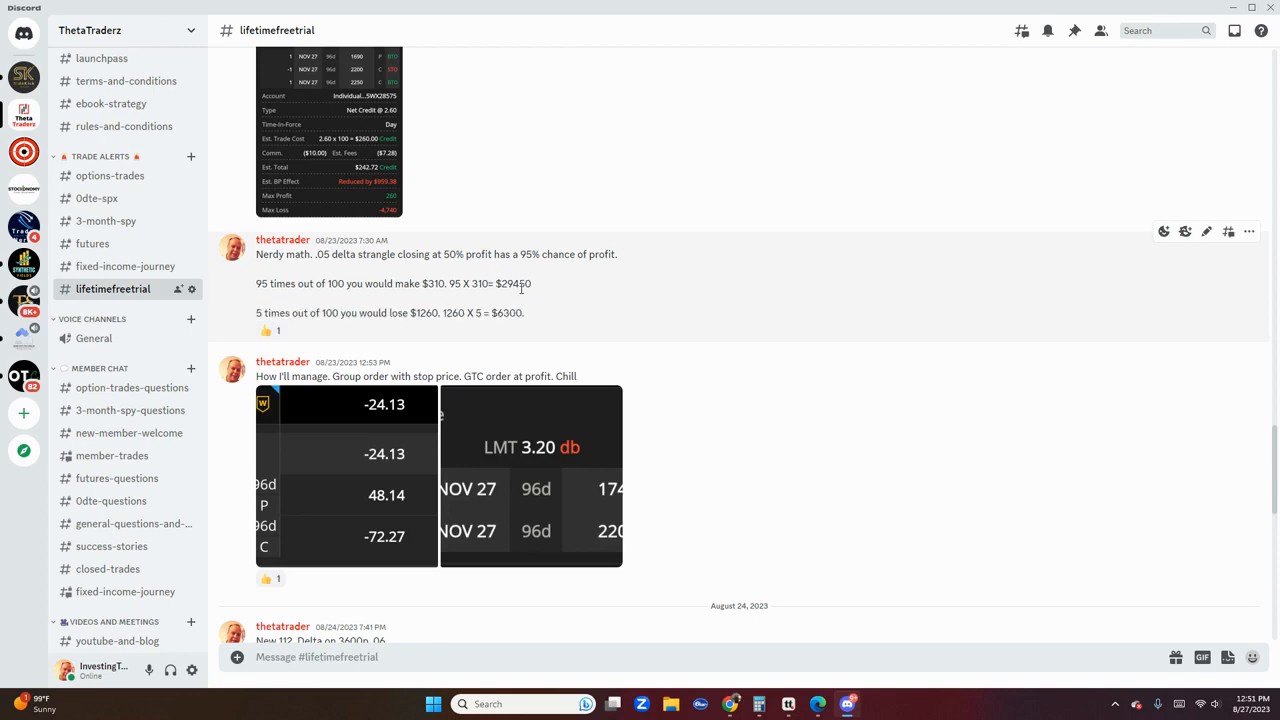
{"action": "mouse_move", "coordinate": [549, 302]}
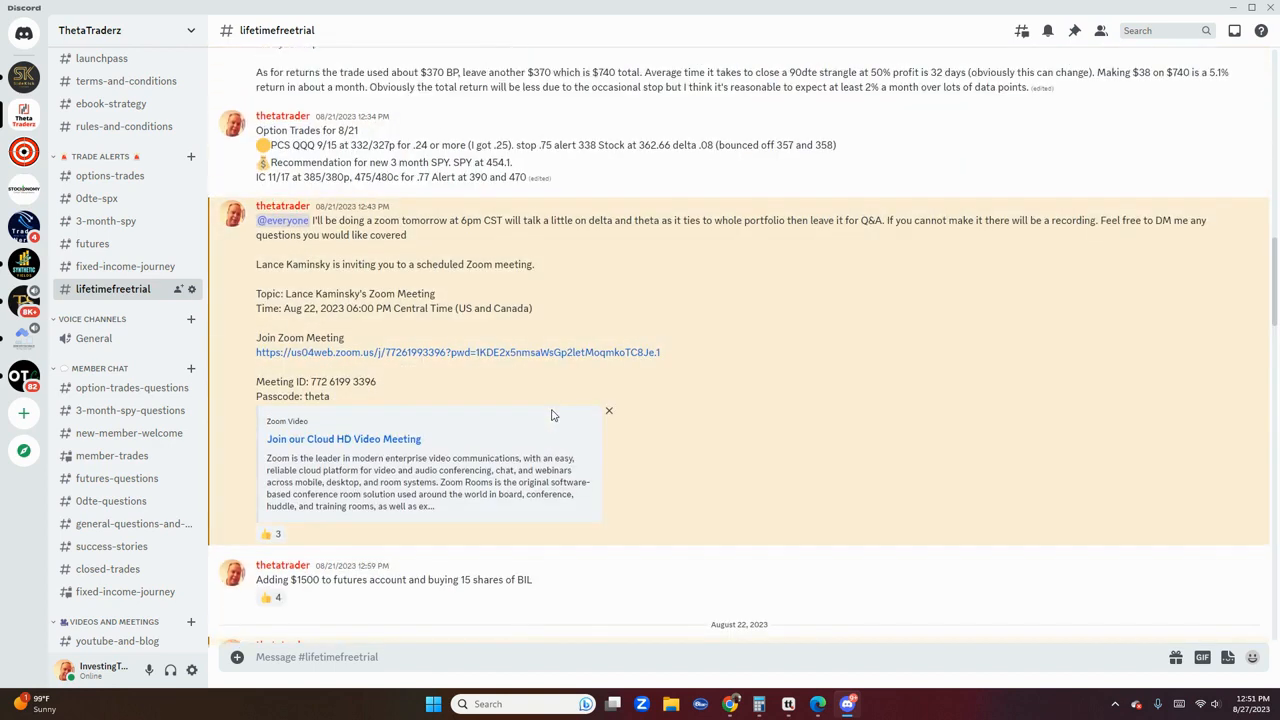
{"action": "mouse_move", "coordinate": [578, 426]}
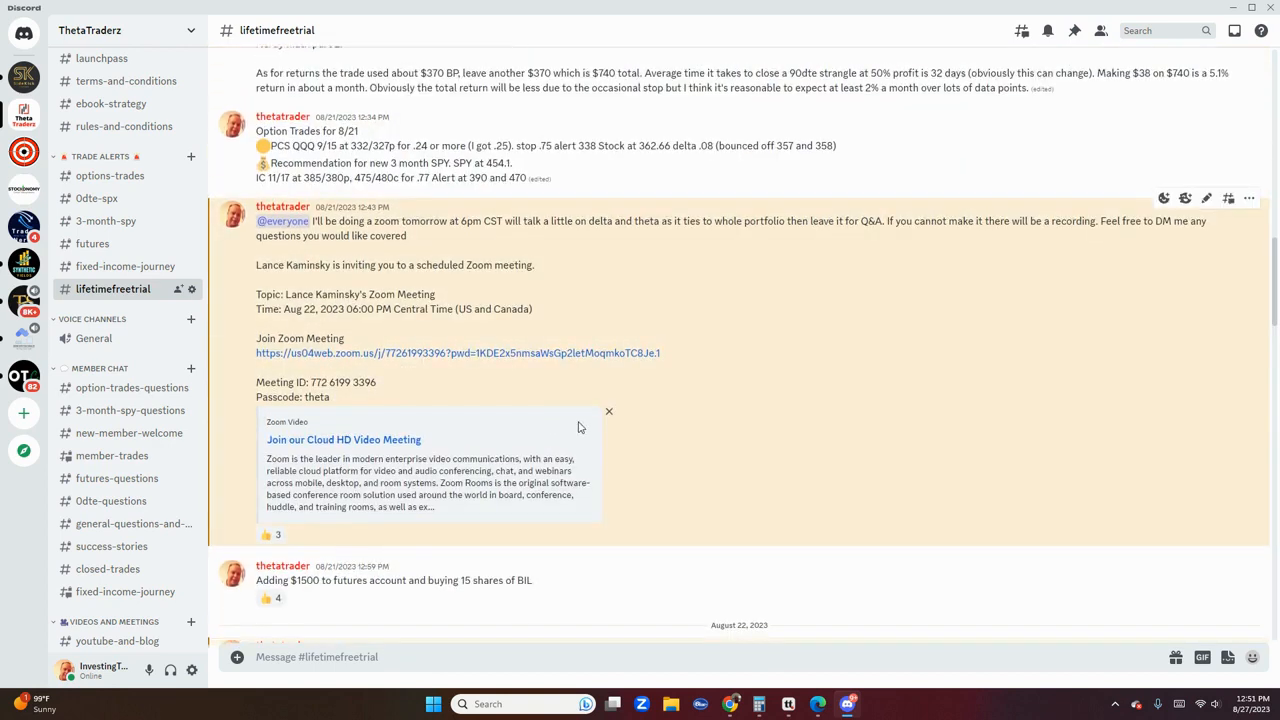
- Highlight the Aug 21 /Mcl strangle delta and exit details
{"action": "scroll", "scroll_direction": "down", "scroll_amount": 3}
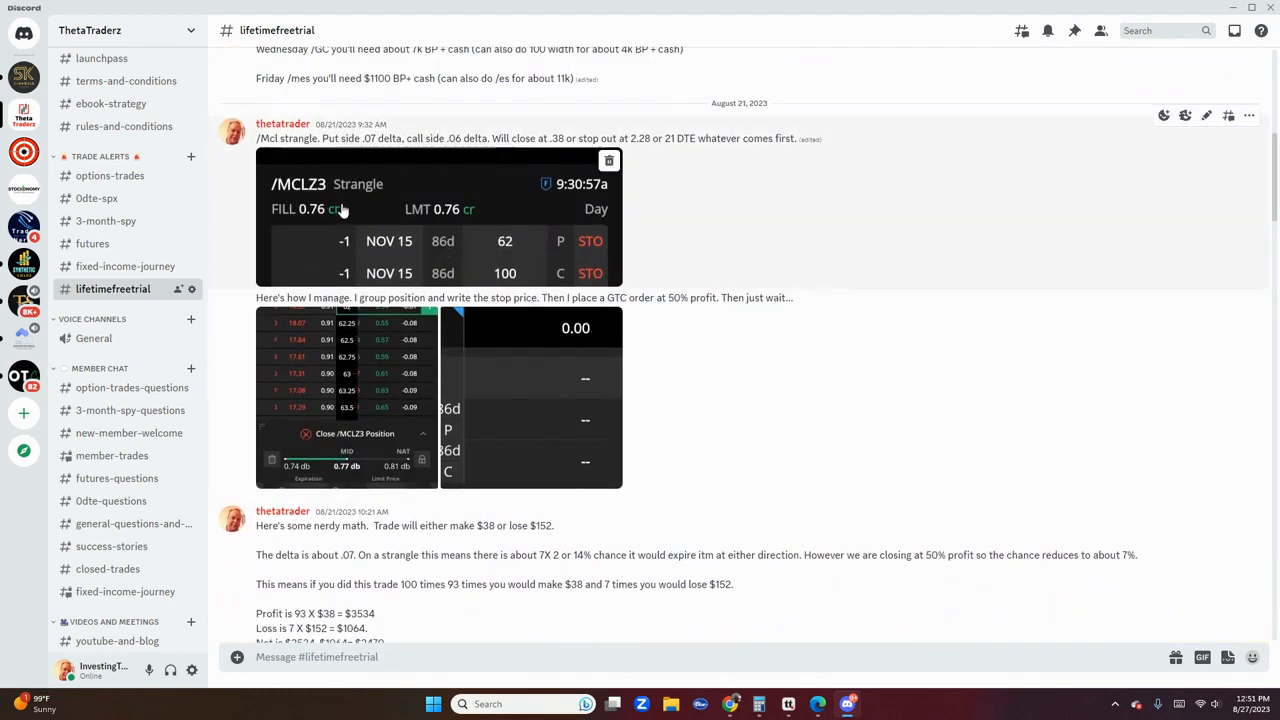
{"action": "mouse_move", "coordinate": [343, 248]}
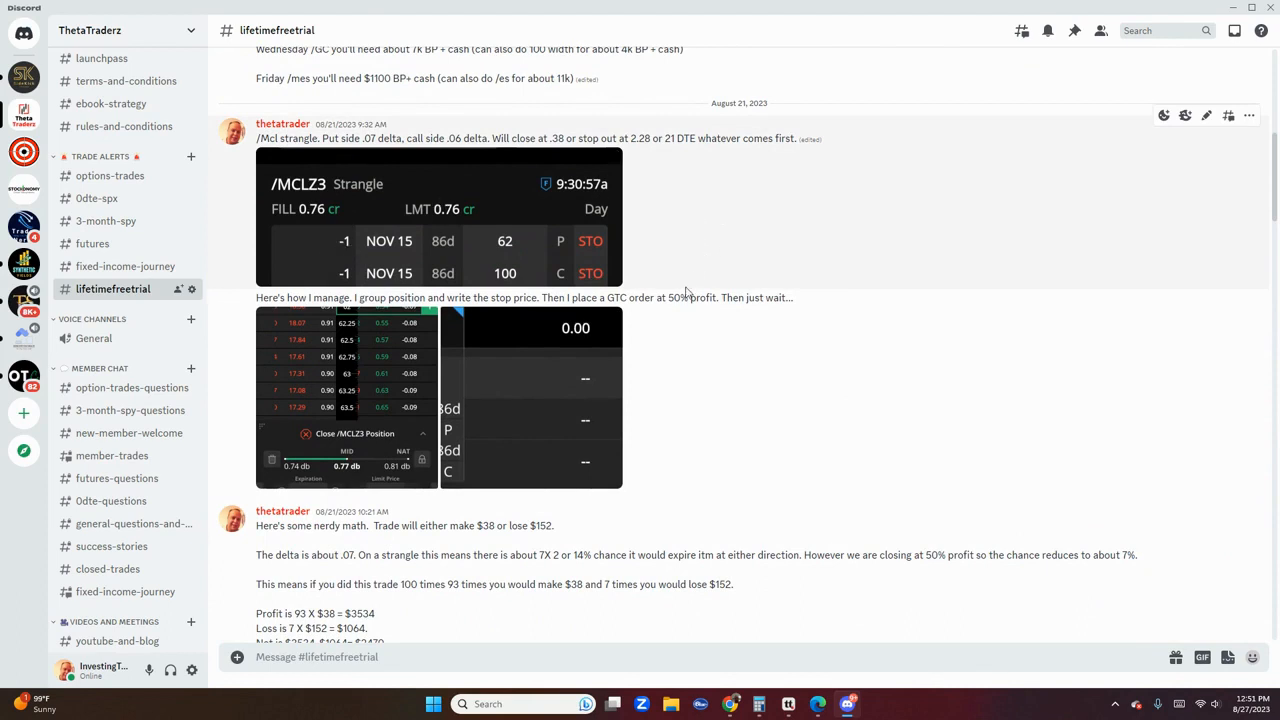
{"action": "mouse_move", "coordinate": [690, 290]}
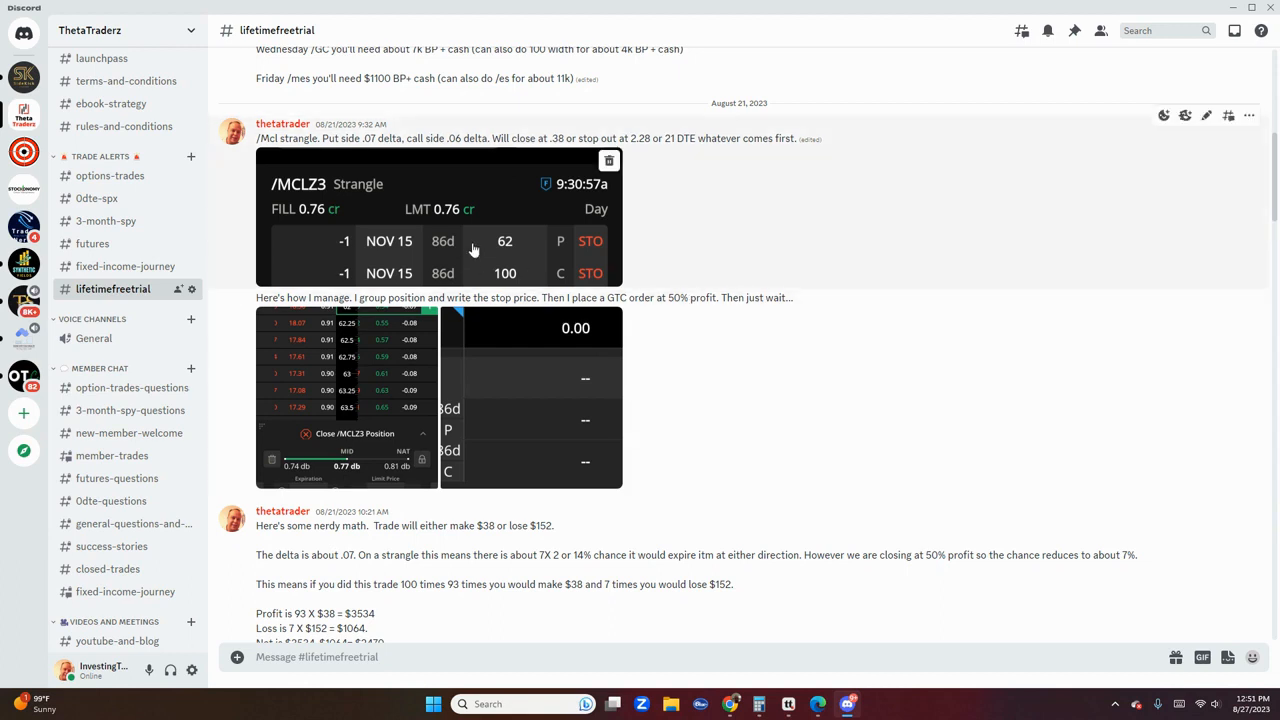
{"action": "mouse_move", "coordinate": [503, 262]}
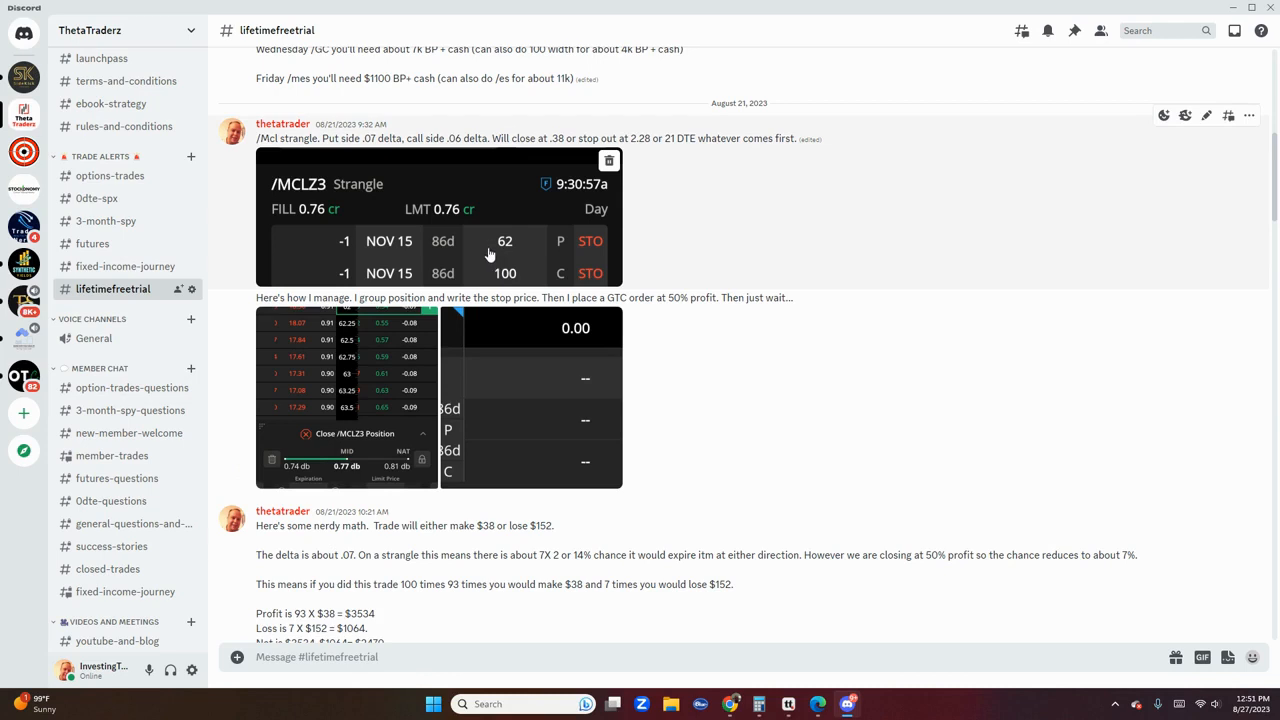
{"action": "left_click_drag", "start_coordinate": [256, 138], "coordinate": [577, 138]}
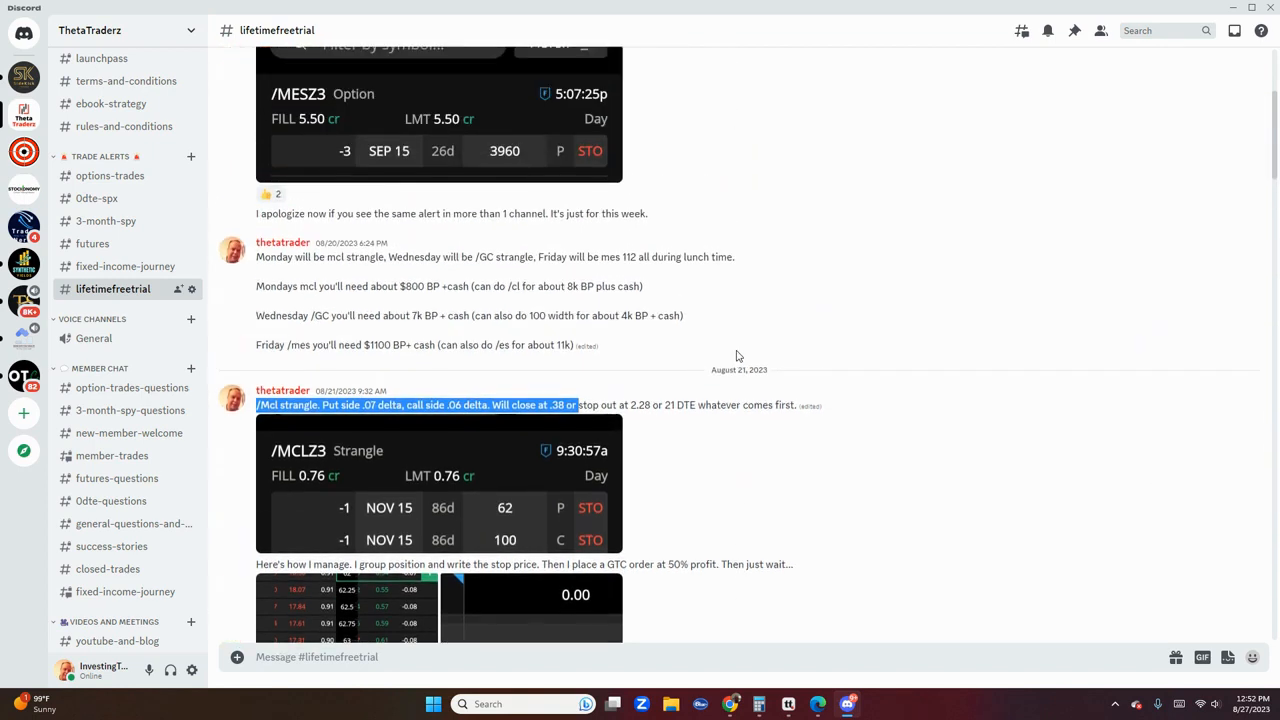
{"action": "scroll", "scroll_direction": "down", "scroll_amount": 3}
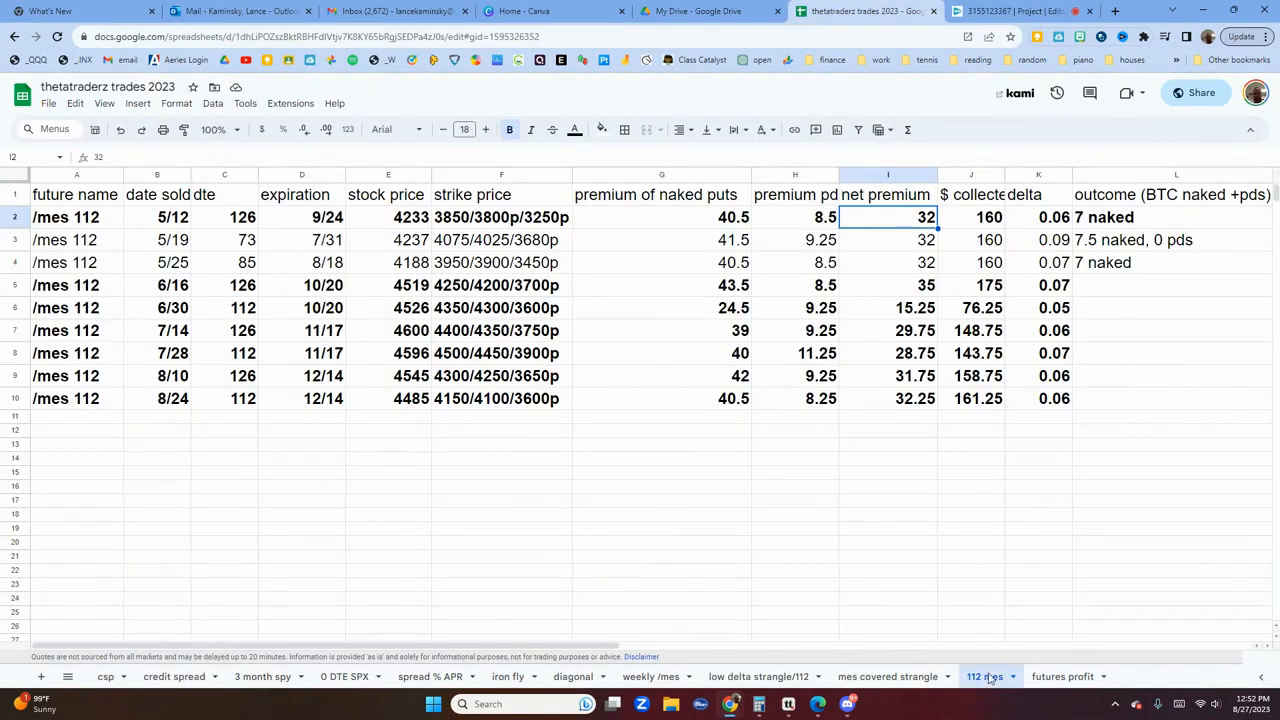
- Point out the 8/24 trade's 0.06 delta in 112 mes, then go to mes covered strangle
{"action": "left_click", "coordinate": [984, 676]}
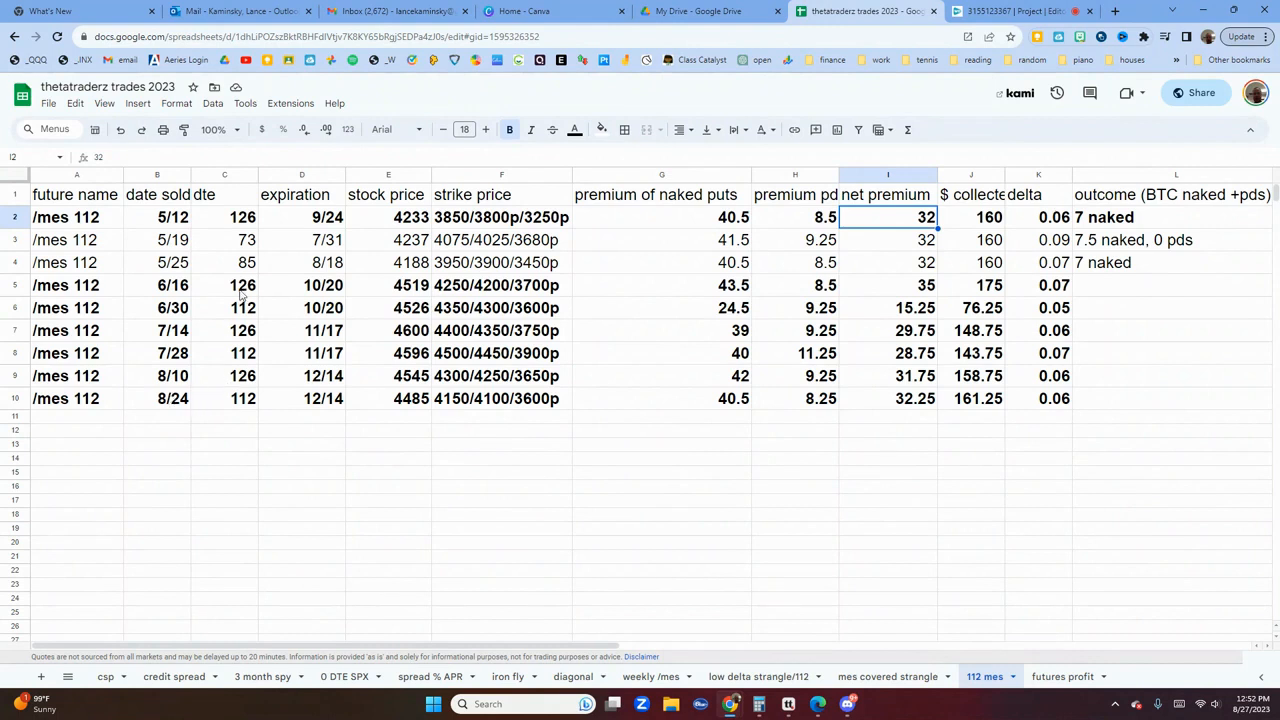
{"action": "mouse_move", "coordinate": [280, 420]}
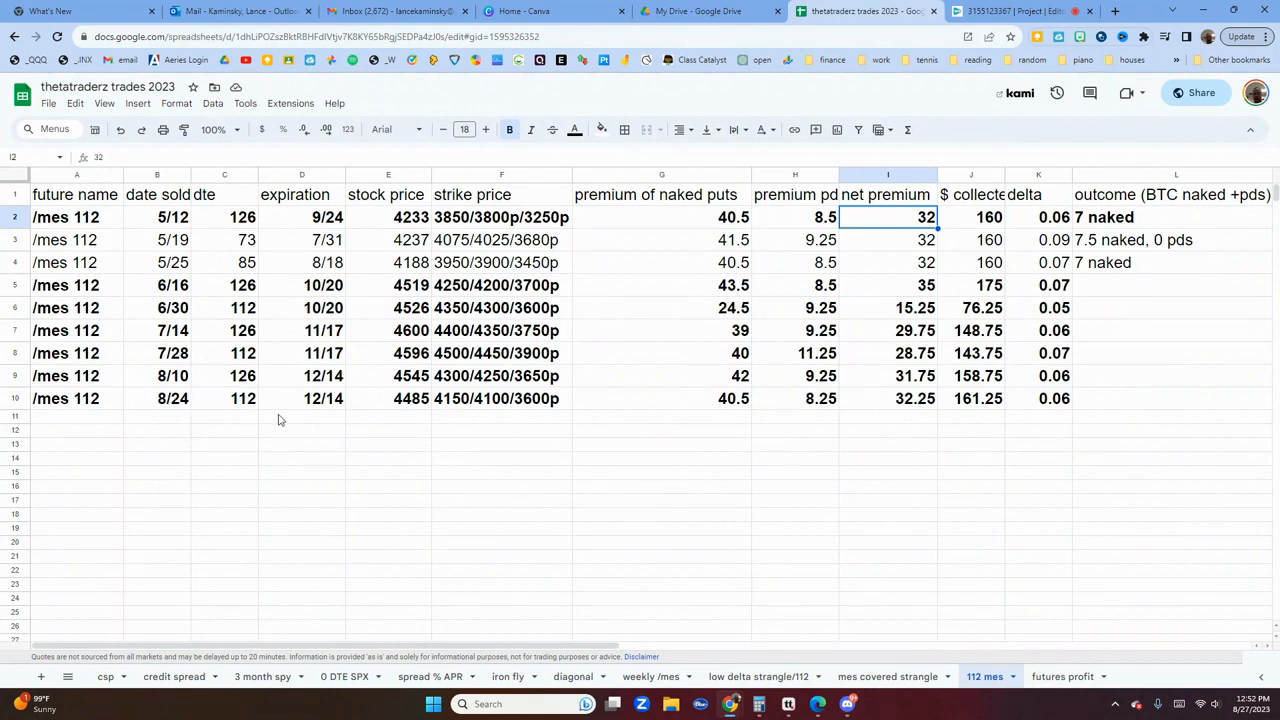
{"action": "left_click", "coordinate": [76, 398]}
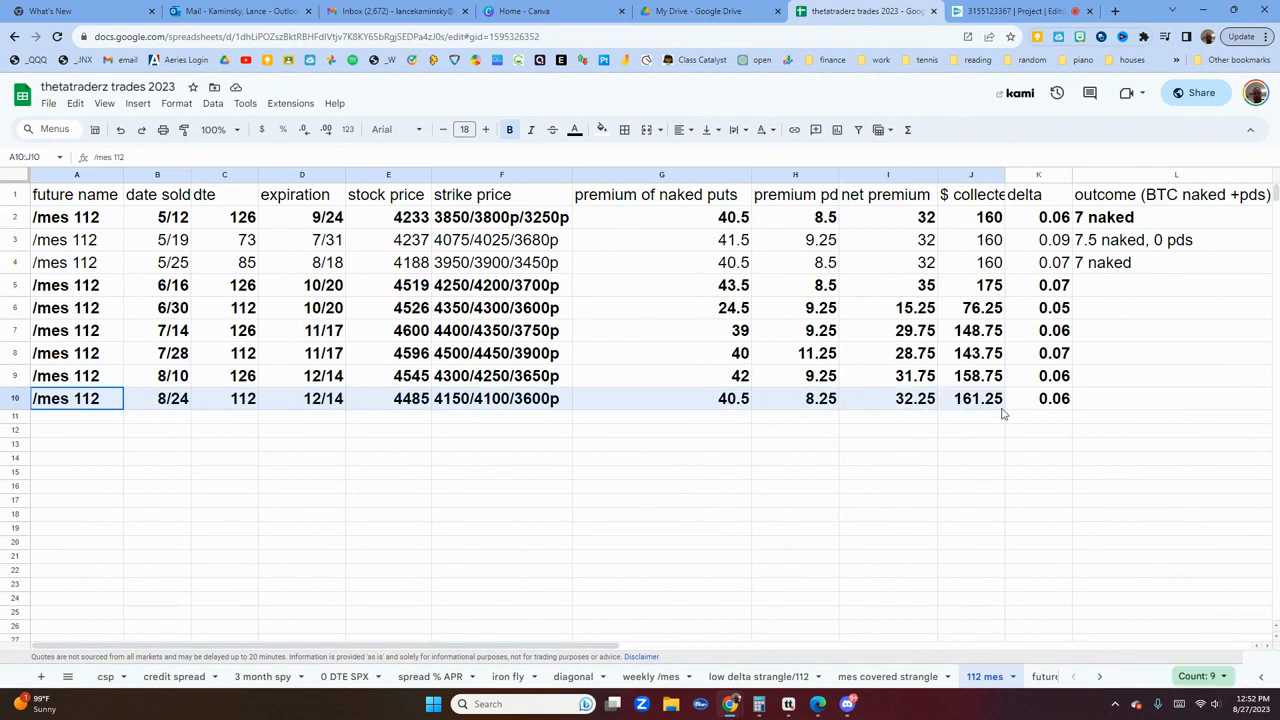
{"action": "left_click", "coordinate": [1038, 398]}
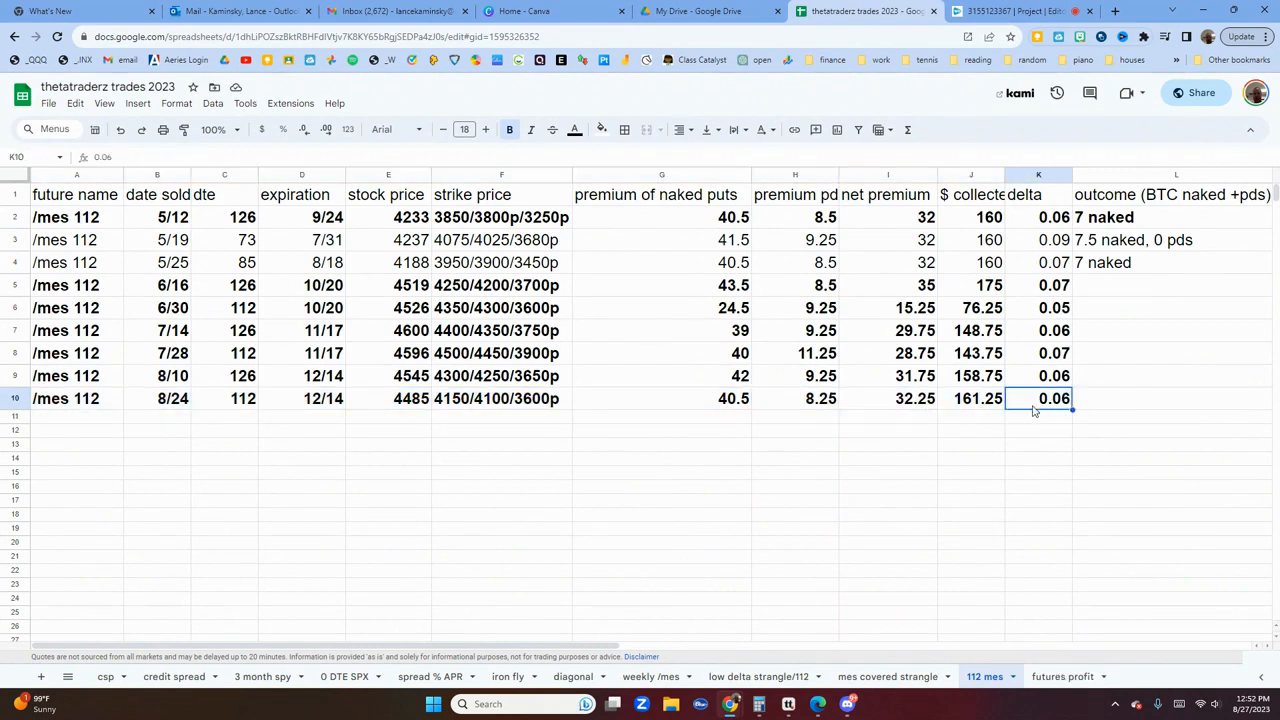
{"action": "mouse_move", "coordinate": [1033, 410]}
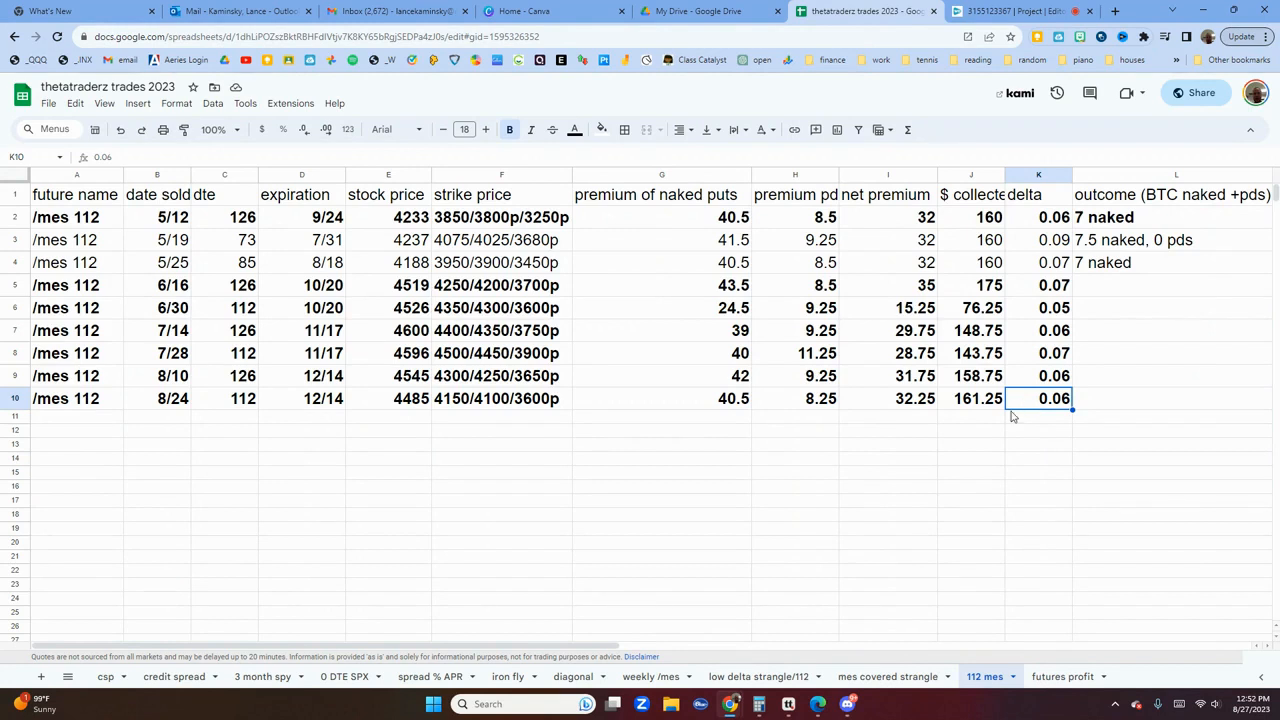
{"action": "left_click", "coordinate": [889, 676]}
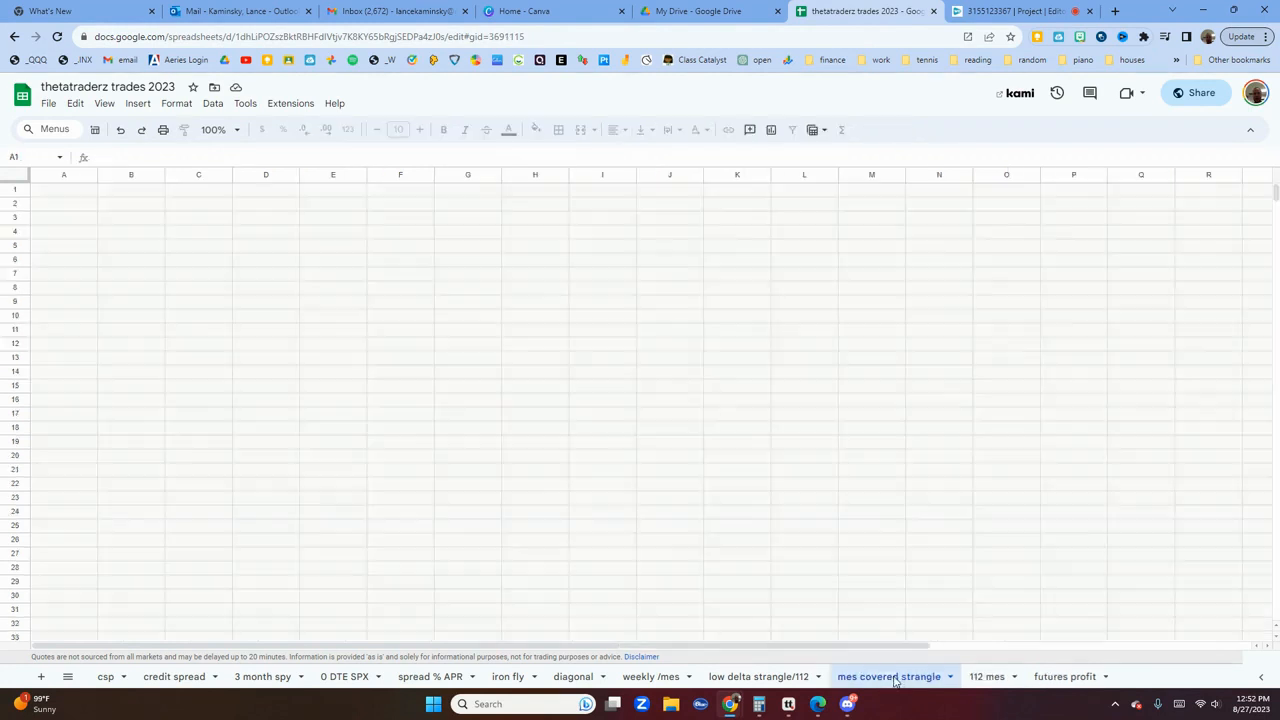
- Scroll to row 40 and point to the 08/04 trade's 39 premium
{"action": "left_click", "coordinate": [888, 676]}
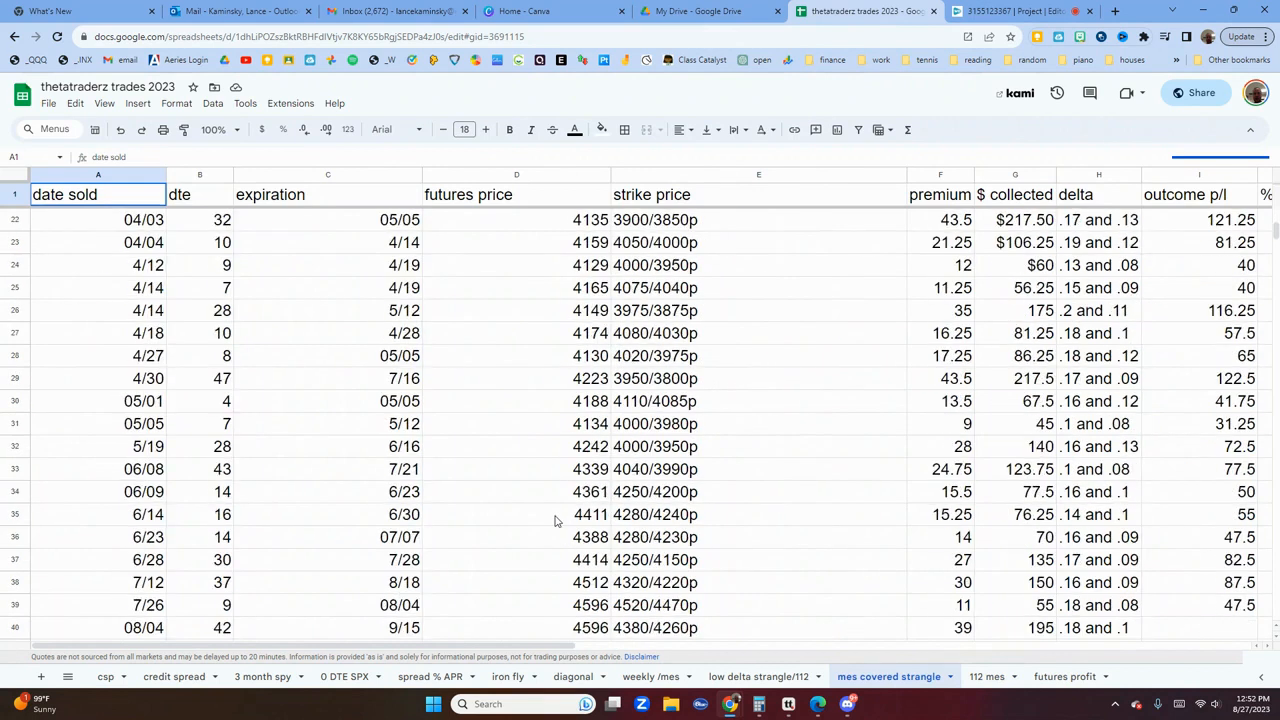
{"action": "scroll", "scroll_direction": "down", "scroll_amount": 3}
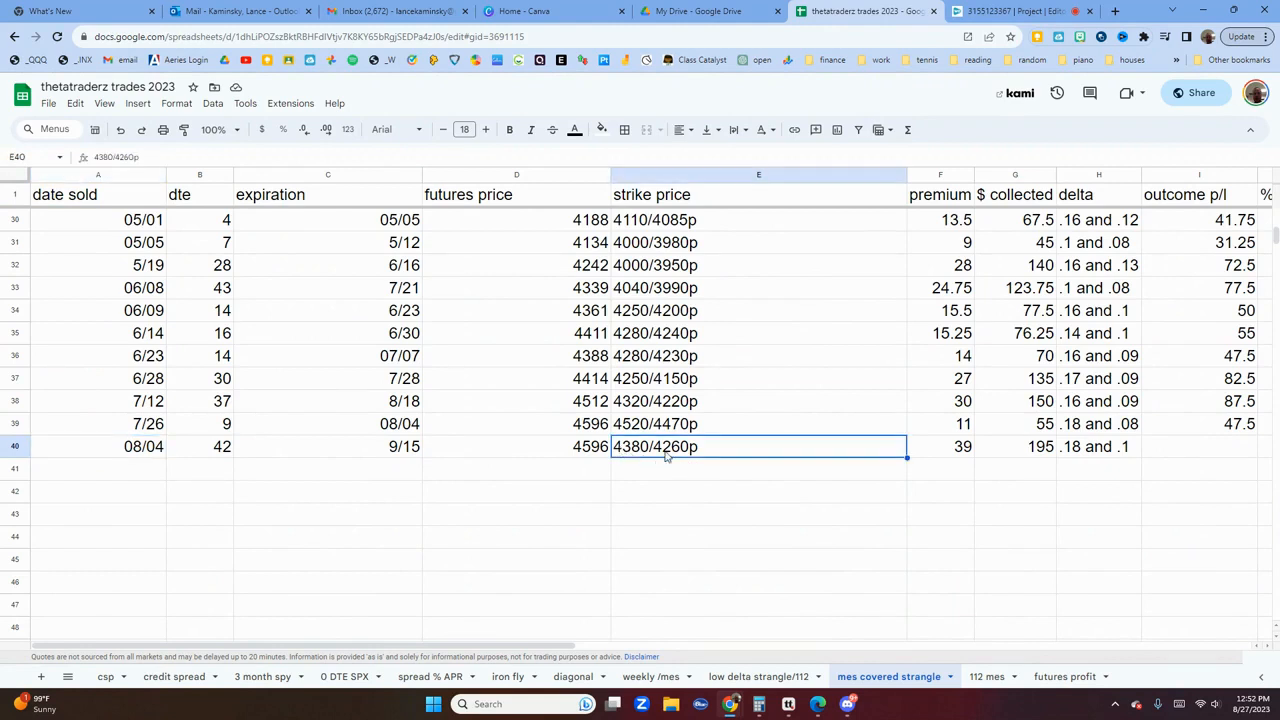
{"action": "mouse_move", "coordinate": [693, 452]}
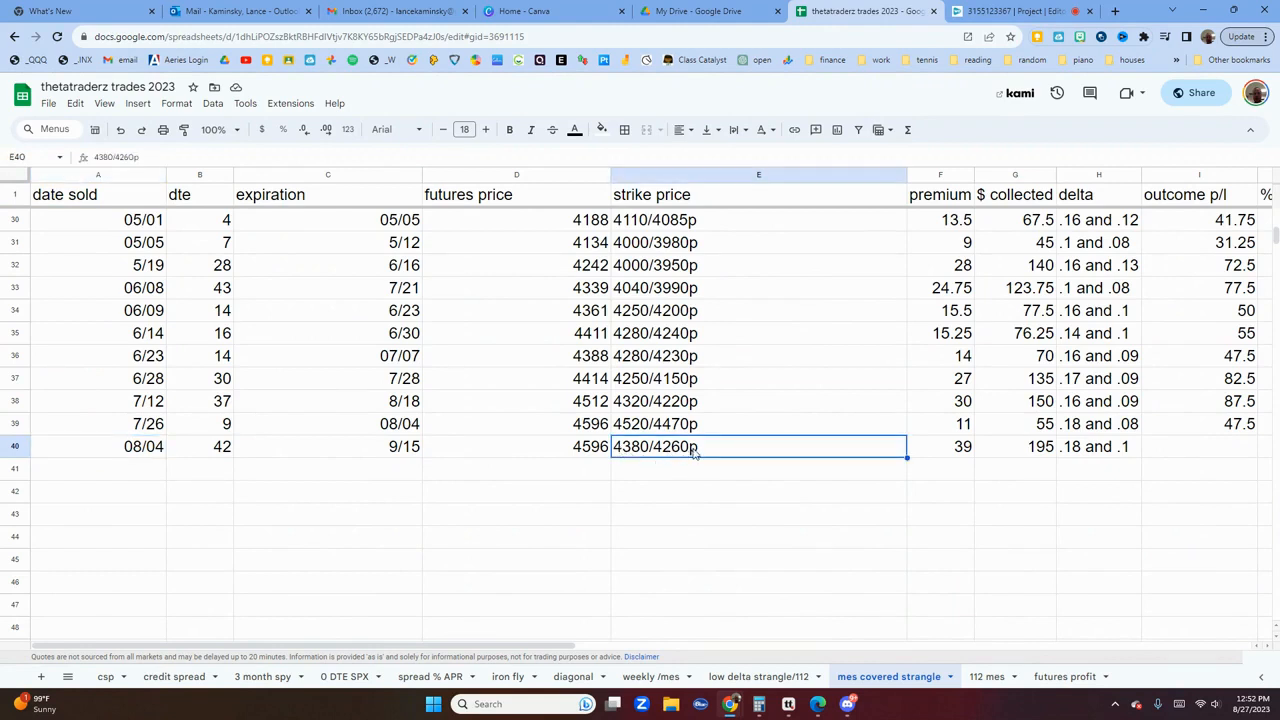
{"action": "left_click", "coordinate": [940, 446]}
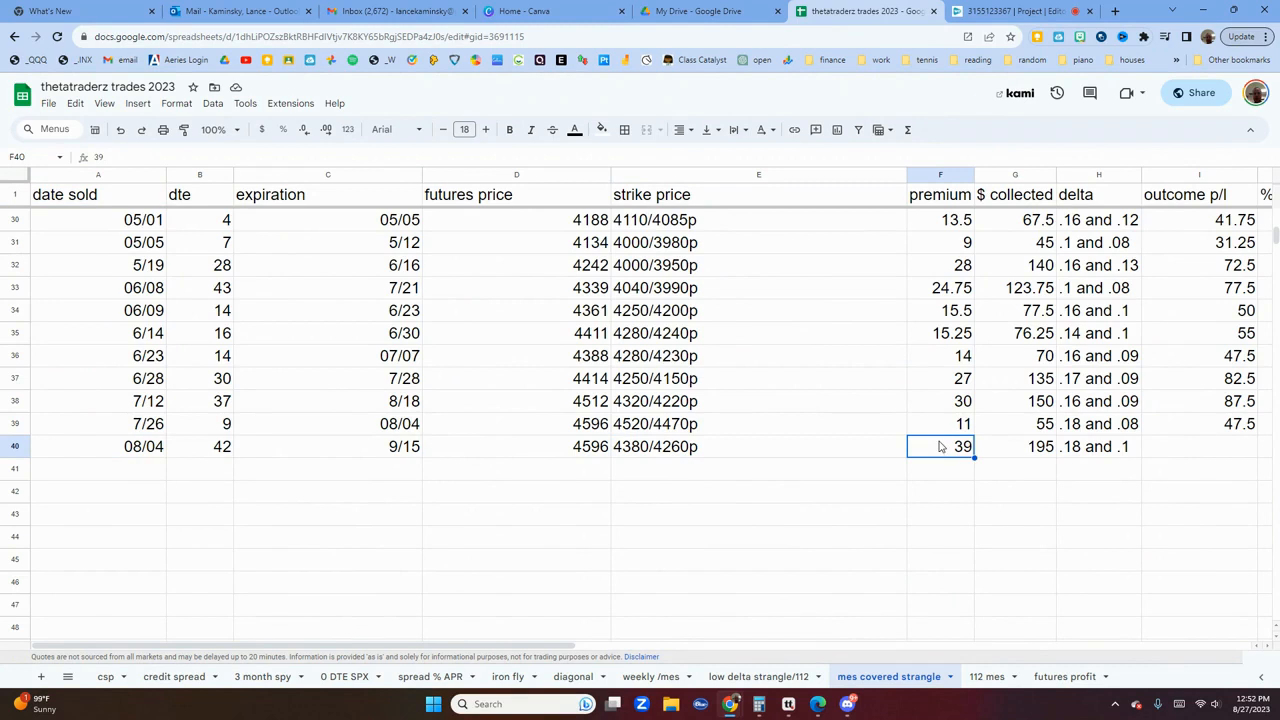
{"action": "mouse_move", "coordinate": [933, 475]}
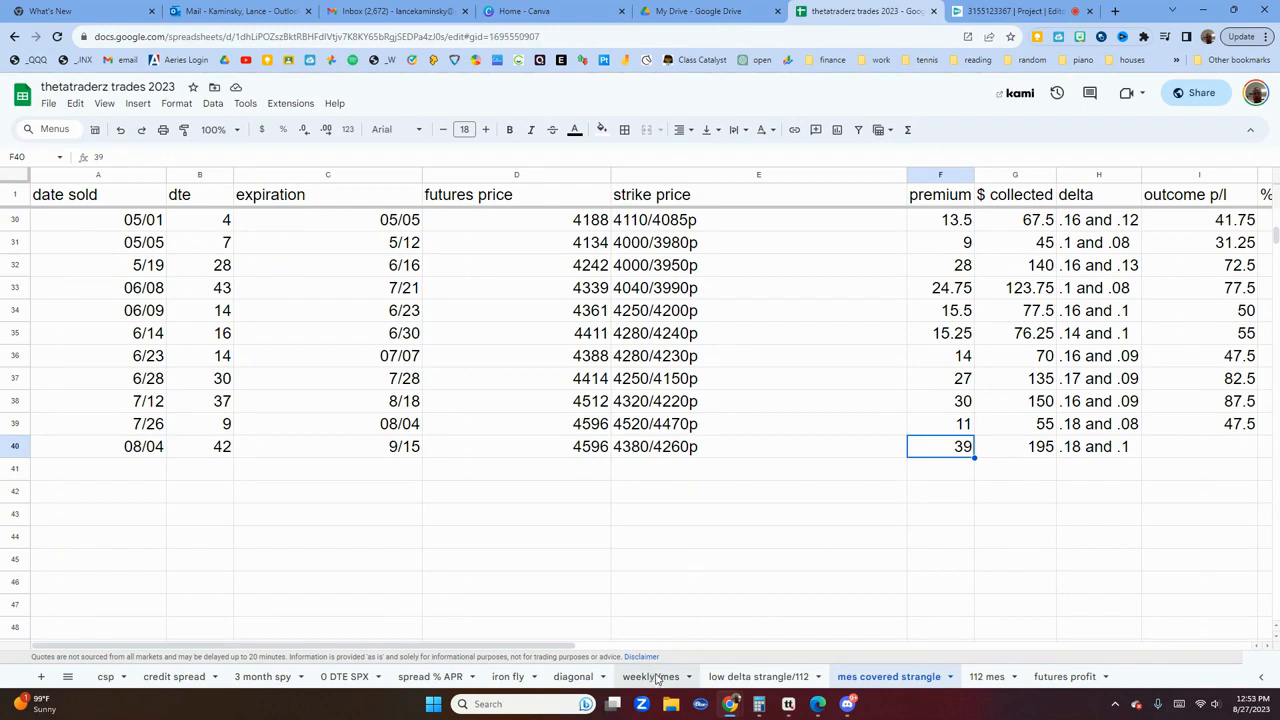
- In weekly /mes, inspect the 7/16 strike, the return formulas, and the 7/30 dte
{"action": "left_click", "coordinate": [651, 676]}
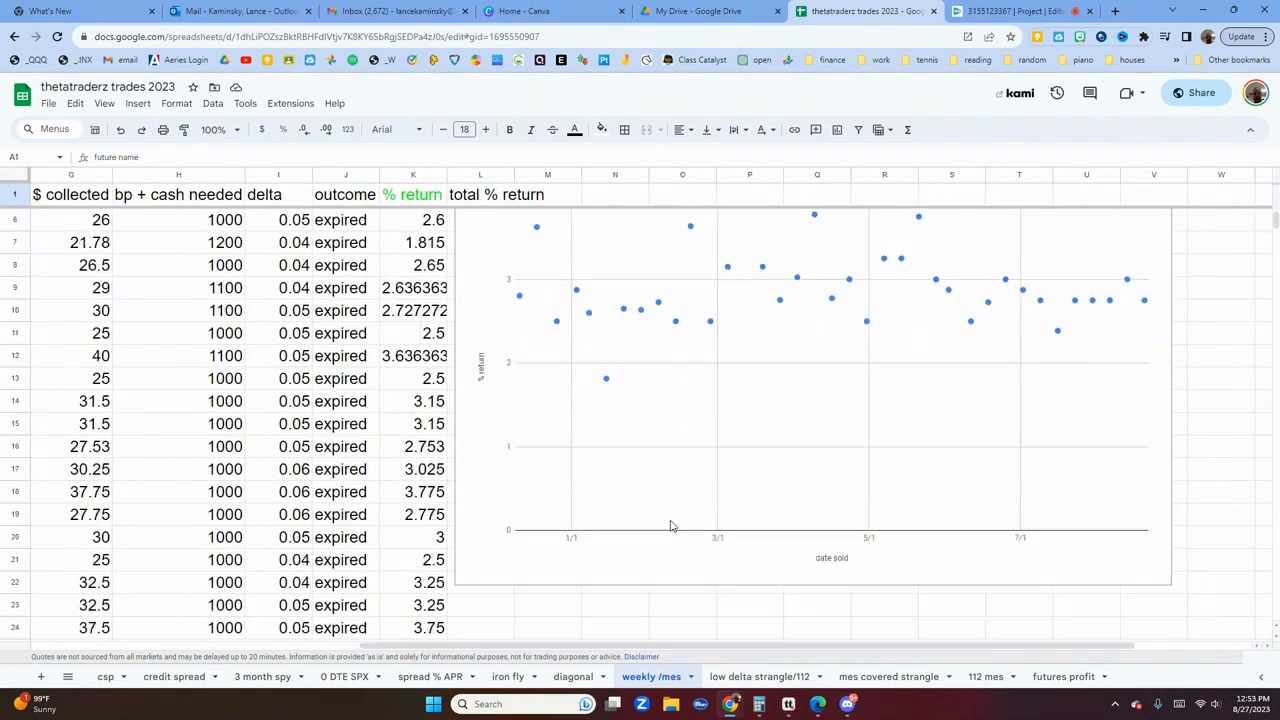
{"action": "scroll", "scroll_direction": "left", "scroll_amount": 3}
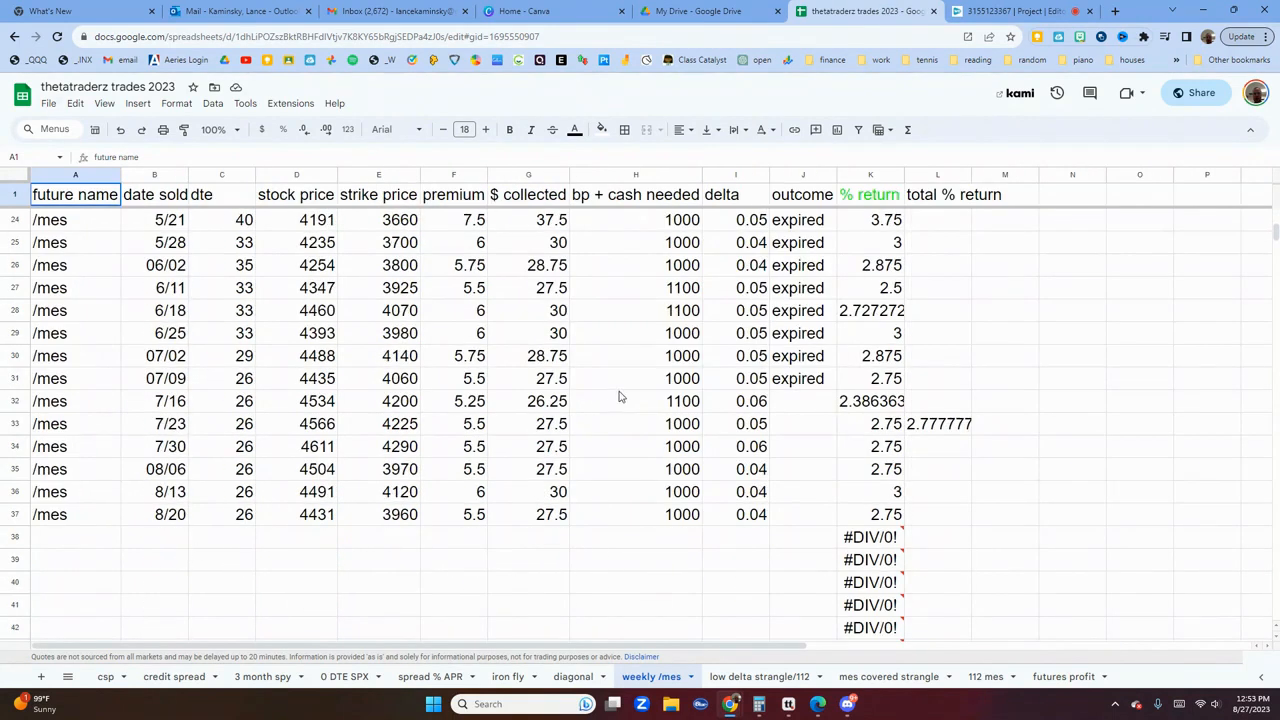
{"action": "mouse_move", "coordinate": [270, 411]}
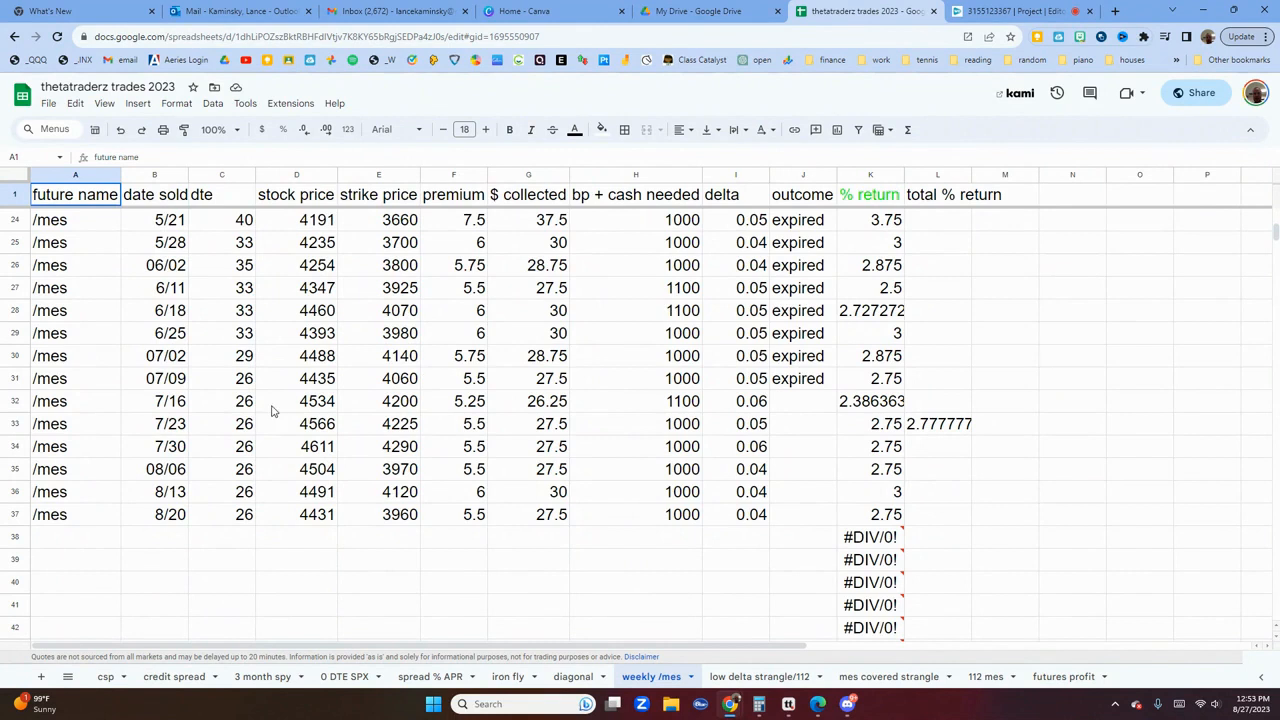
{"action": "left_click", "coordinate": [378, 401]}
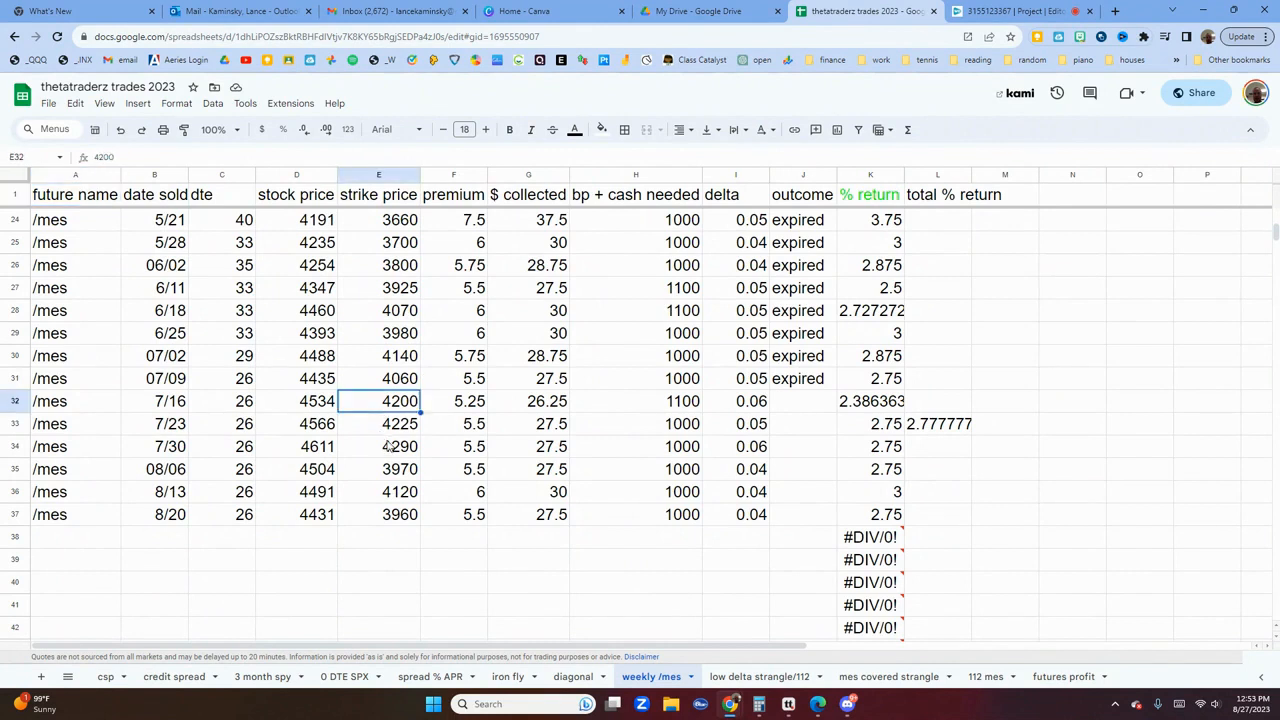
{"action": "left_click", "coordinate": [378, 446]}
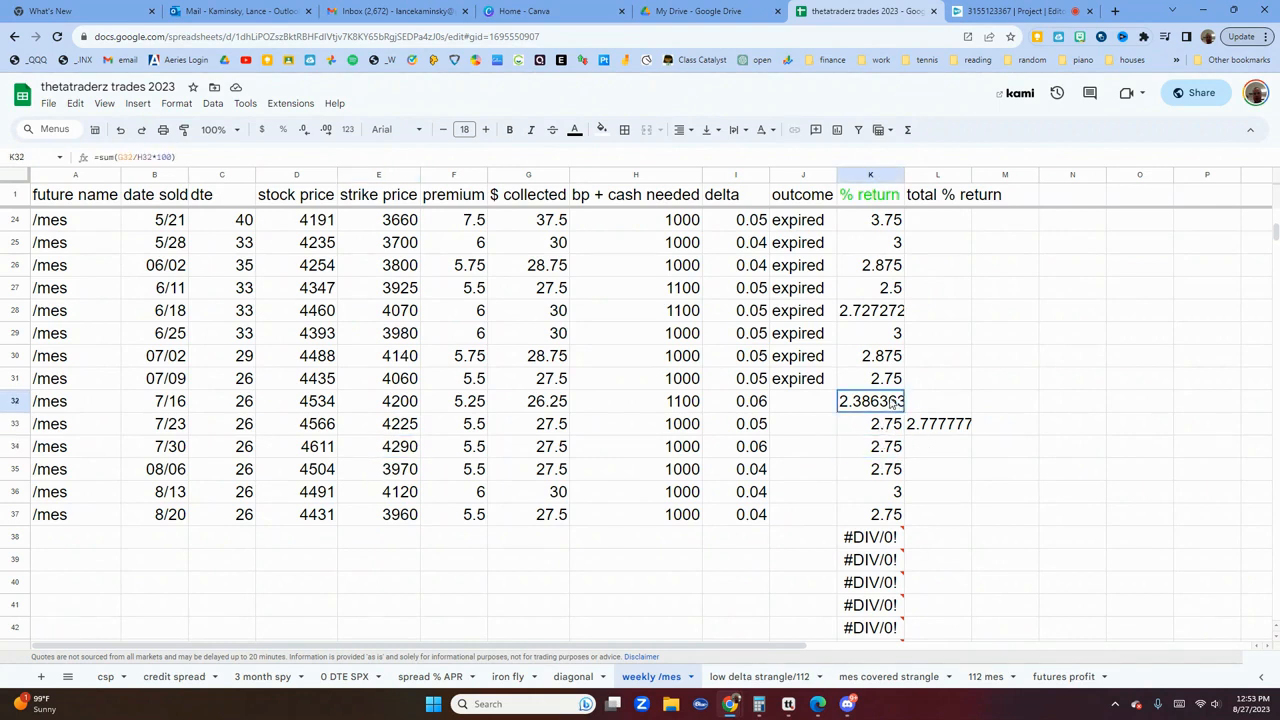
{"action": "left_click", "coordinate": [870, 288]}
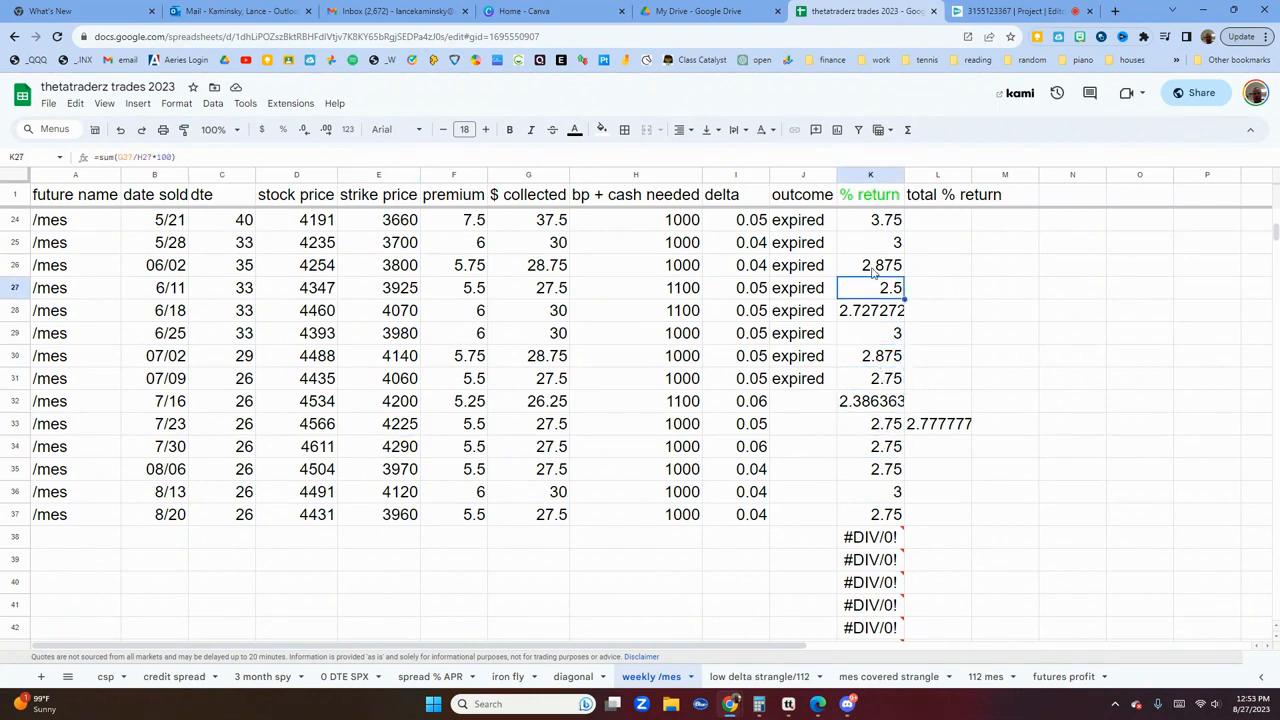
{"action": "left_click", "coordinate": [221, 446]}
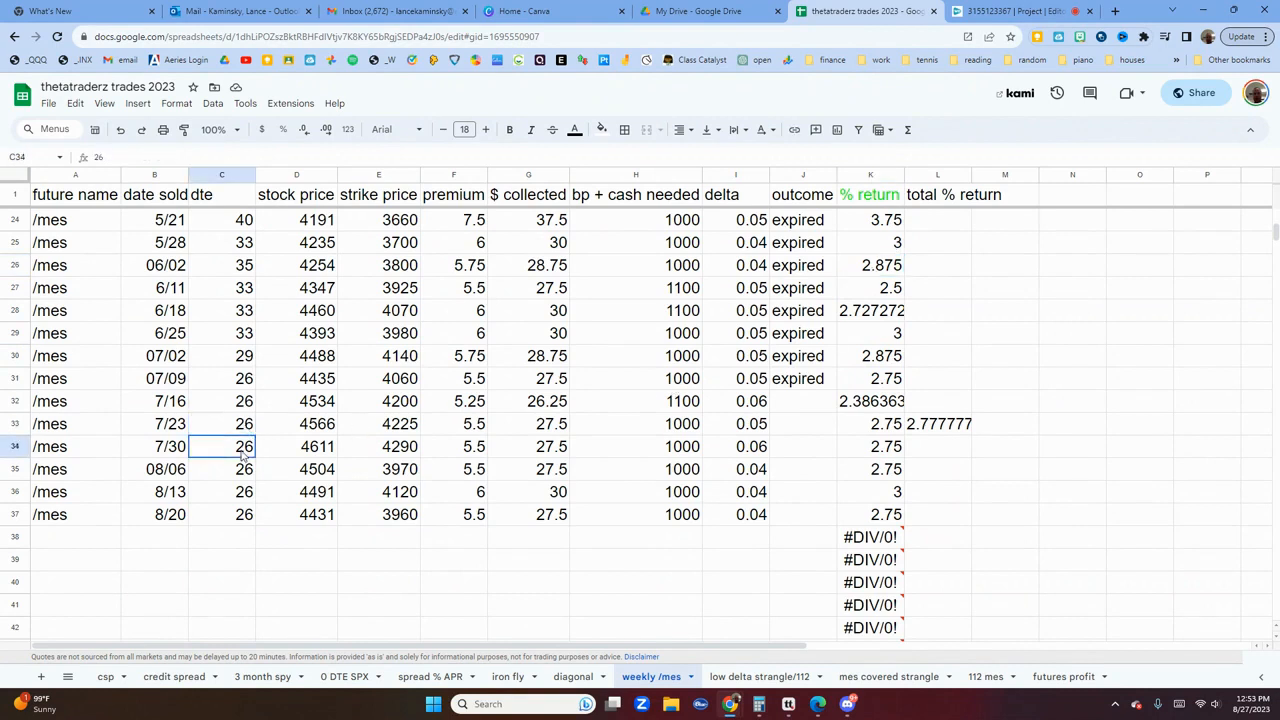
{"action": "left_click", "coordinate": [221, 333]}
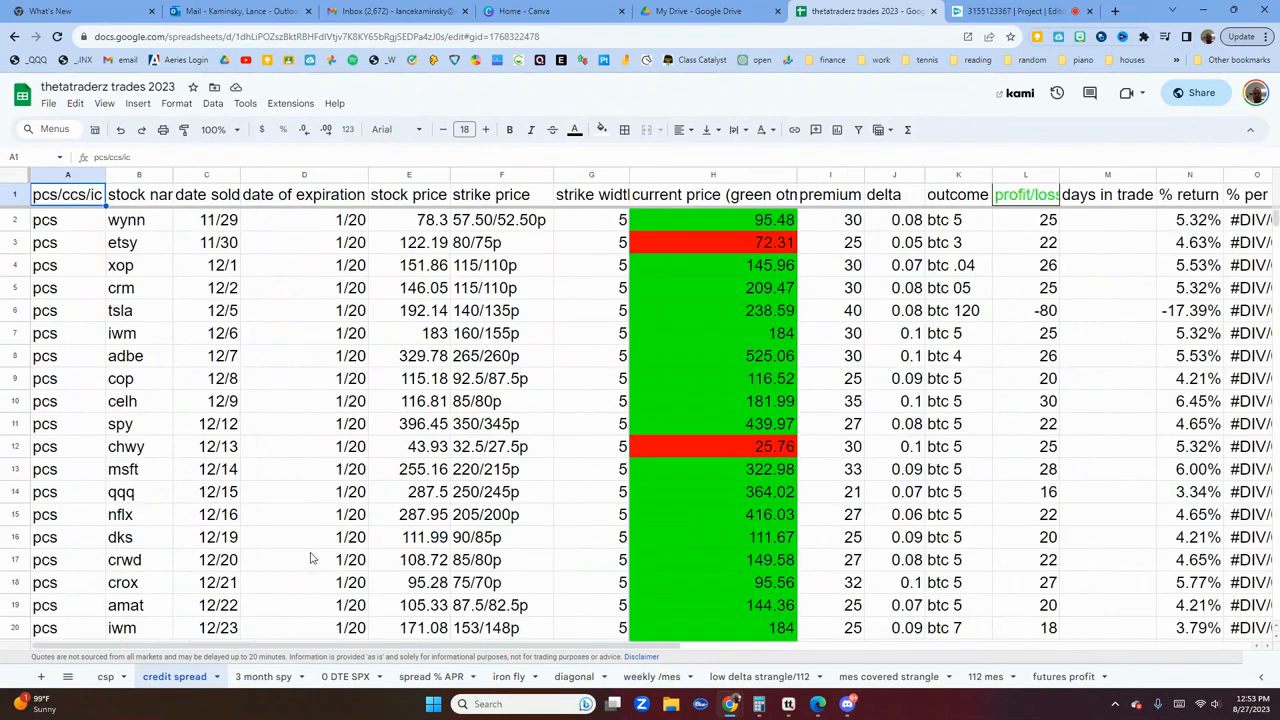
{"action": "scroll", "scroll_direction": "down", "scroll_amount": 3}
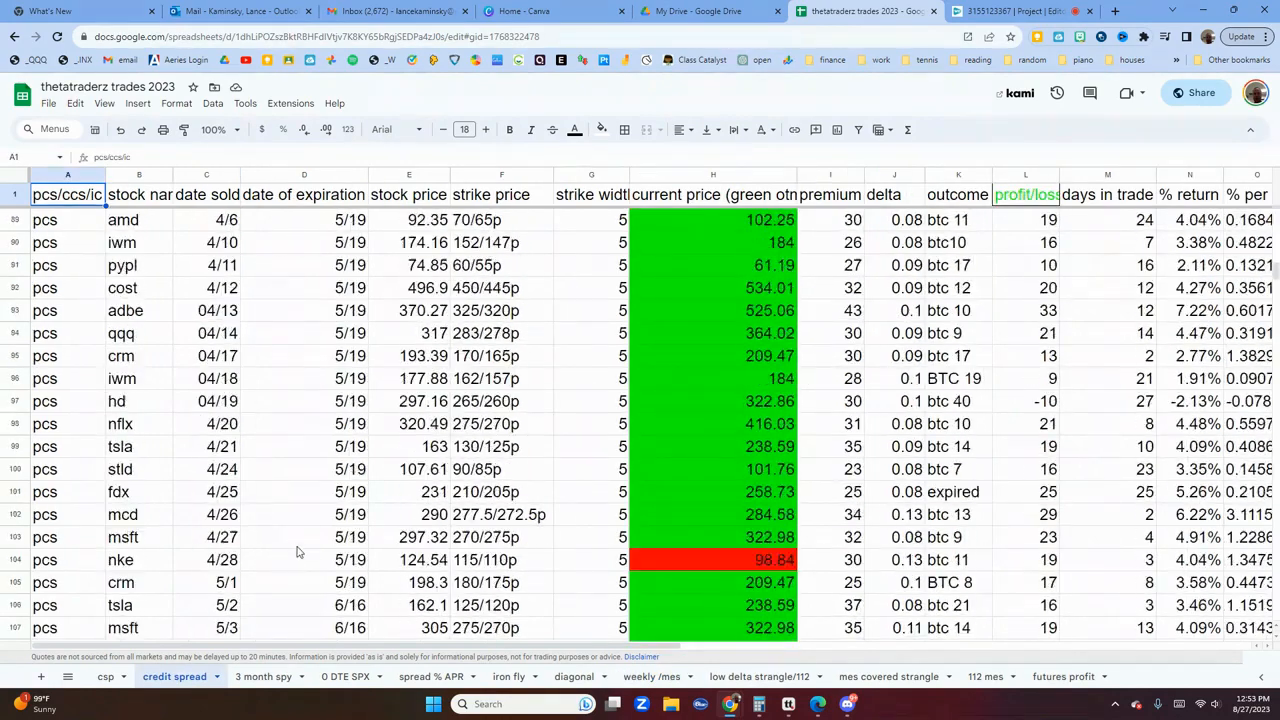
{"action": "scroll", "scroll_direction": "down", "scroll_amount": 3}
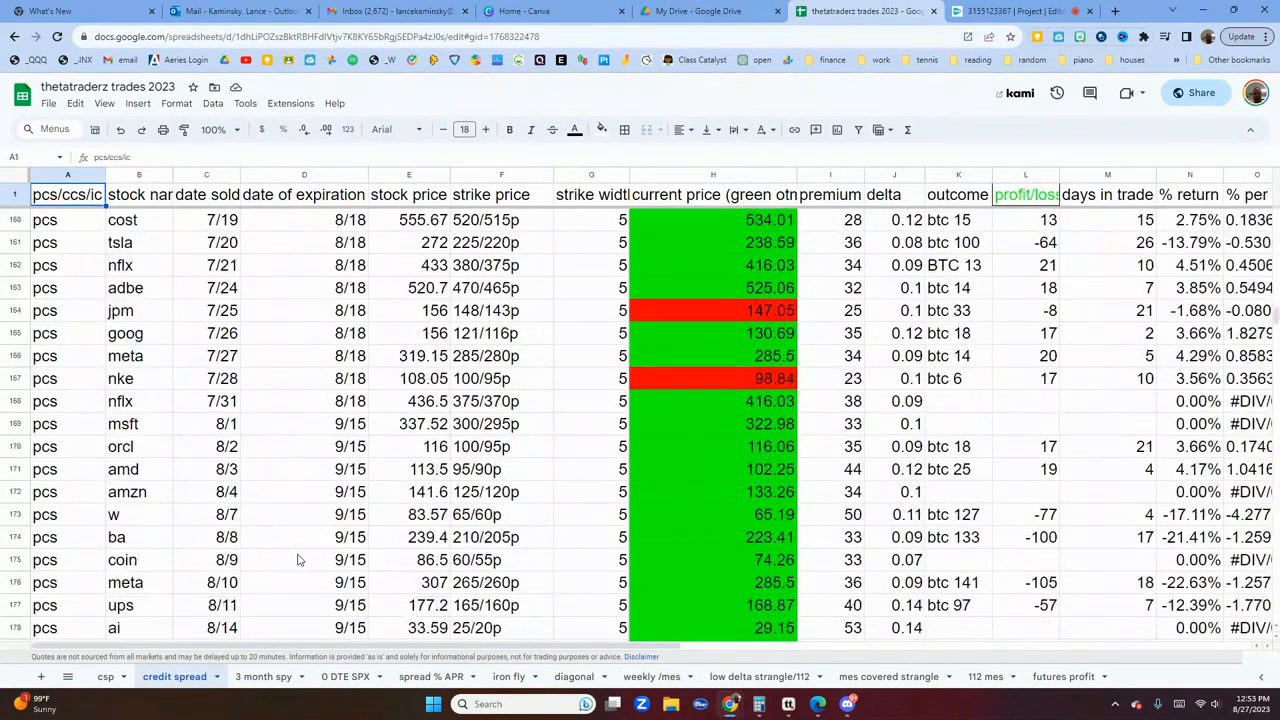
{"action": "scroll", "scroll_direction": "down", "scroll_amount": 3}
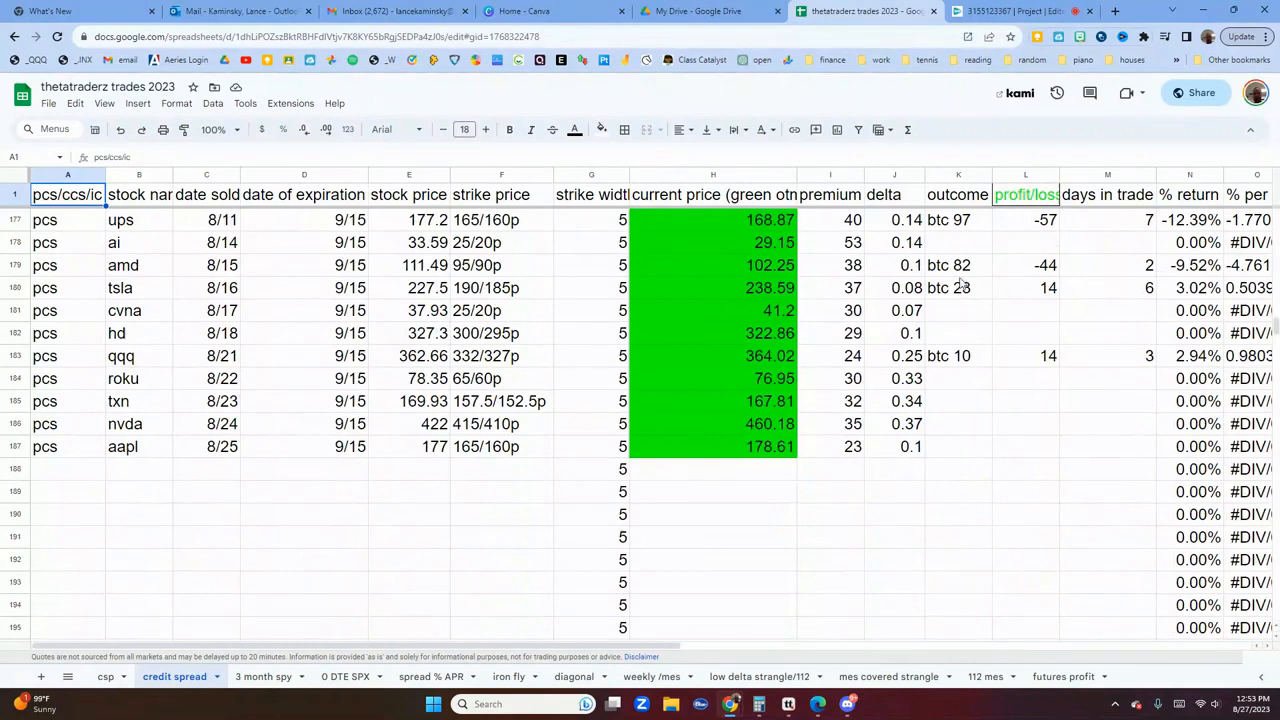
{"action": "left_click", "coordinate": [957, 219]}
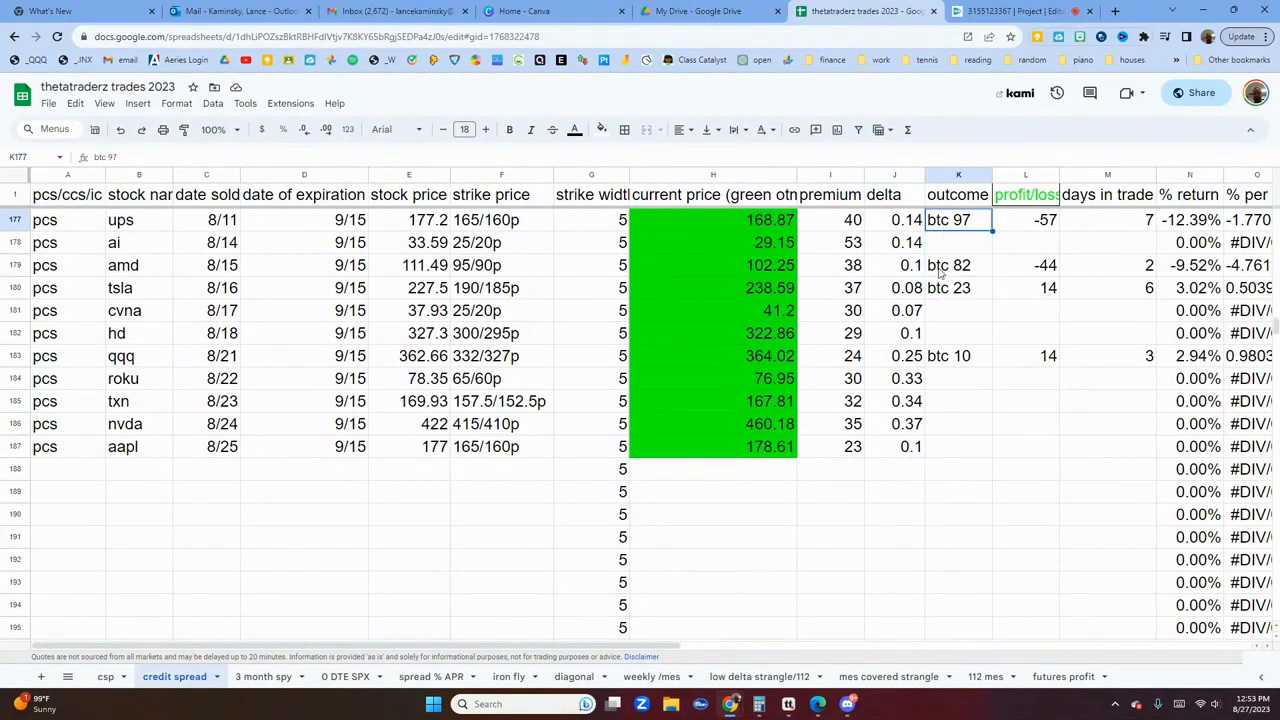
{"action": "mouse_move", "coordinate": [867, 369]}
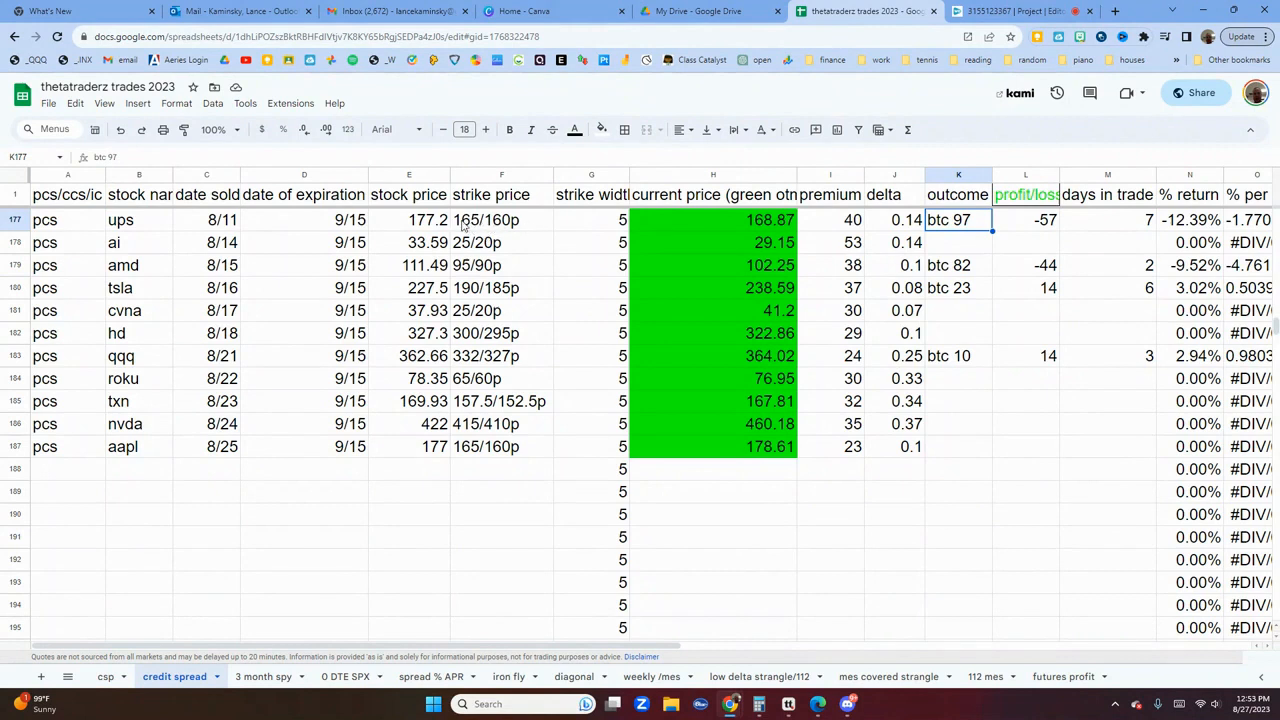
{"action": "mouse_move", "coordinate": [333, 240]}
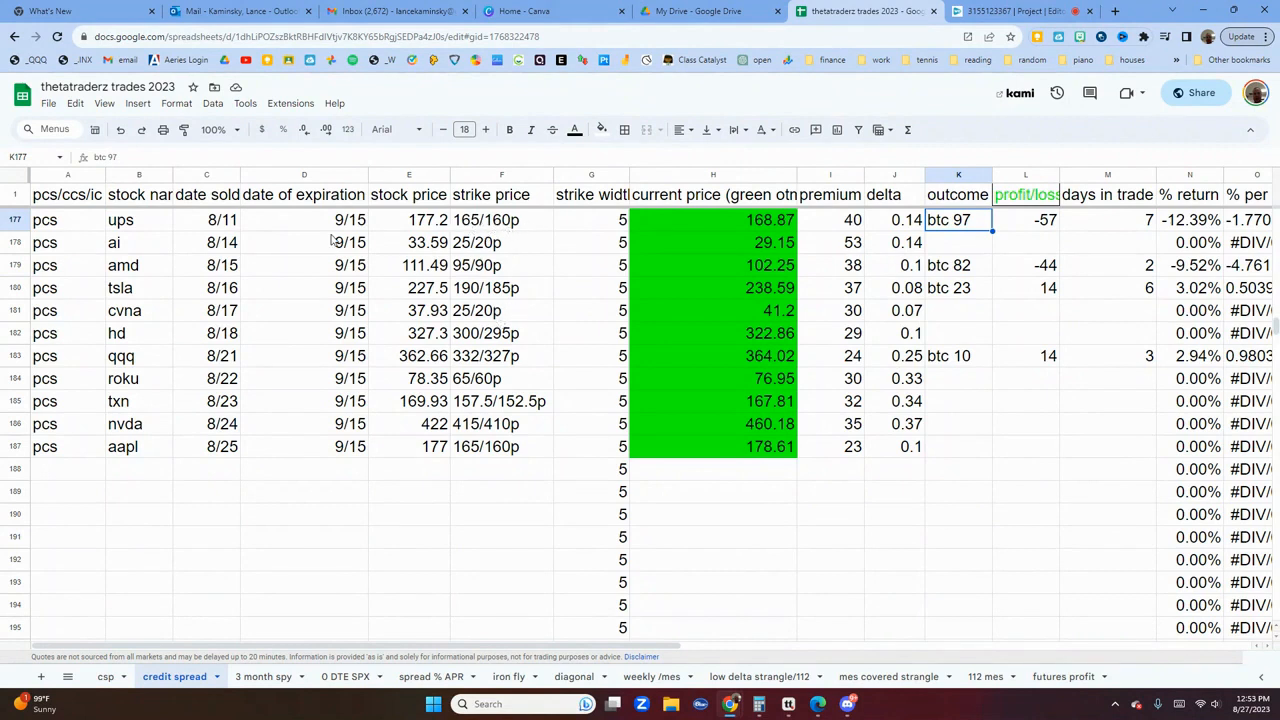
{"action": "left_click", "coordinate": [408, 219]}
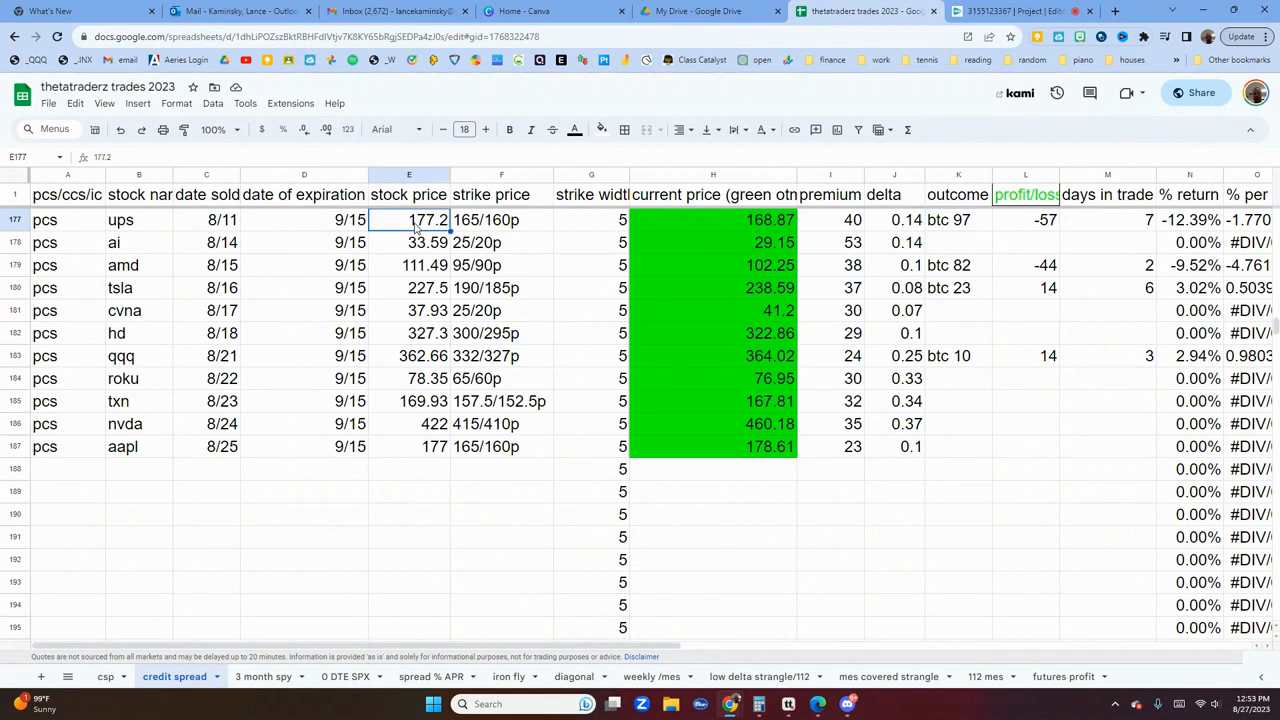
{"action": "left_click", "coordinate": [713, 219]}
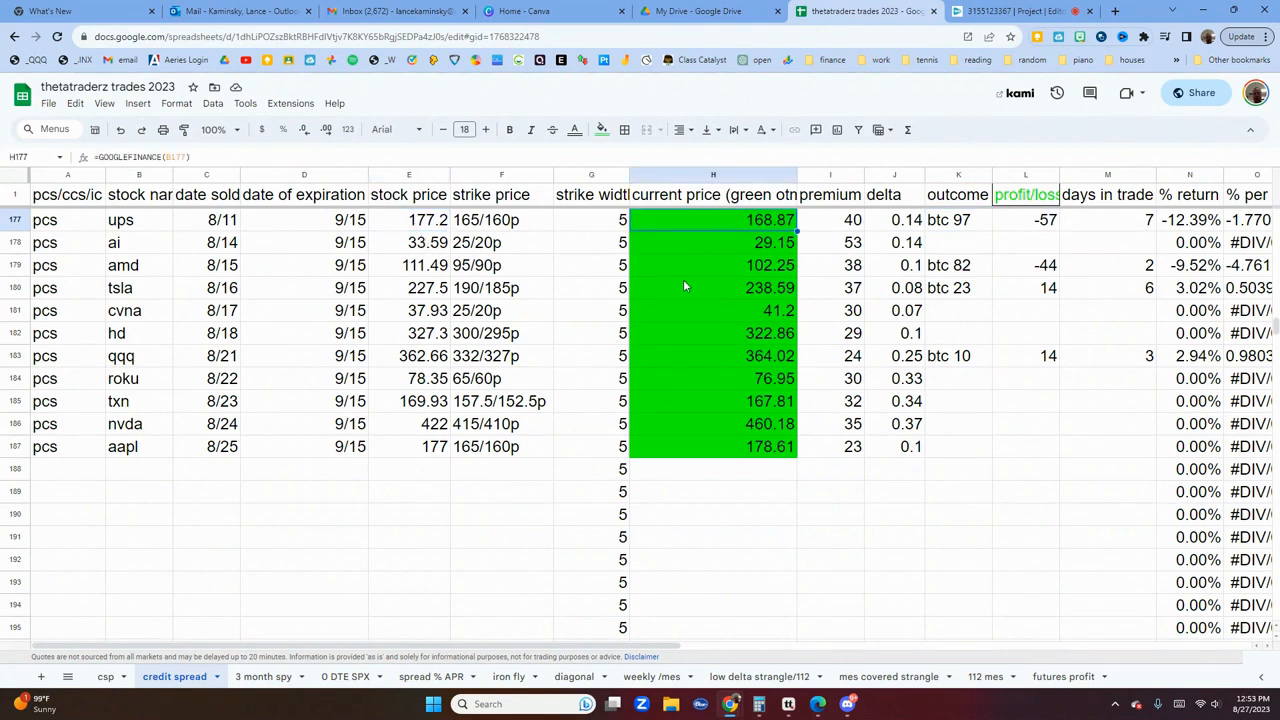
{"action": "mouse_move", "coordinate": [683, 286]}
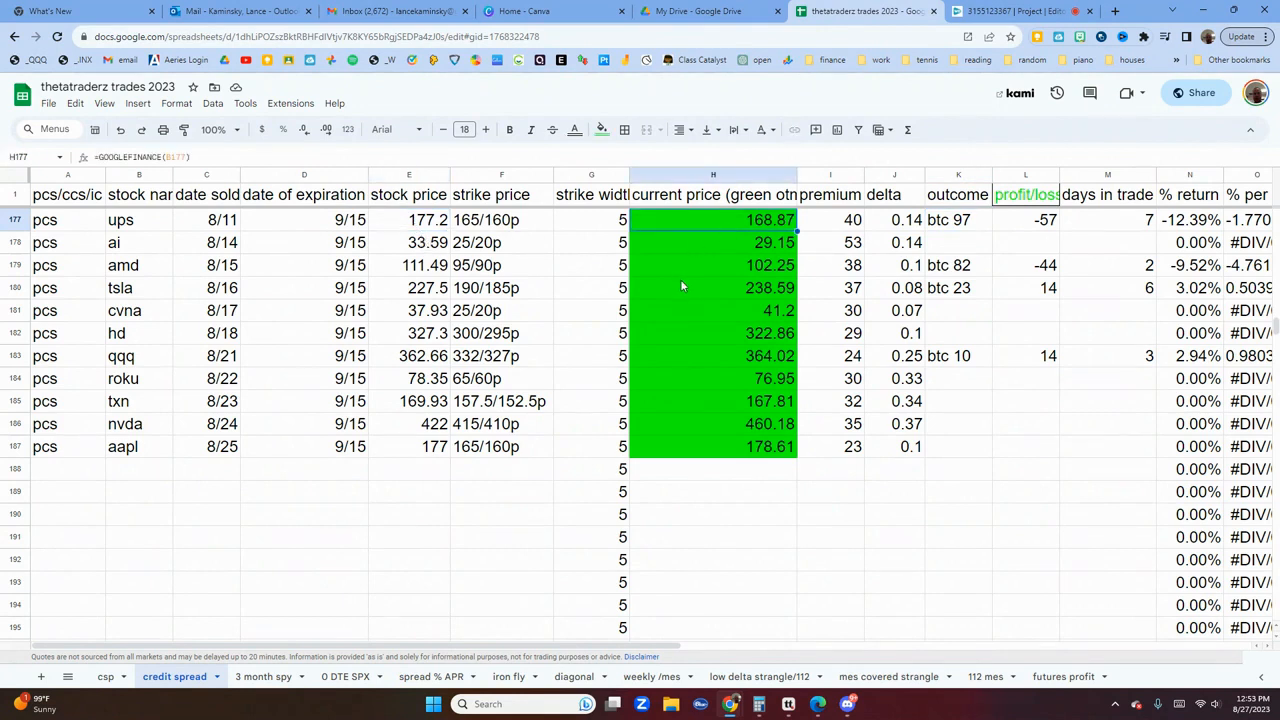
{"action": "mouse_move", "coordinate": [490, 230]}
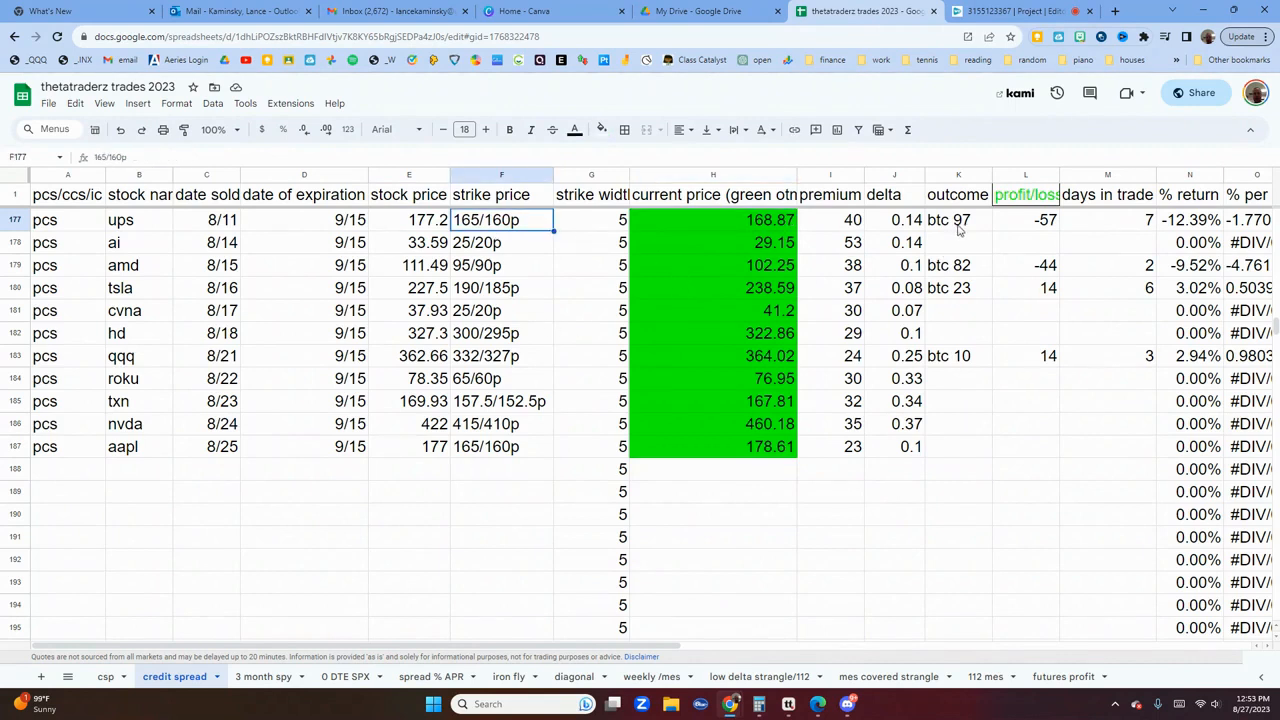
{"action": "left_click", "coordinate": [1025, 219]}
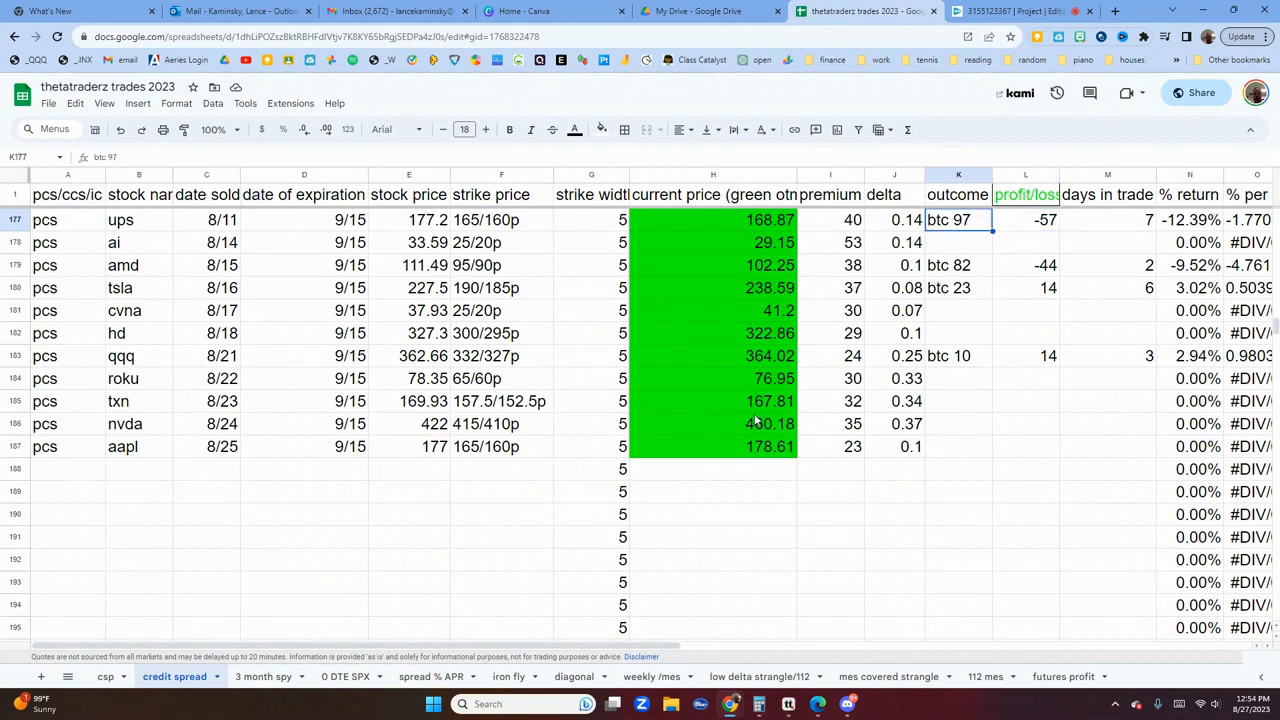
{"action": "mouse_move", "coordinate": [465, 250]}
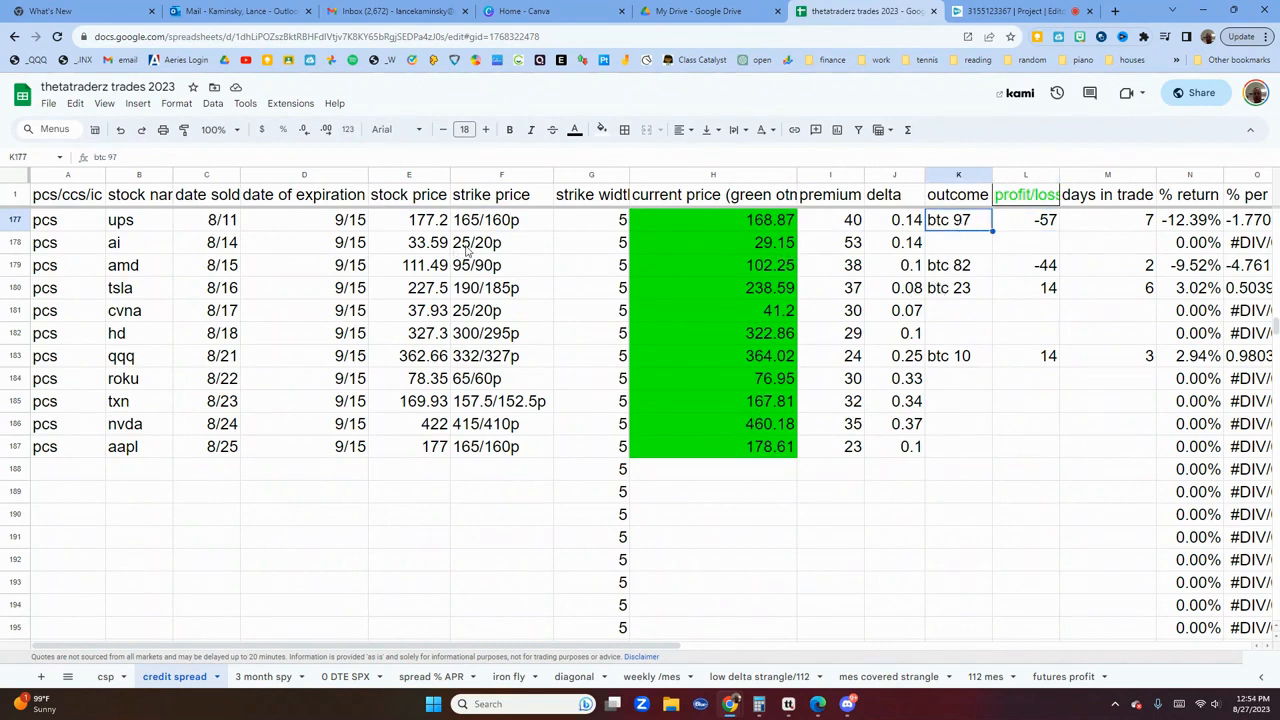
{"action": "left_click", "coordinate": [713, 242]}
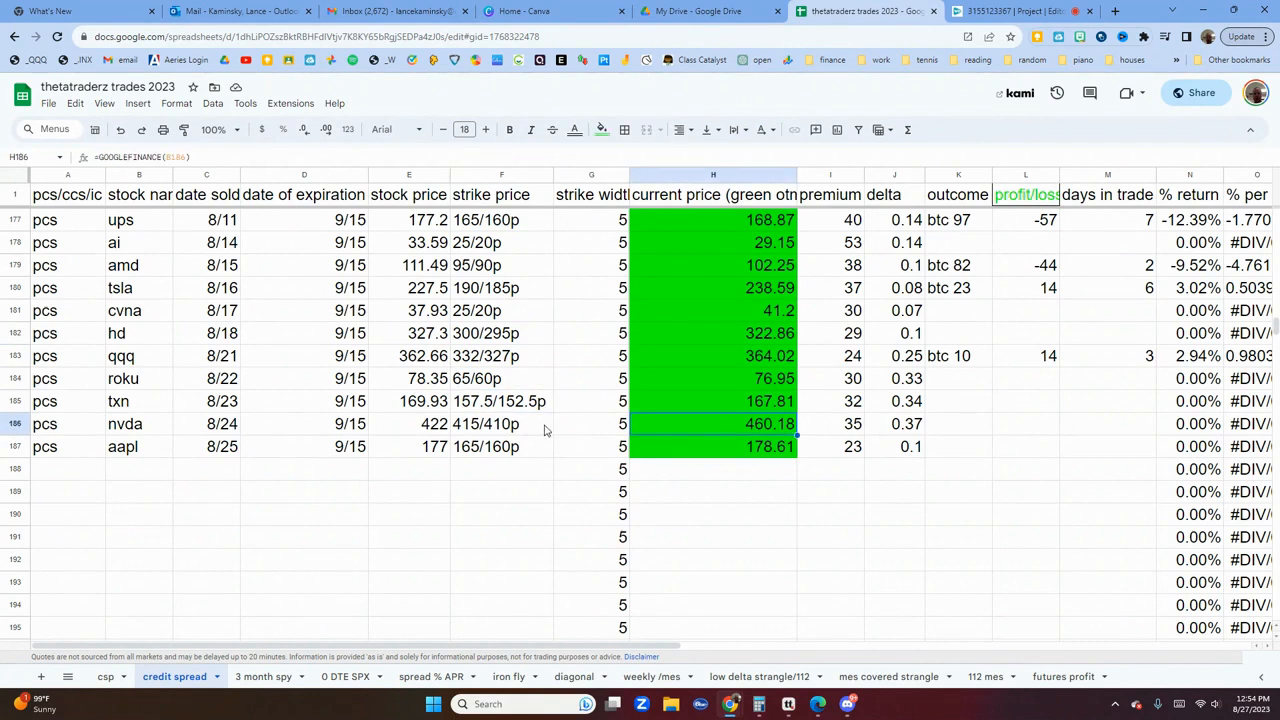
{"action": "left_click", "coordinate": [713, 446]}
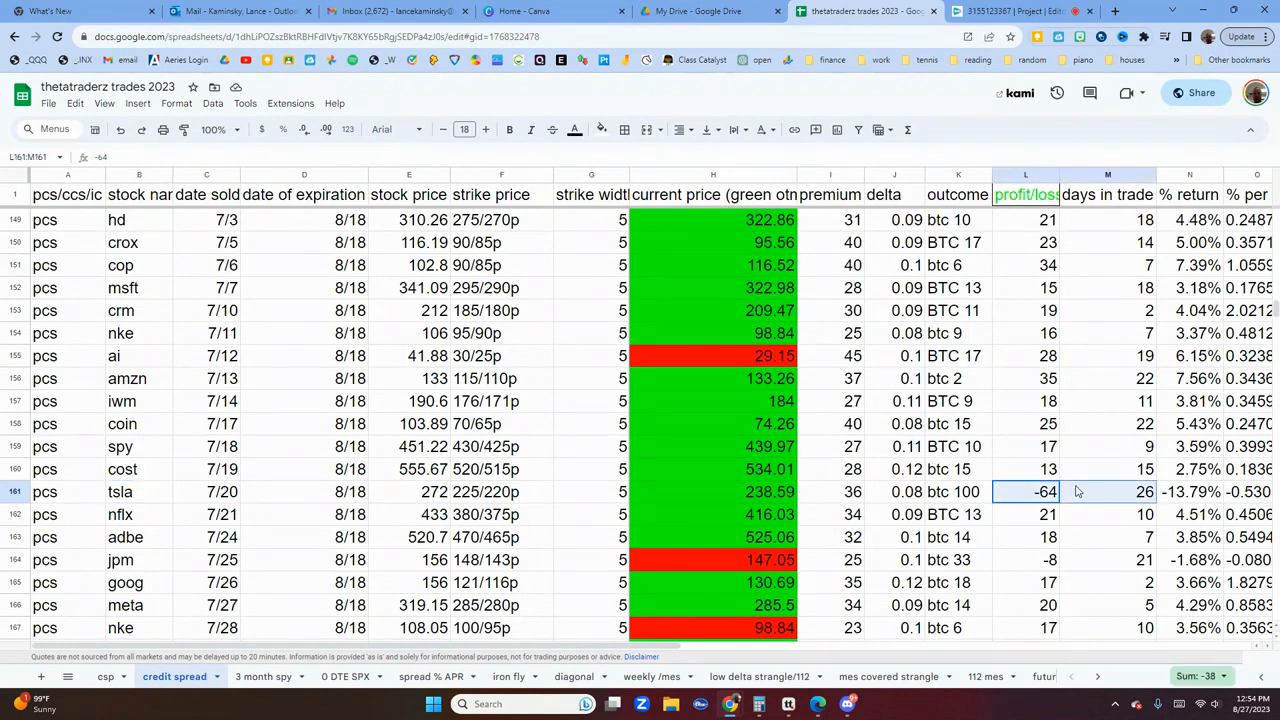
- Total the July credit spreads' % return and days in trade (140 days)
{"action": "left_click", "coordinate": [1107, 378]}
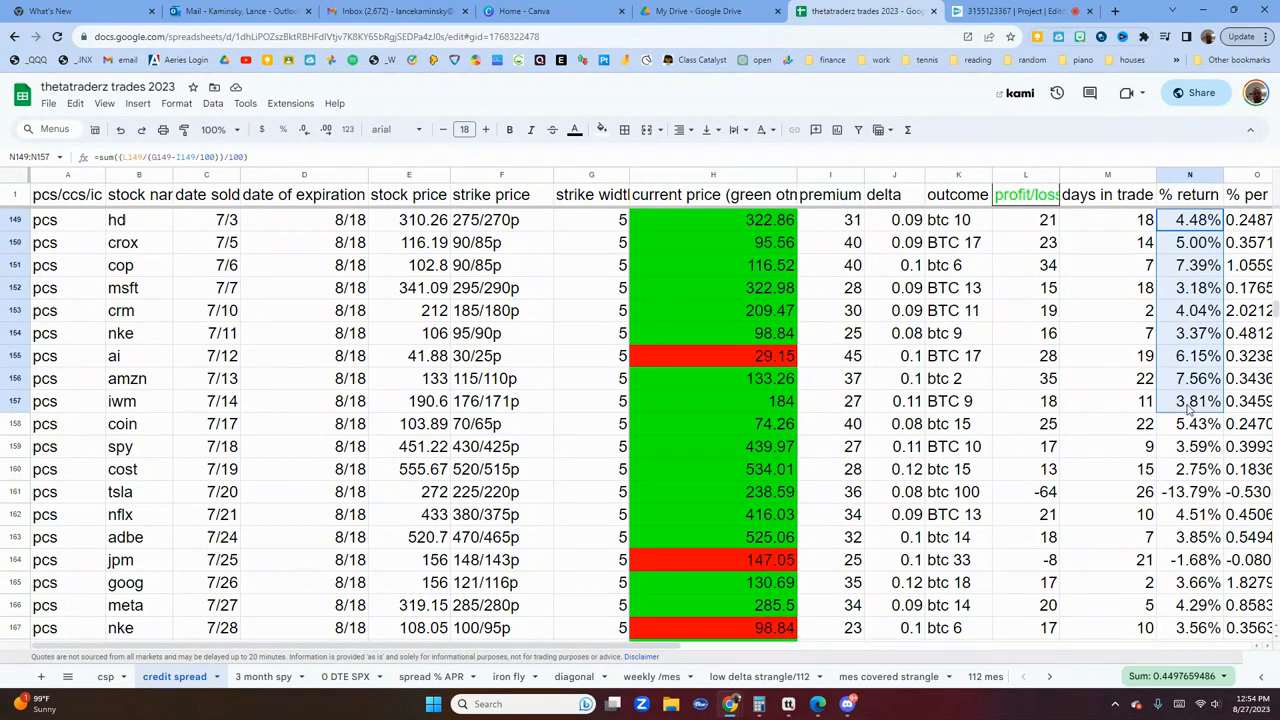
{"action": "left_click", "coordinate": [1189, 423]}
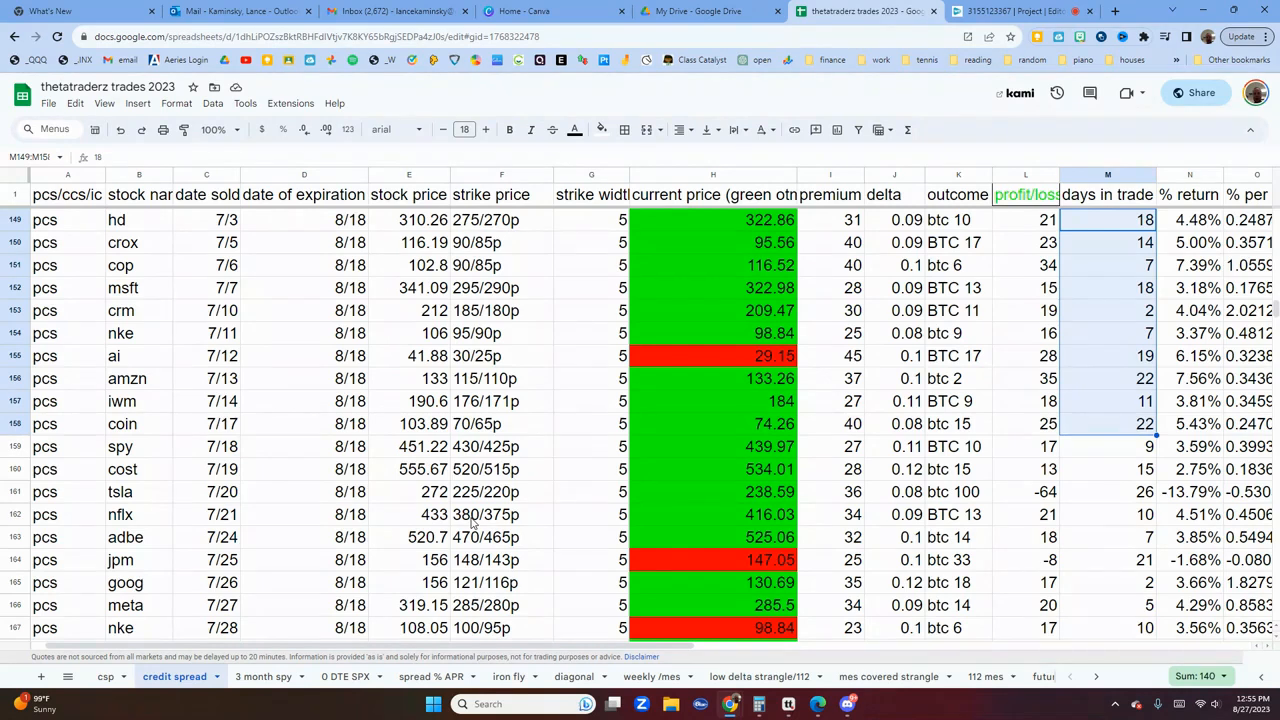
{"action": "mouse_move", "coordinate": [980, 546]}
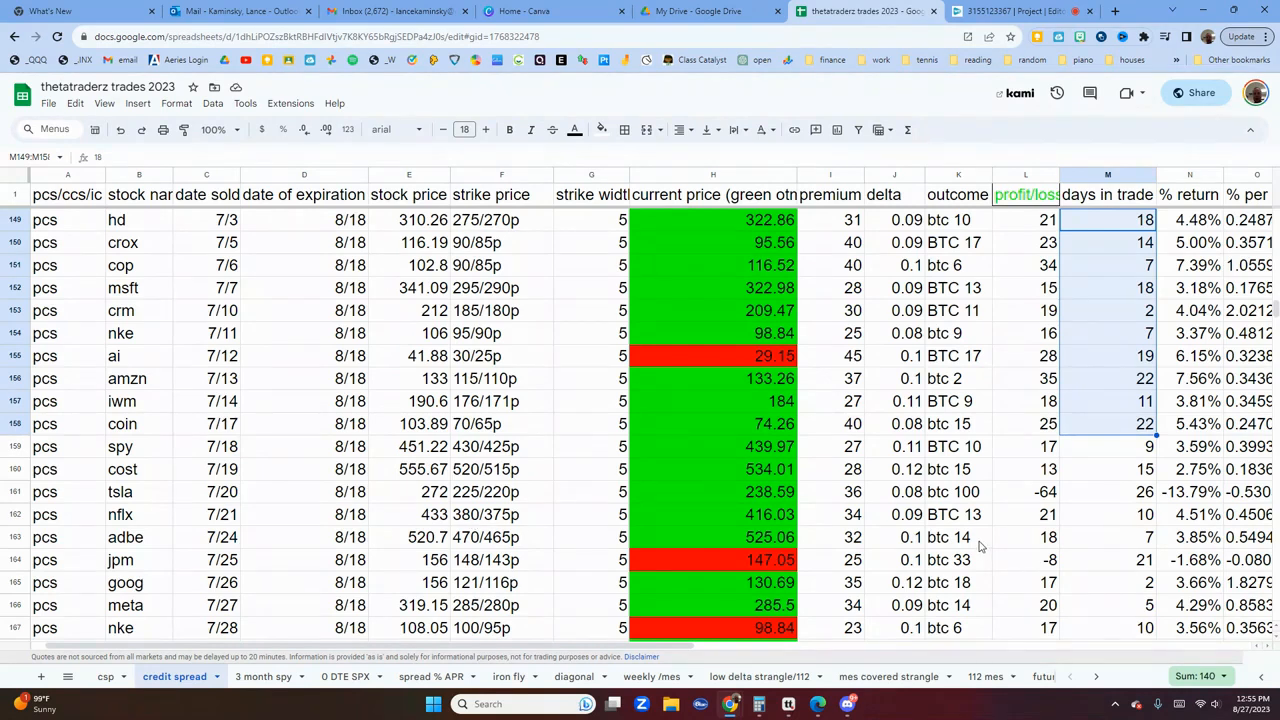
{"action": "mouse_move", "coordinate": [985, 341]}
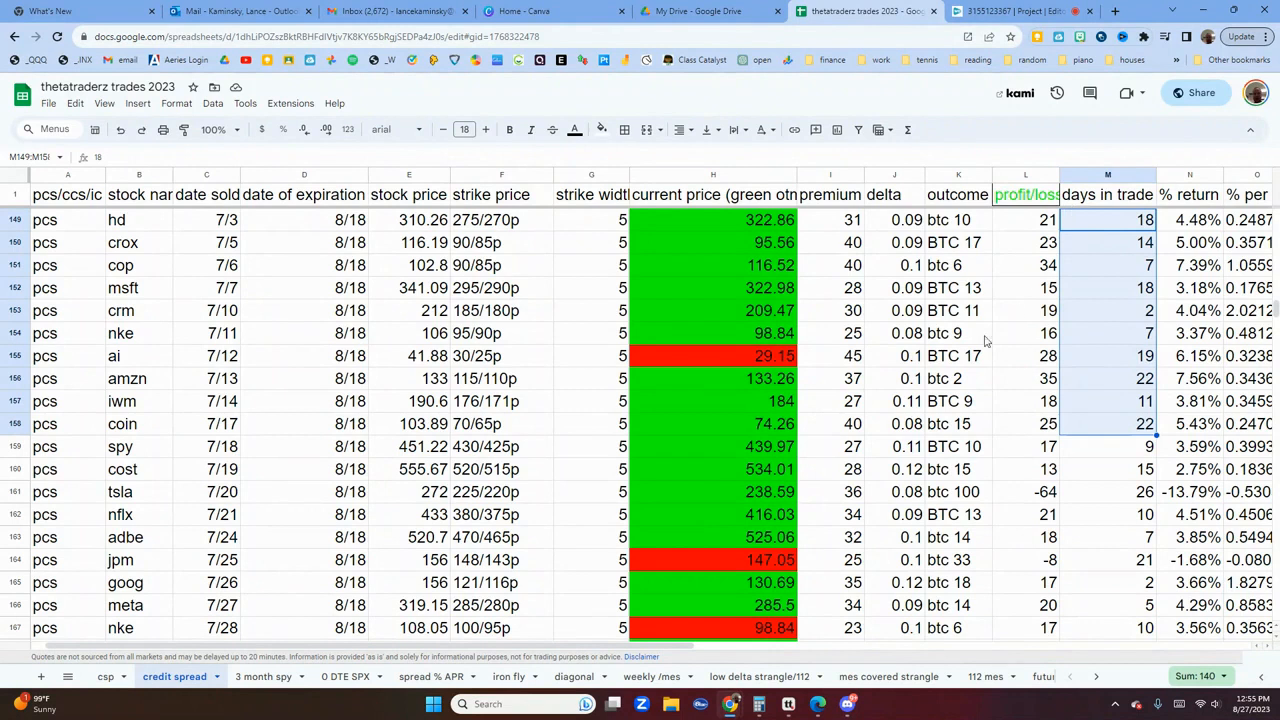
{"action": "mouse_move", "coordinate": [897, 415]}
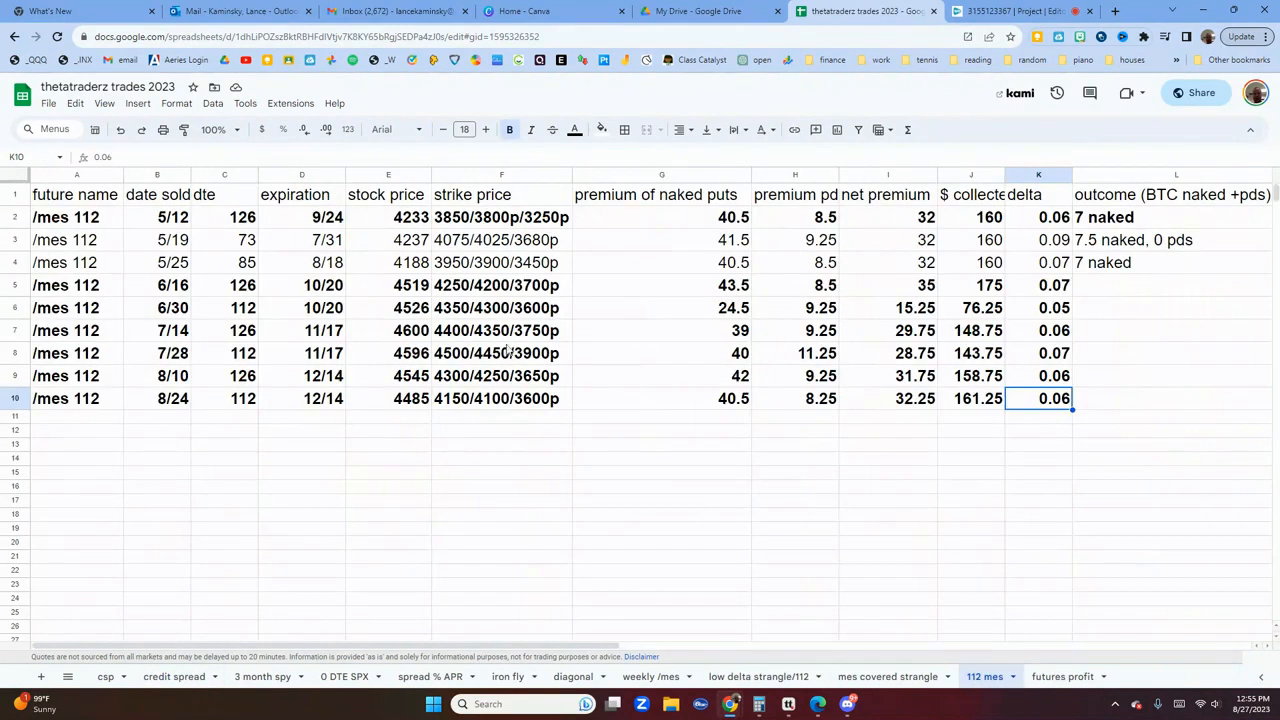
{"action": "left_click", "coordinate": [500, 307]}
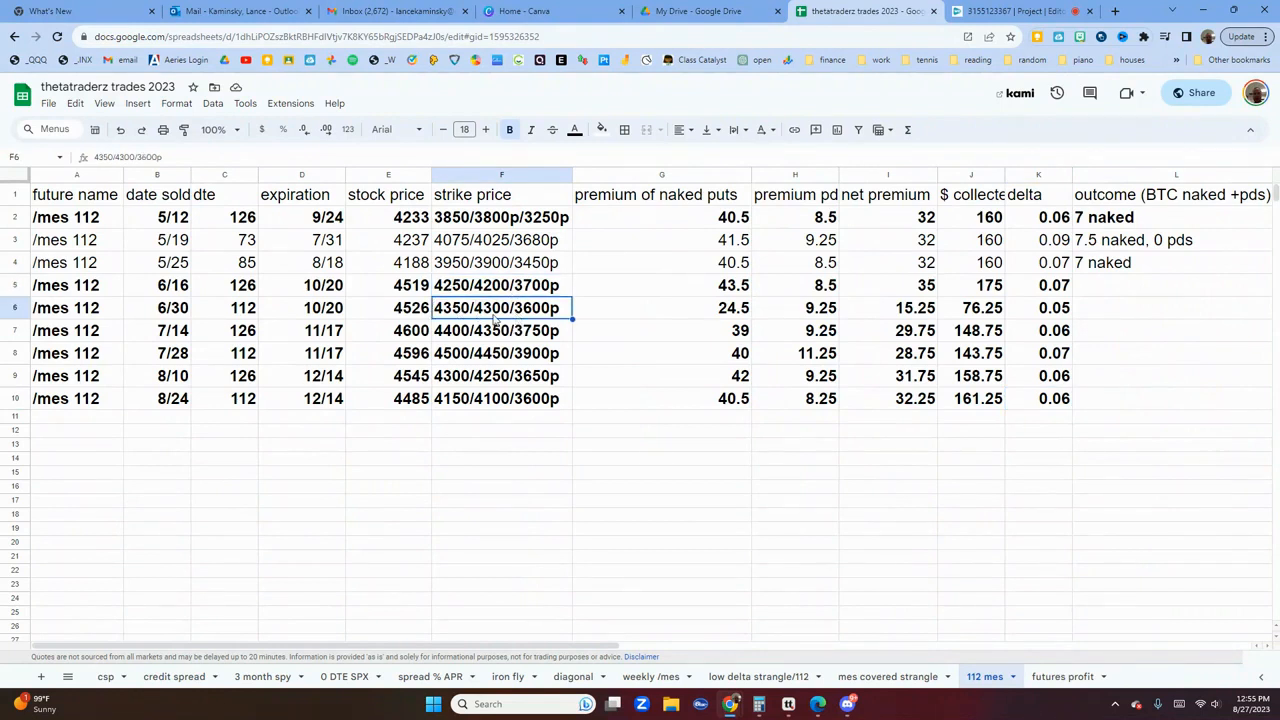
{"action": "left_click", "coordinate": [501, 330]}
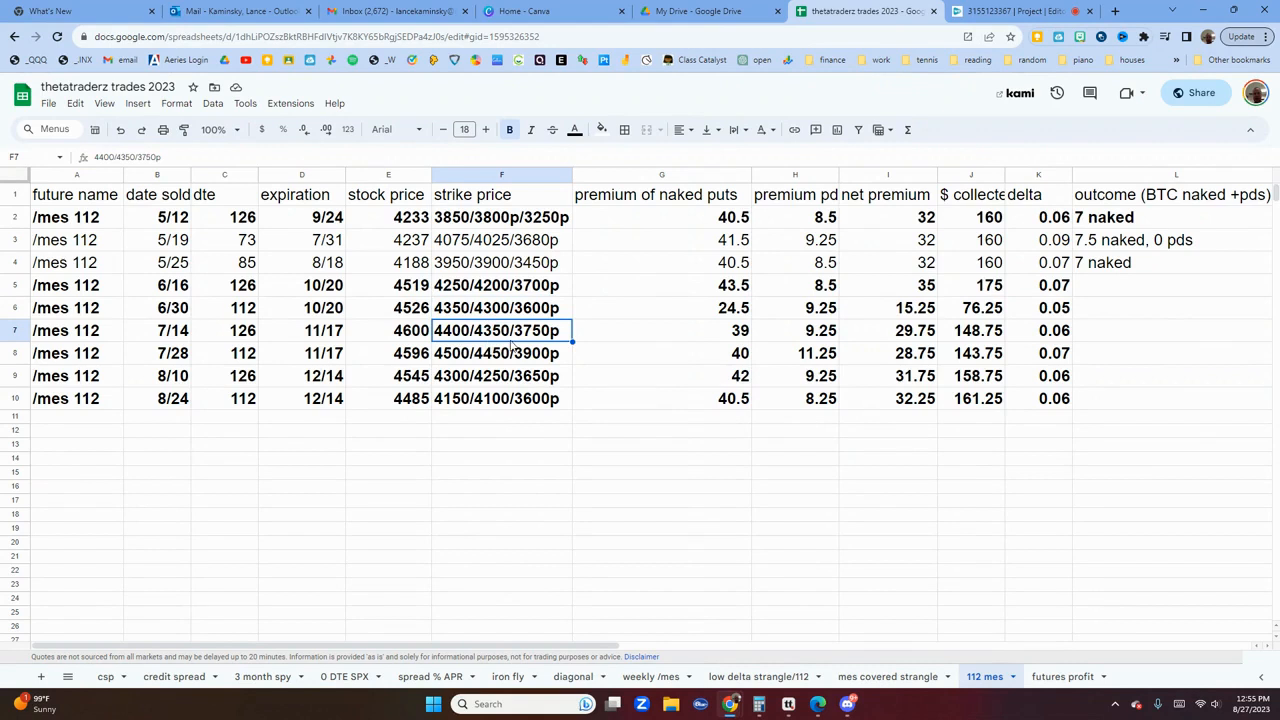
{"action": "left_click", "coordinate": [500, 353]}
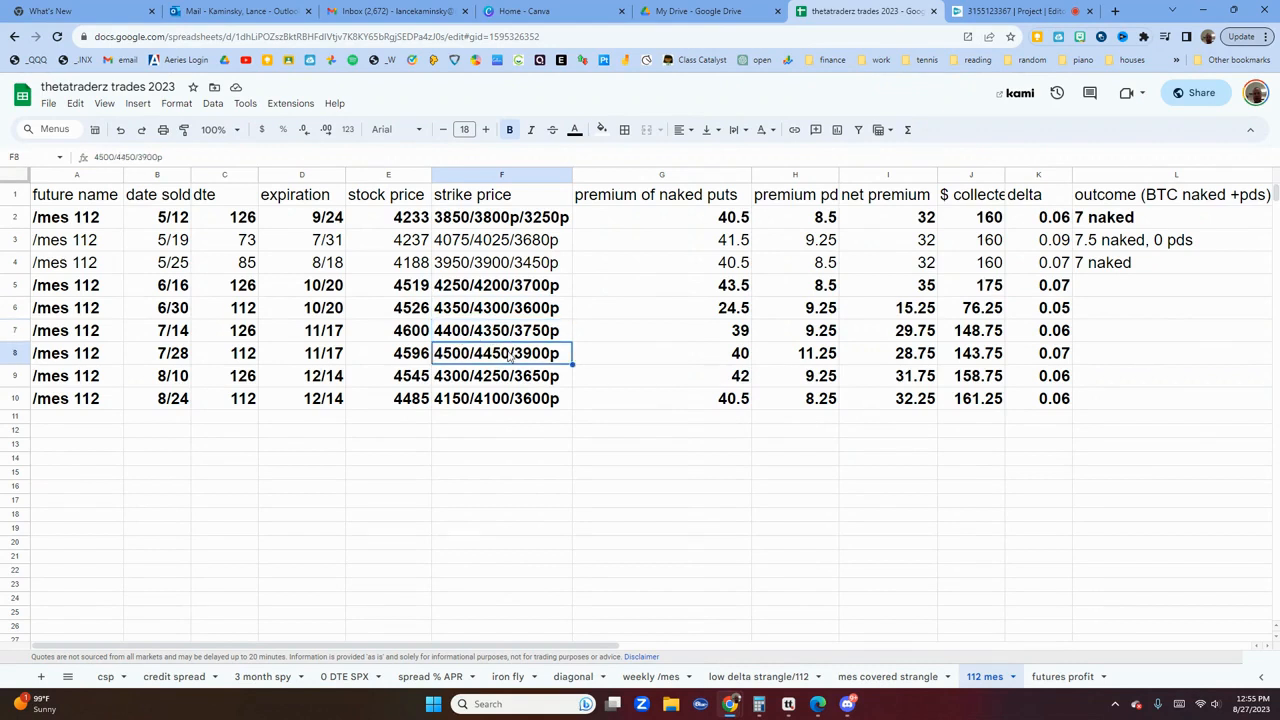